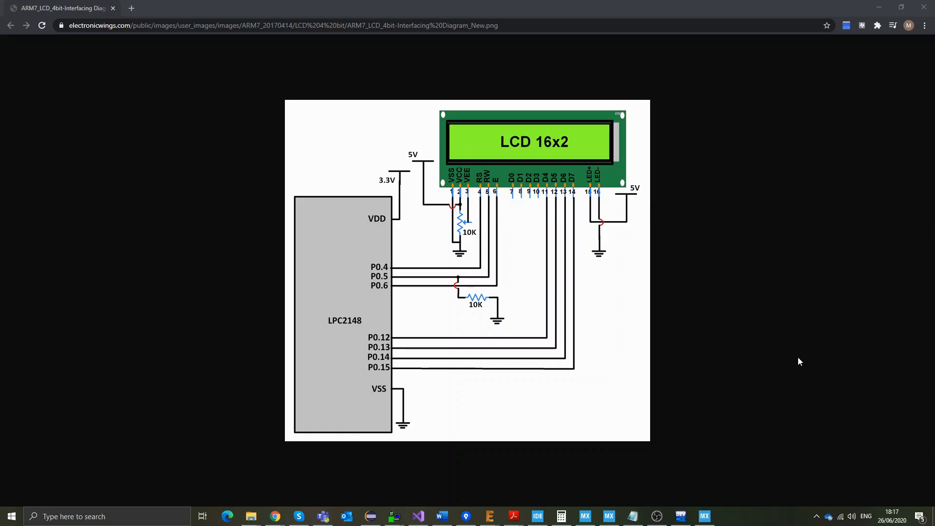
mouse_move(748, 296)
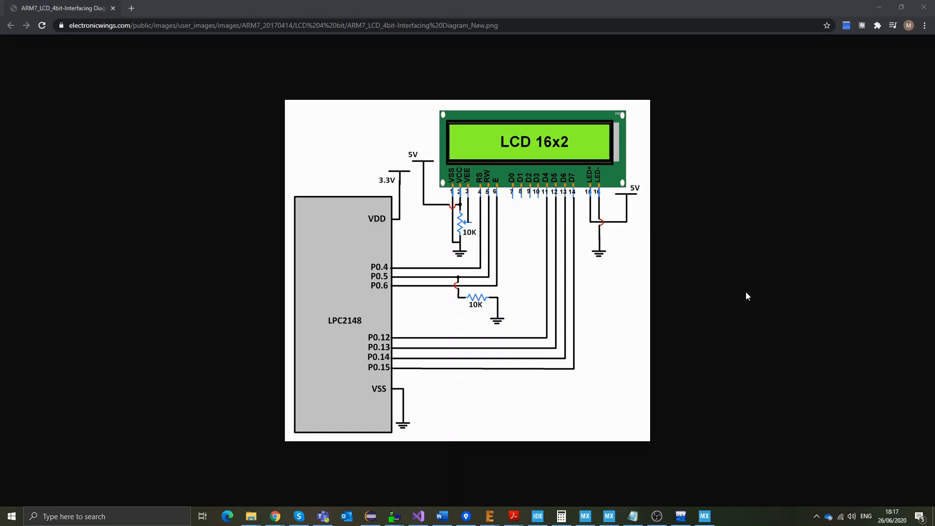
mouse_move(539, 197)
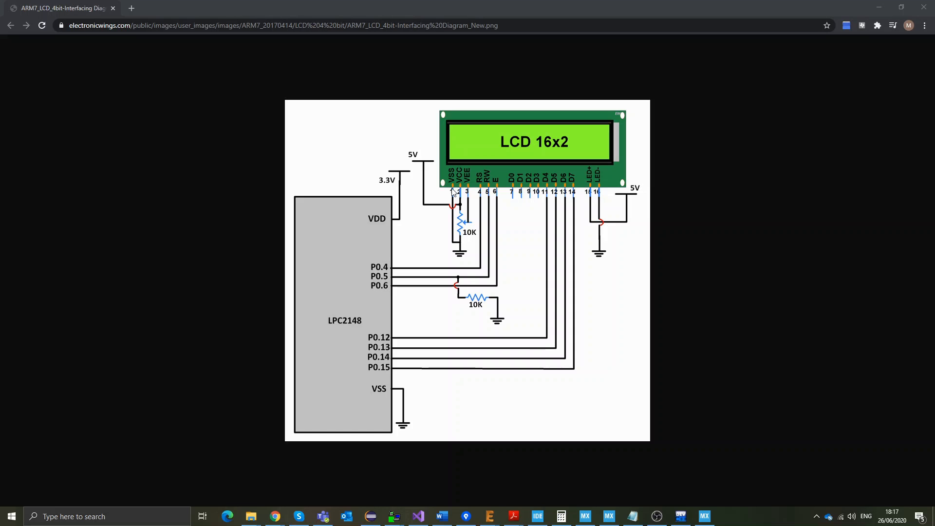
mouse_move(466, 206)
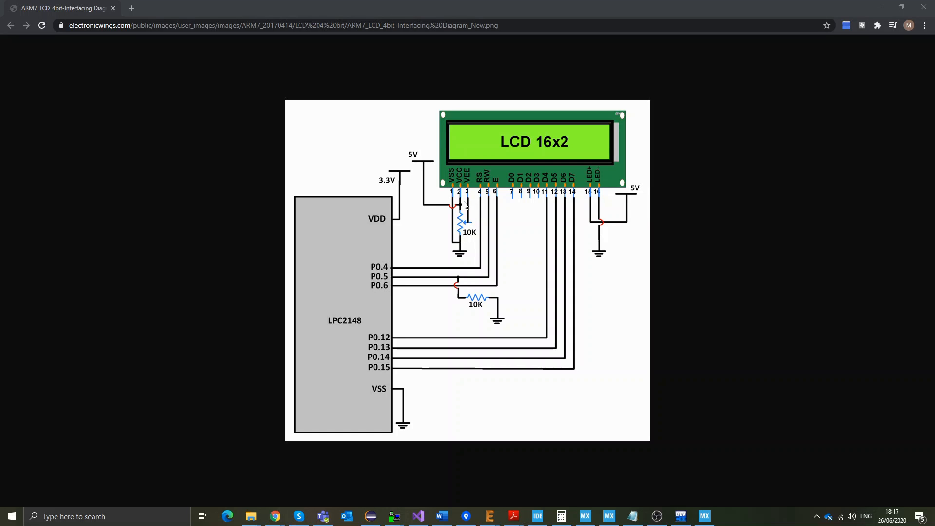
mouse_move(468, 190)
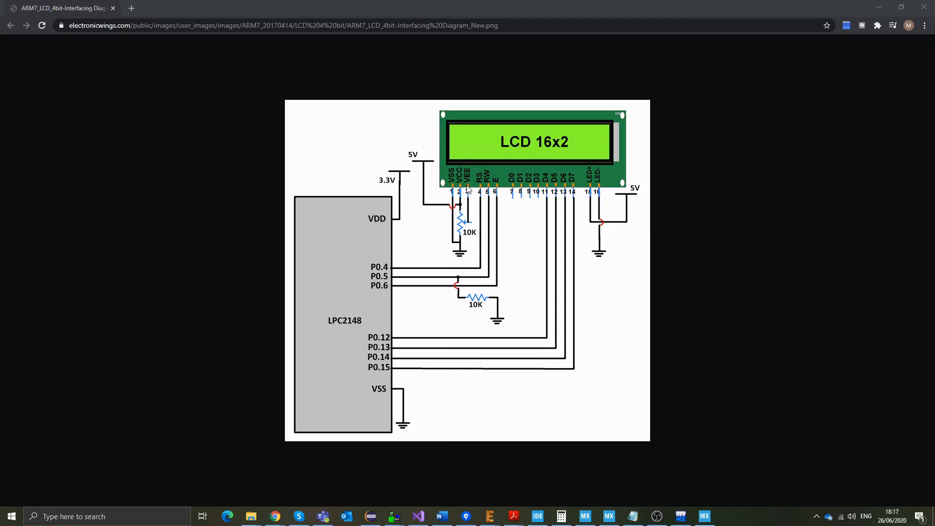
mouse_move(472, 224)
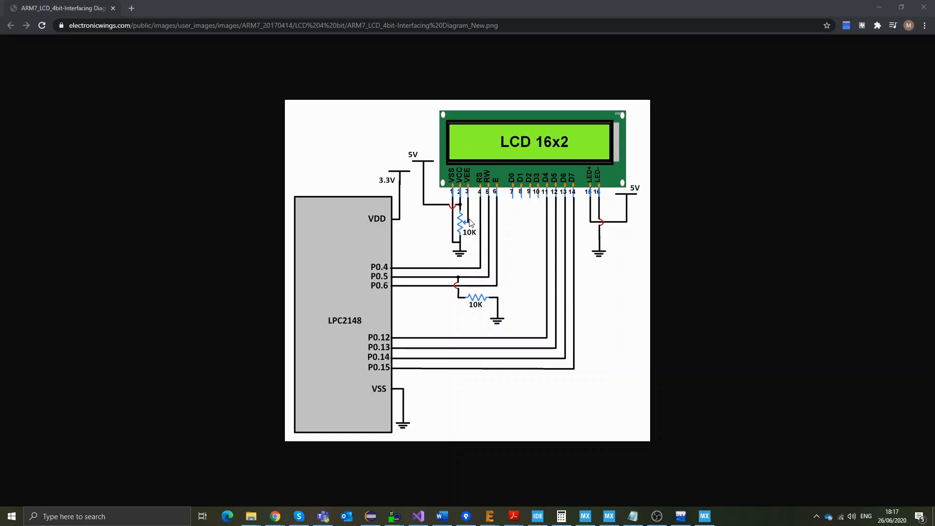
mouse_move(523, 144)
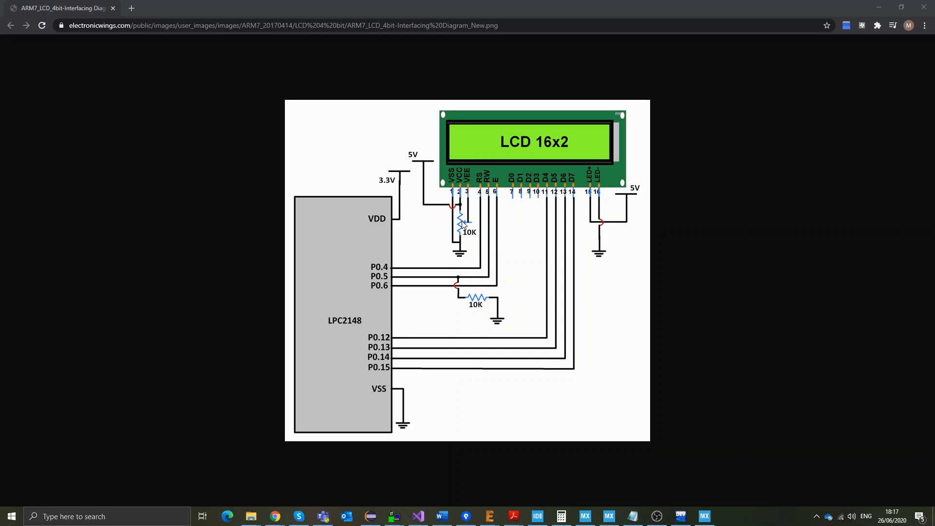
mouse_move(502, 158)
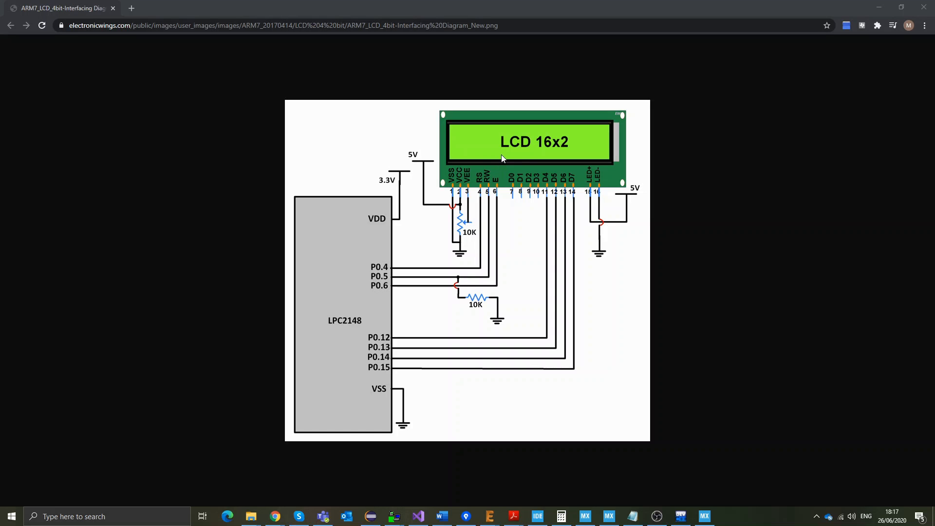
mouse_move(509, 158)
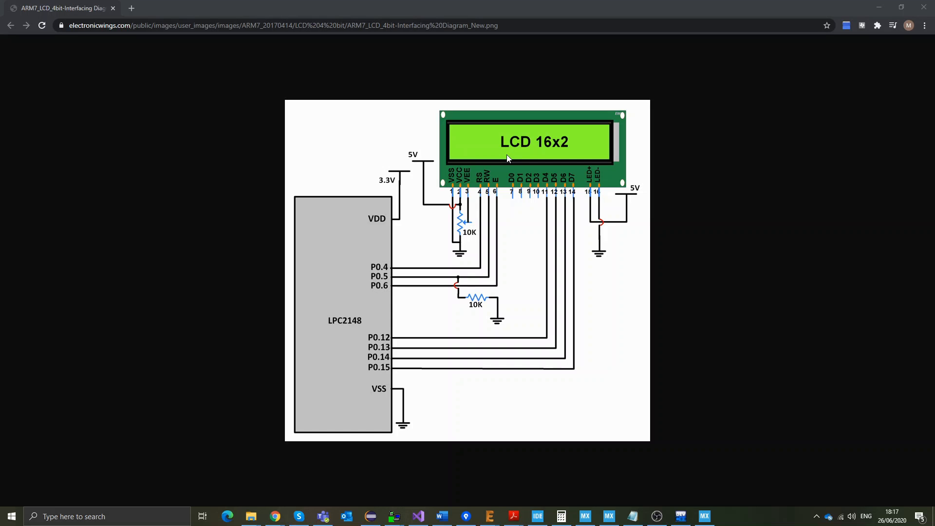
mouse_move(491, 185)
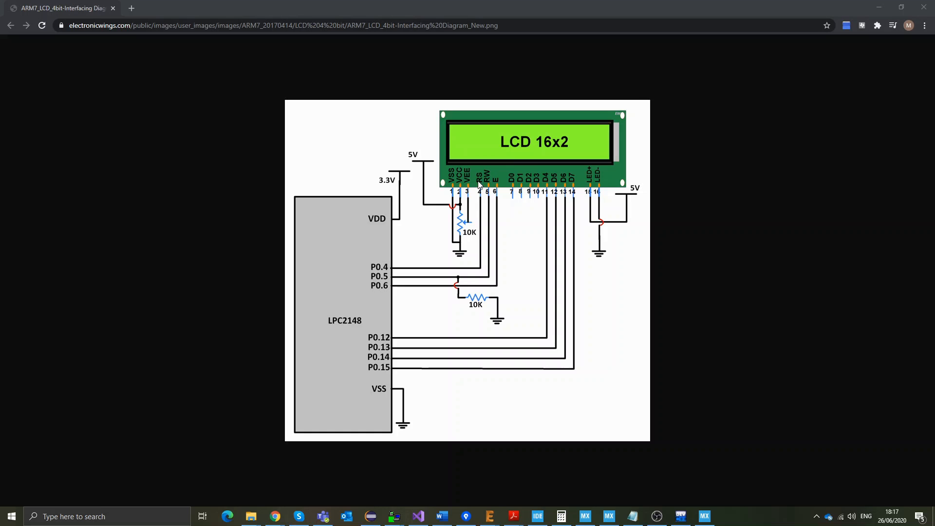
mouse_move(488, 177)
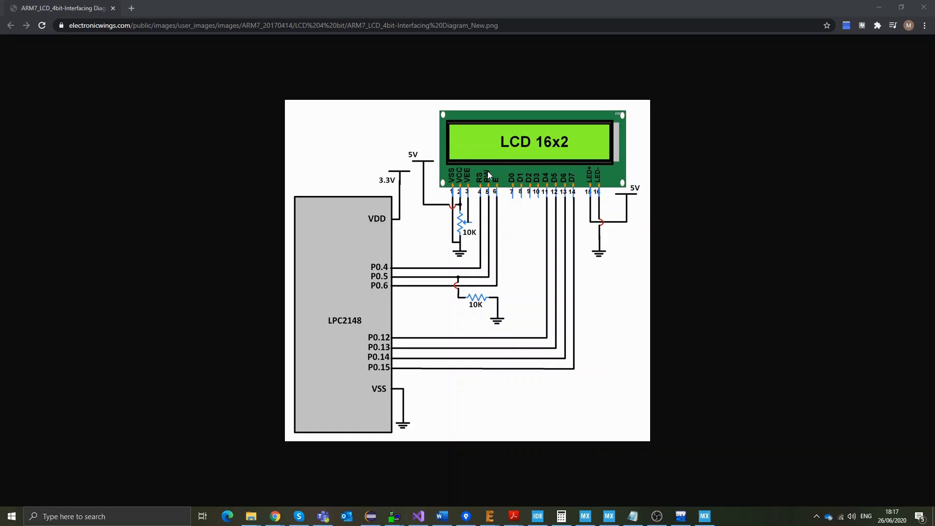
mouse_move(489, 228)
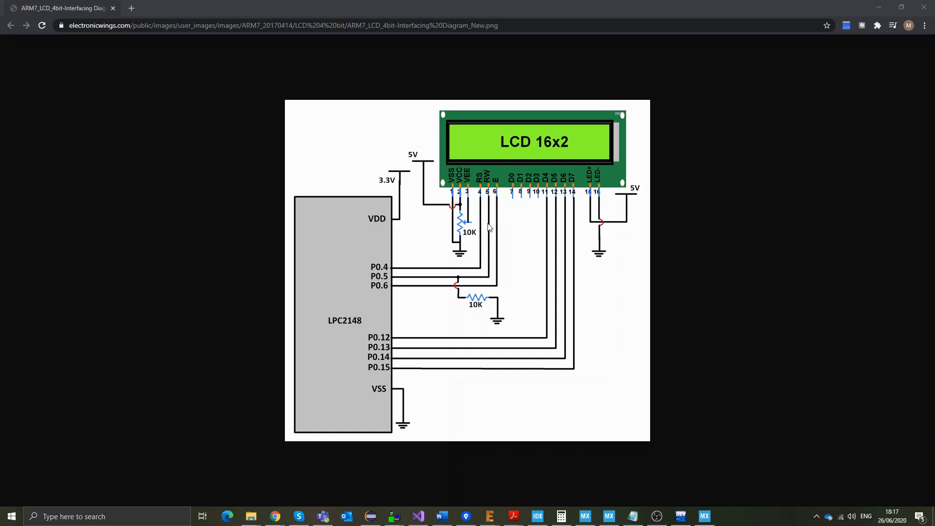
mouse_move(502, 329)
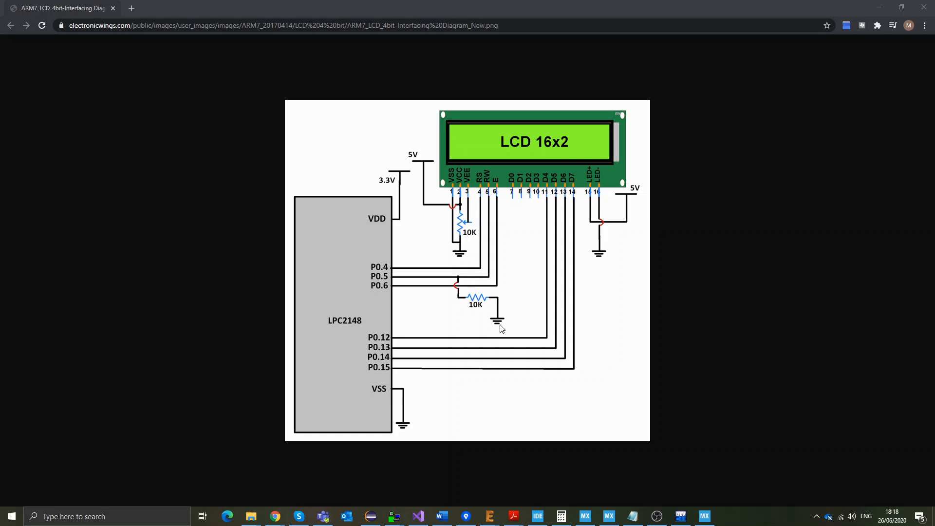
mouse_move(500, 194)
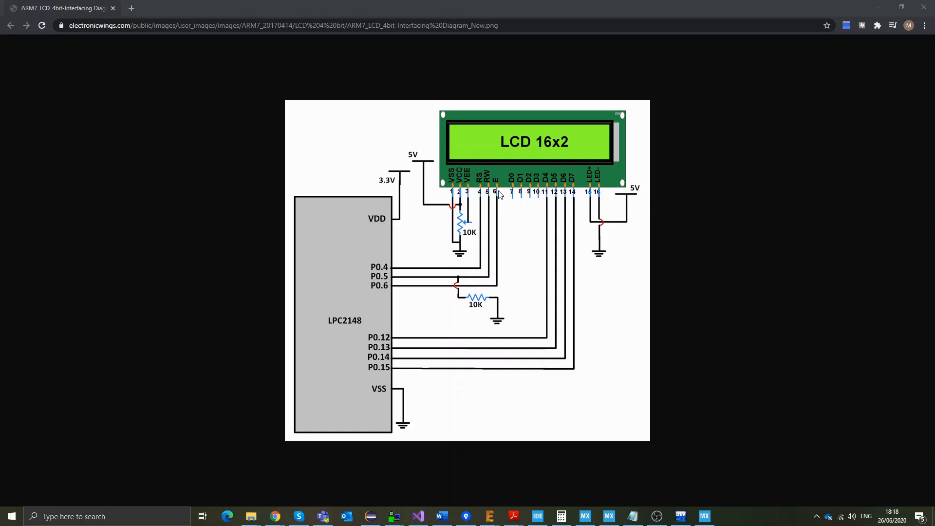
mouse_move(567, 192)
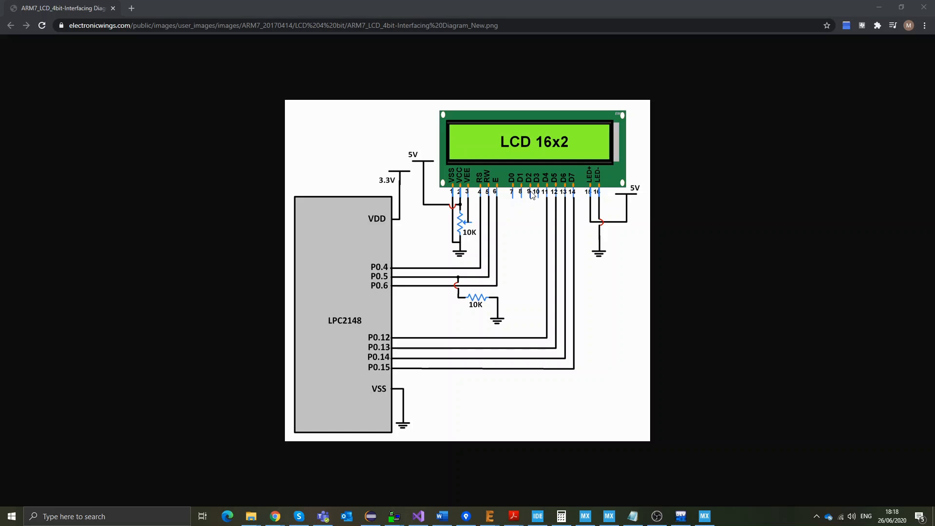
mouse_move(529, 195)
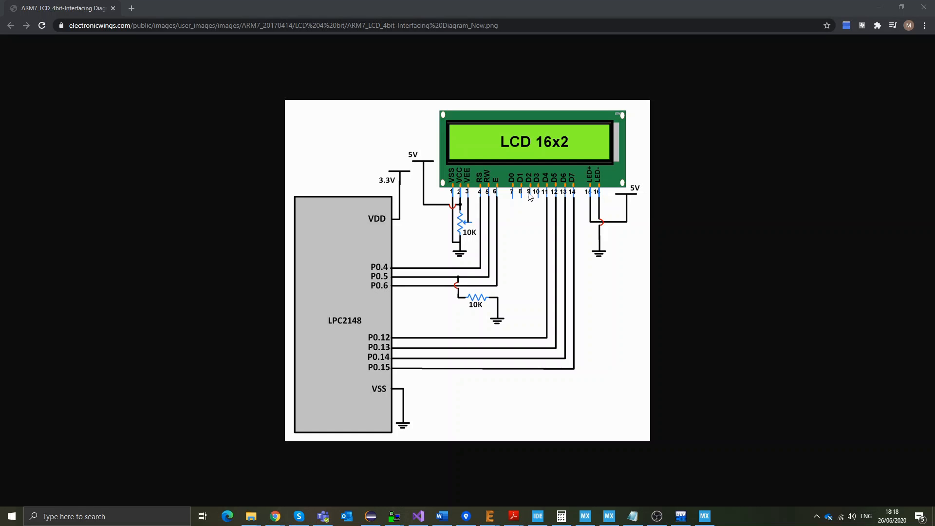
mouse_move(578, 195)
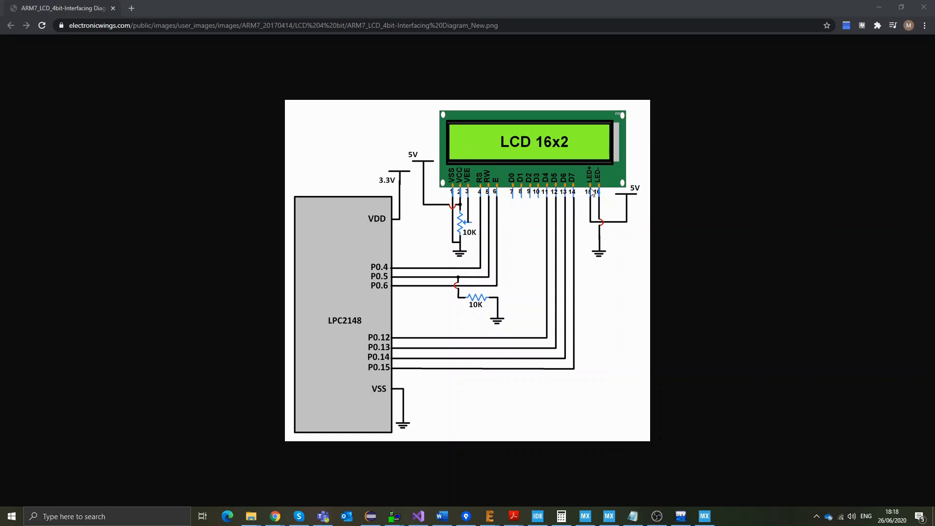
mouse_move(603, 186)
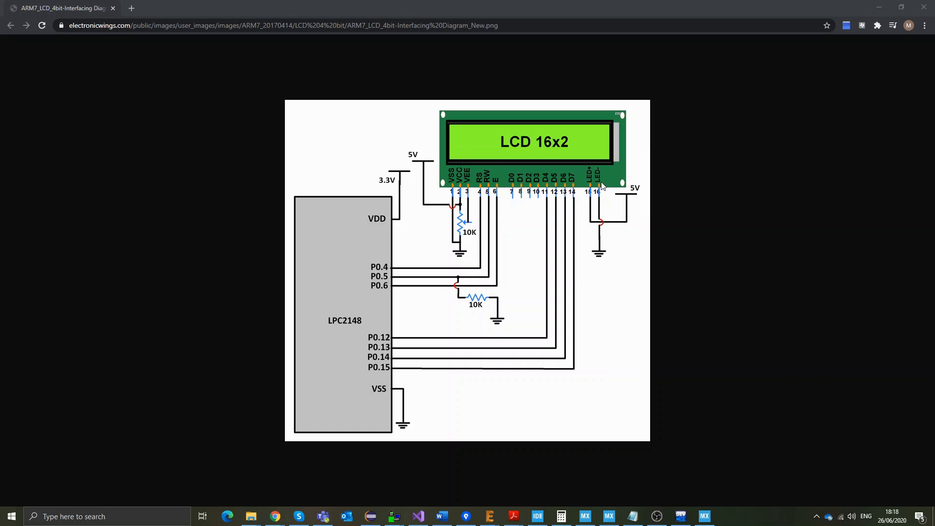
mouse_move(590, 186)
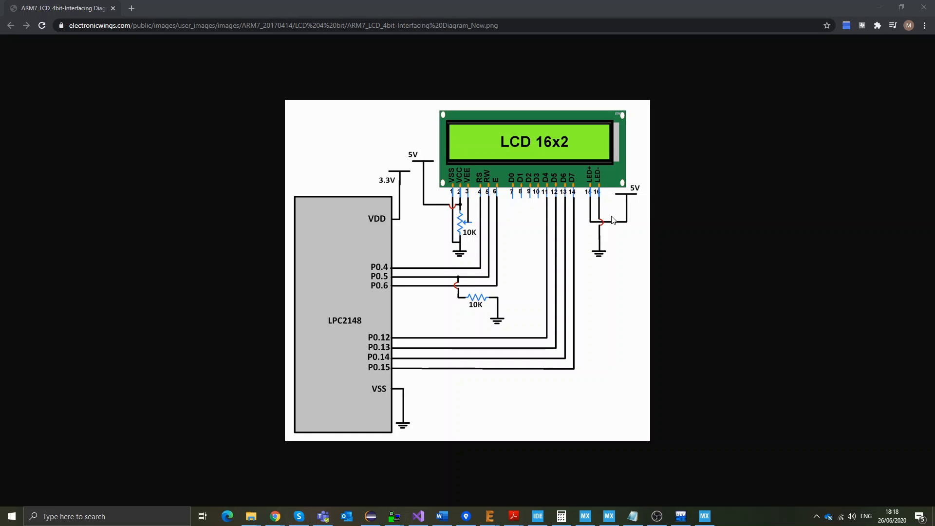
mouse_move(594, 185)
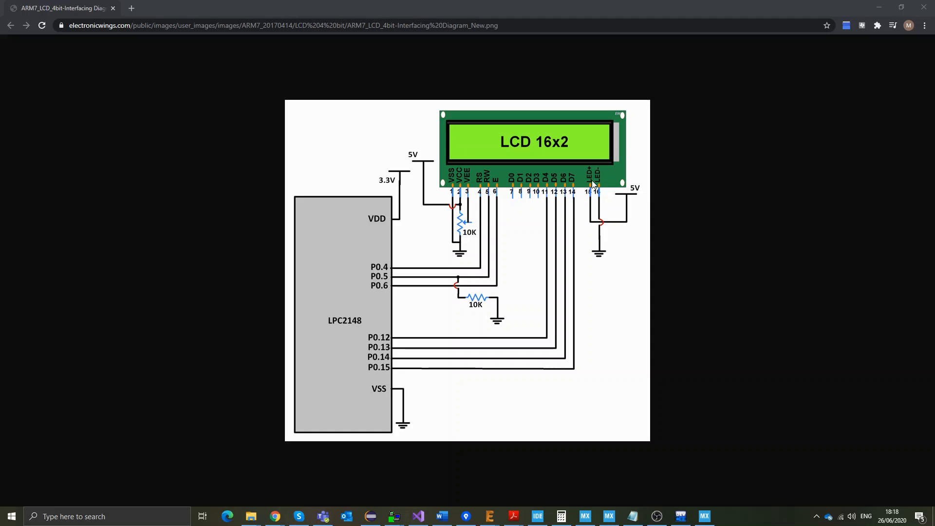
mouse_move(604, 188)
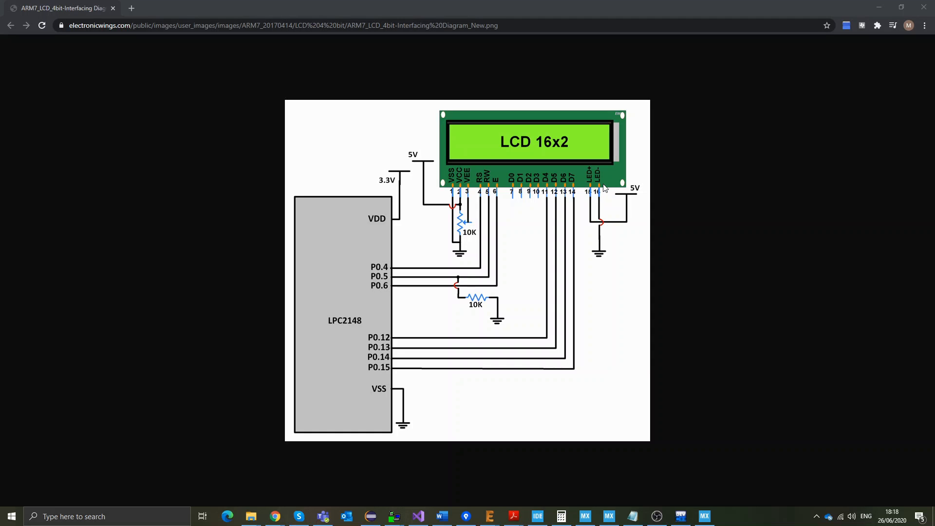
mouse_move(589, 175)
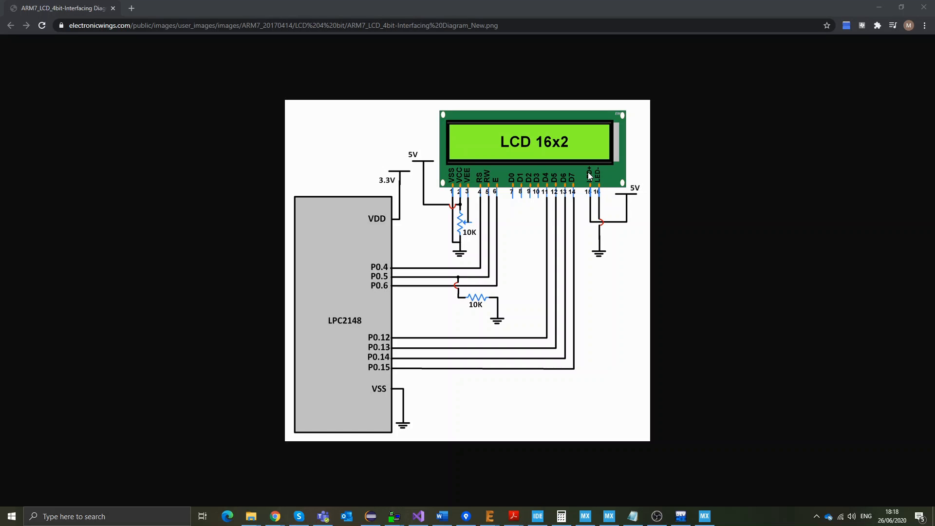
mouse_move(599, 180)
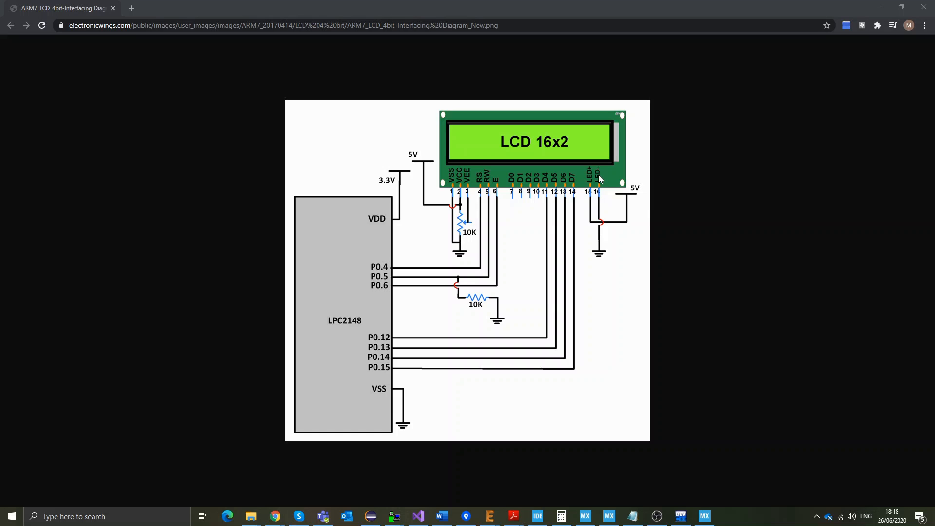
mouse_move(711, 496)
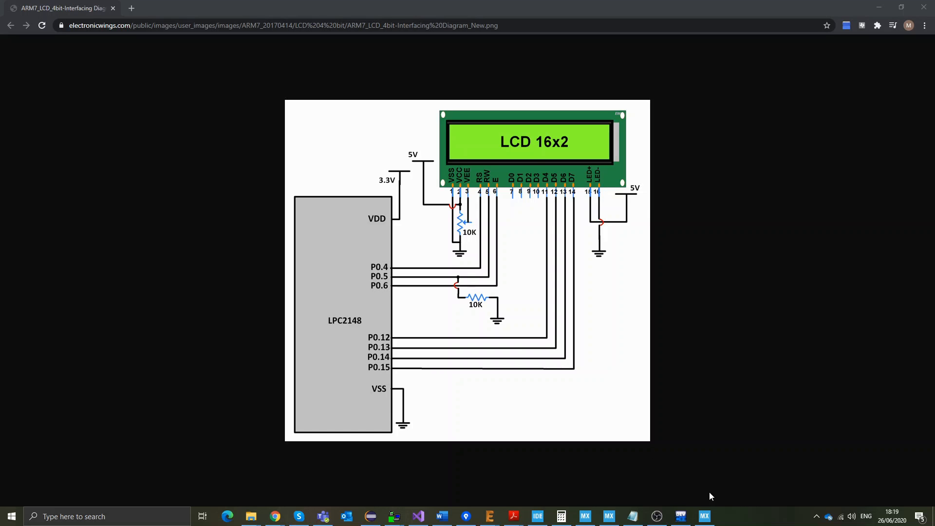
Step: Switch to STM32CubeMX and start a new project from the ST board selector
left_click(703, 516)
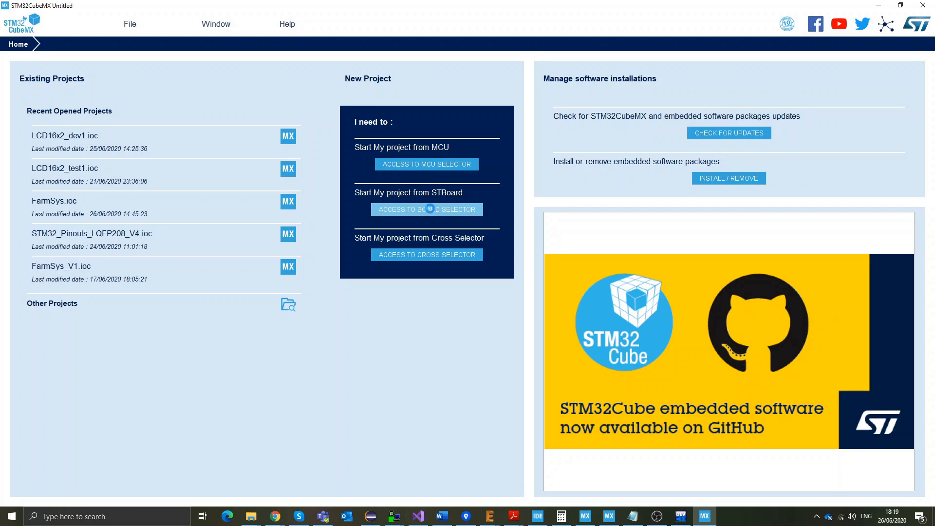
left_click(427, 208)
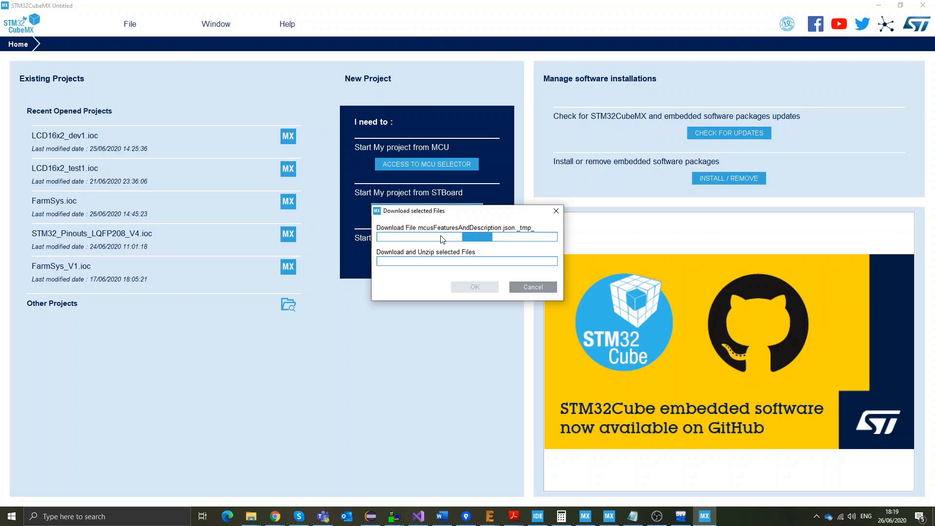
mouse_move(620, 461)
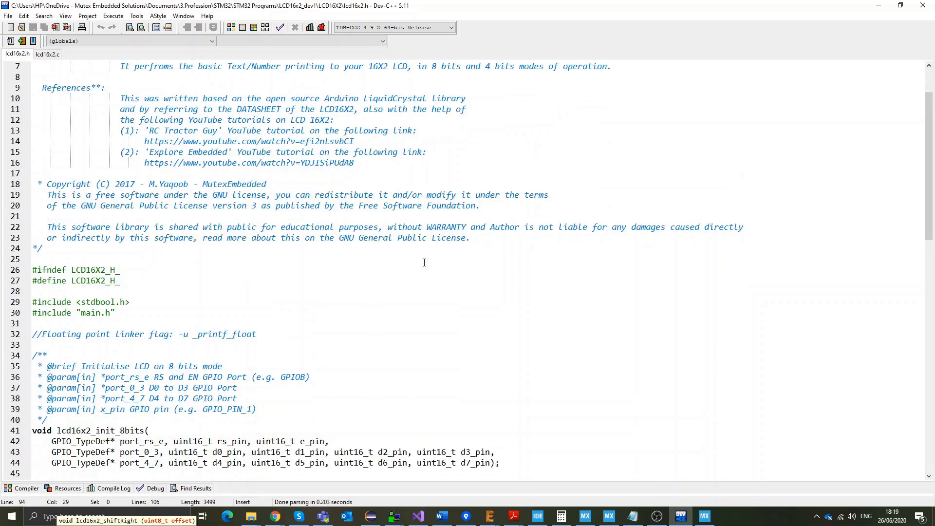
scroll("down", 3)
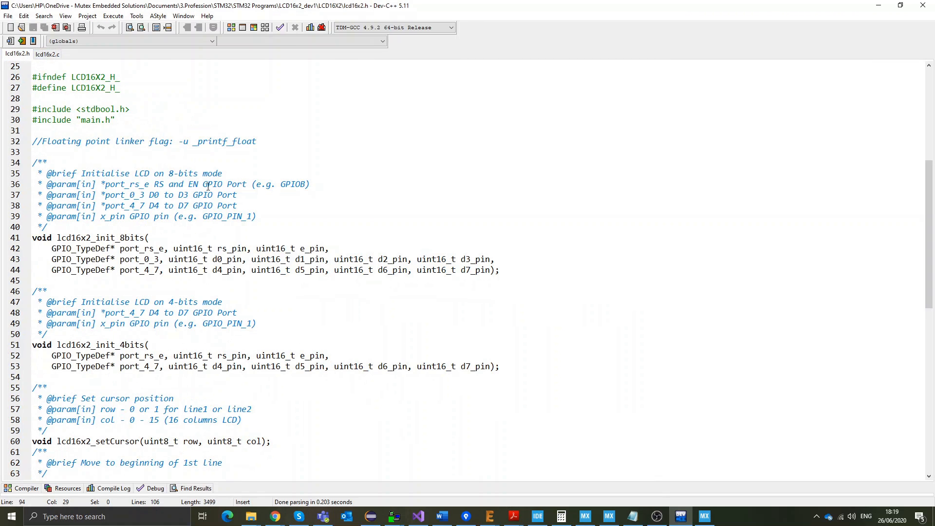
double_click(100, 206)
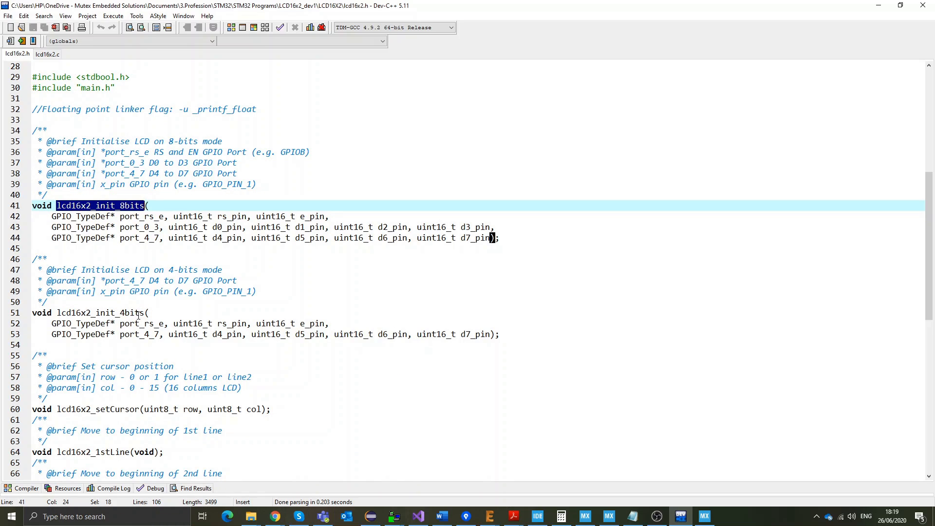
double_click(99, 312)
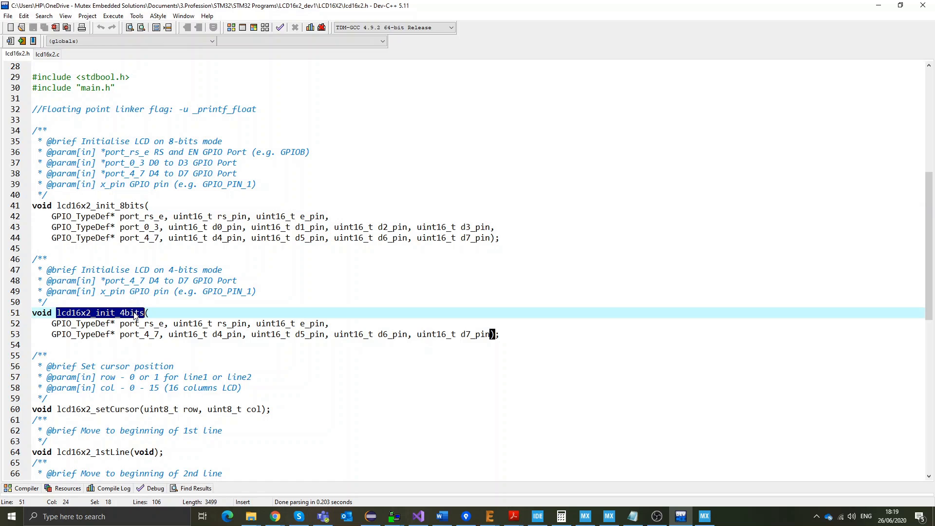
scroll("down", 3)
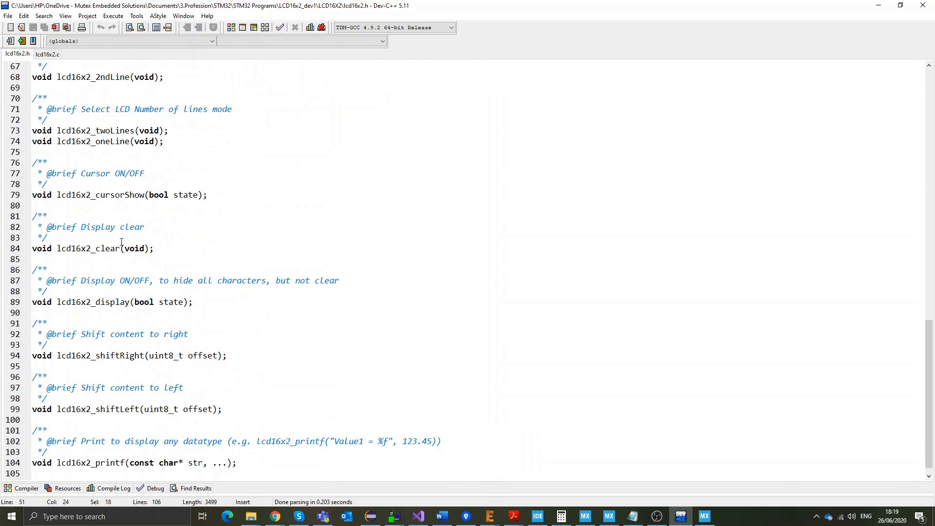
double_click(89, 409)
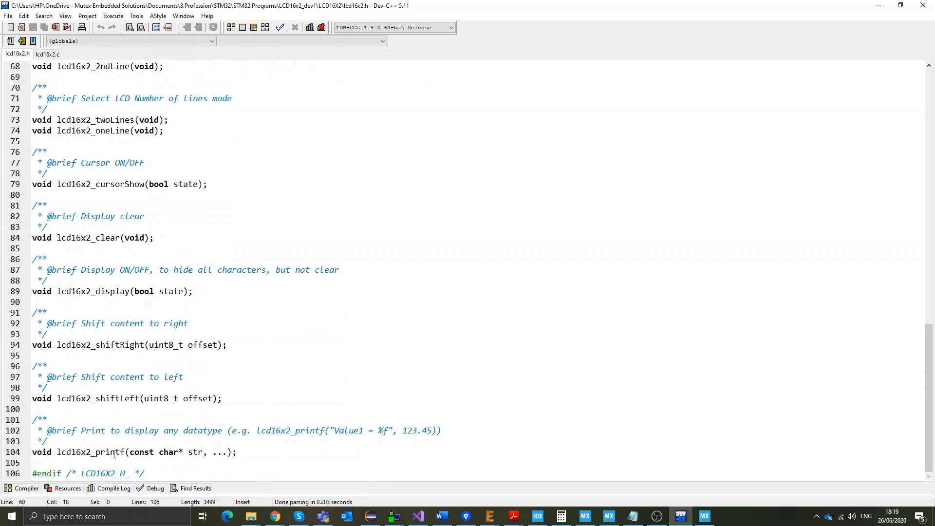
left_click(110, 452)
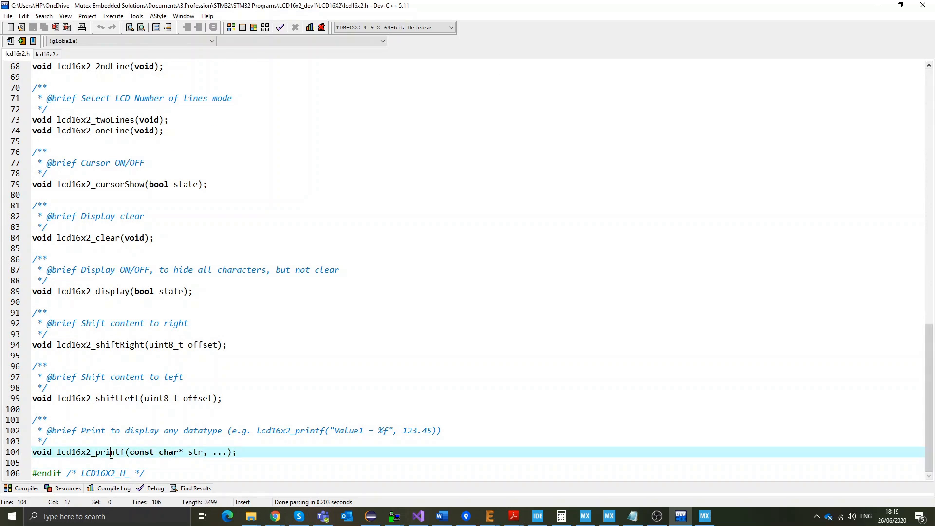
double_click(89, 452)
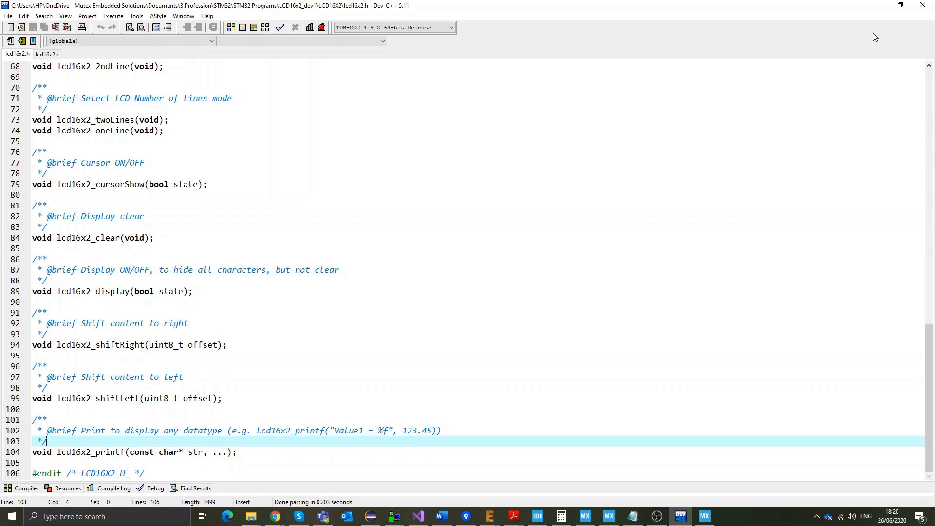
mouse_move(879, 6)
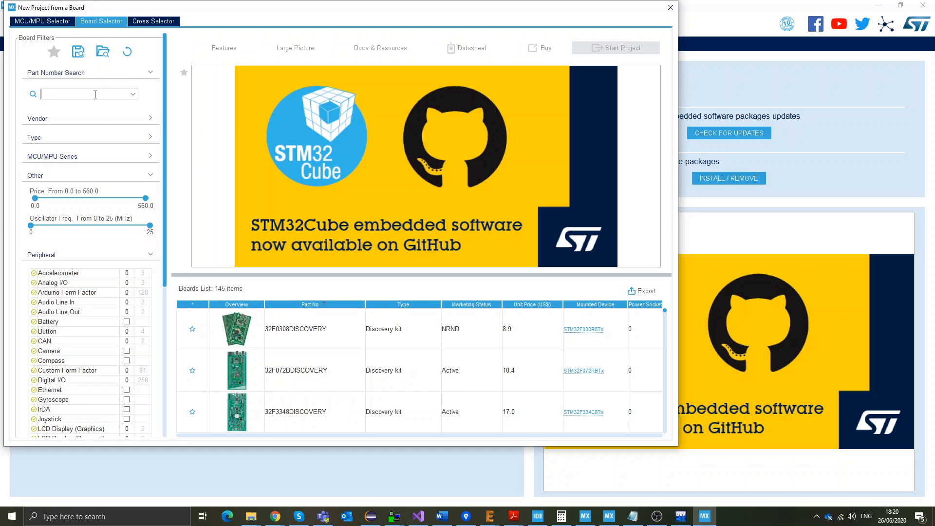
Step: Search part number 32f4, select the STM32F4DISCOVERY board and start a project for it
type("32f4")
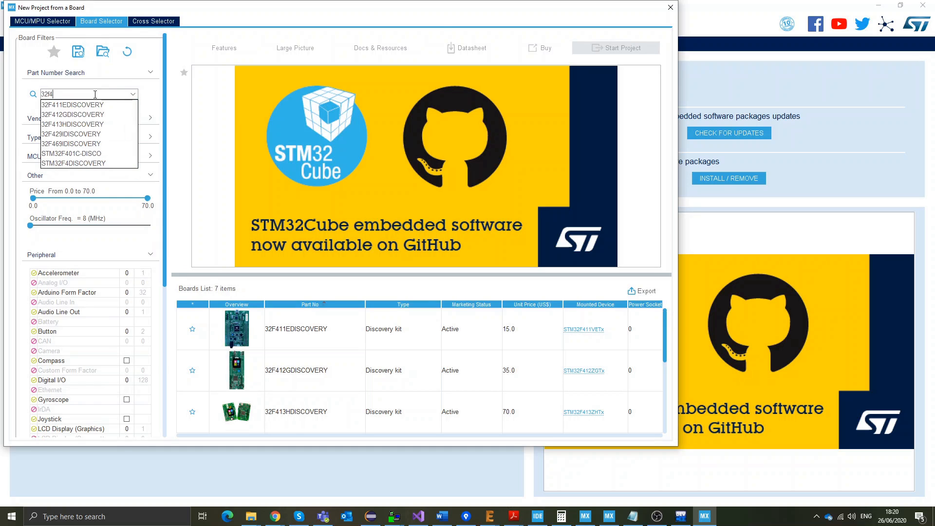
mouse_move(74, 163)
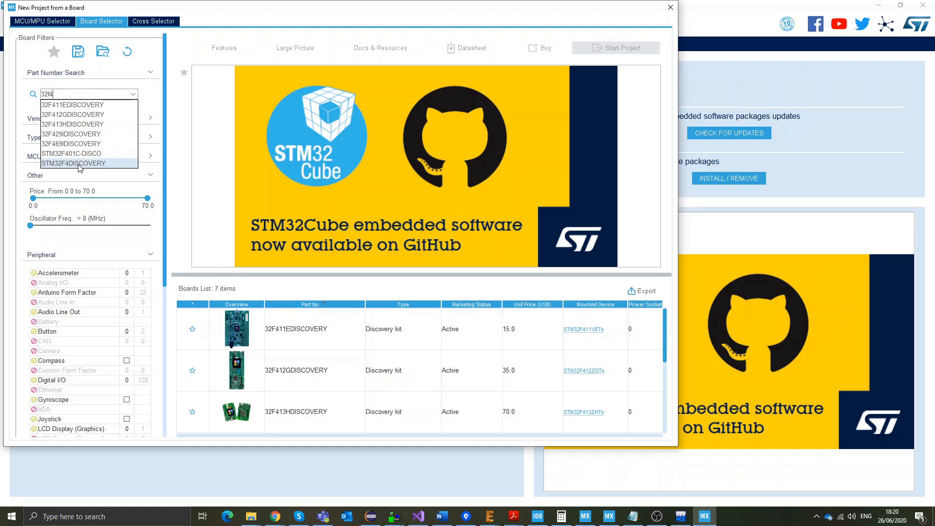
left_click(73, 162)
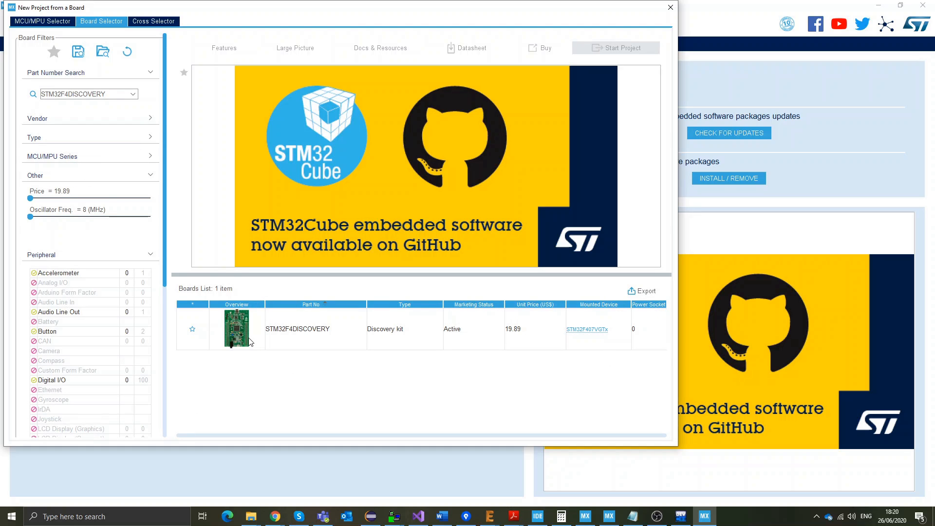
left_click(235, 328)
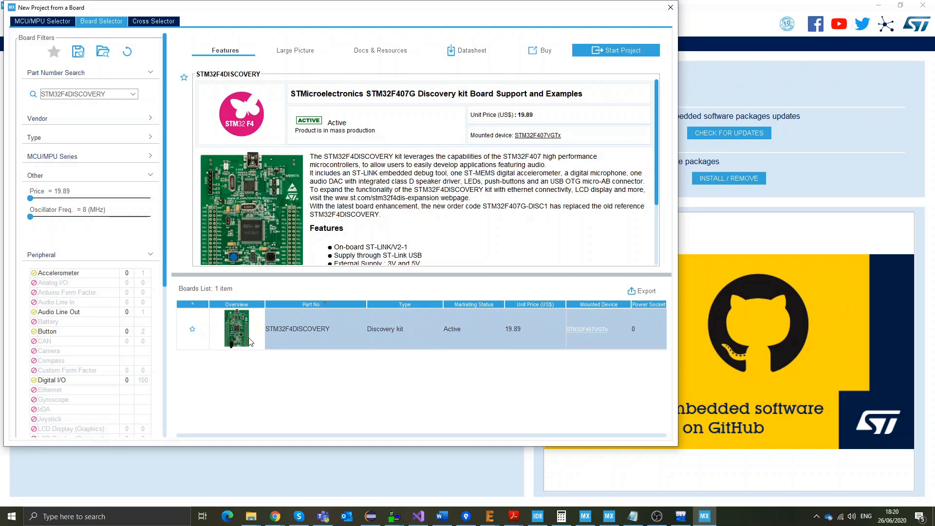
left_click(616, 50)
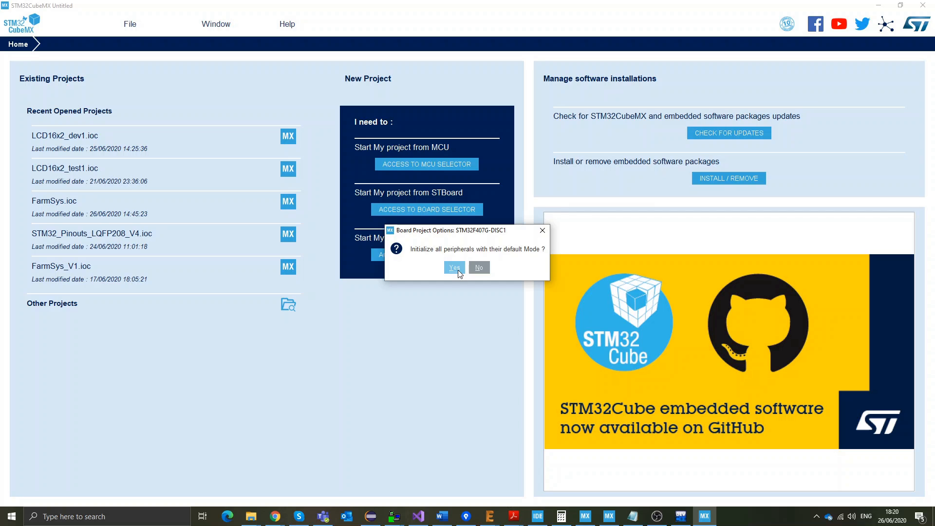
Step: Accept initializing all peripherals in their default modes for the STM32F407VGTx project
left_click(453, 267)
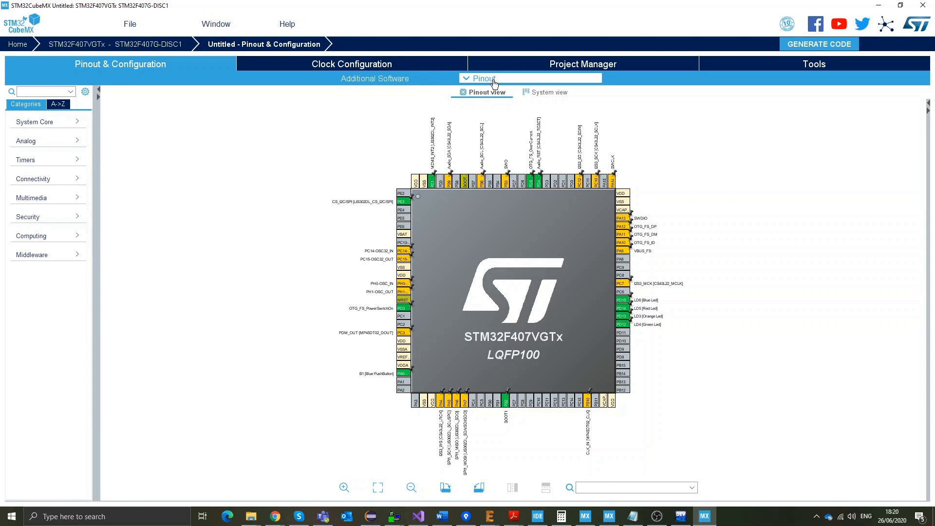
Step: Clear all board pin assignments via Pinout > Clear Pinouts and confirm the warning
left_click(483, 78)
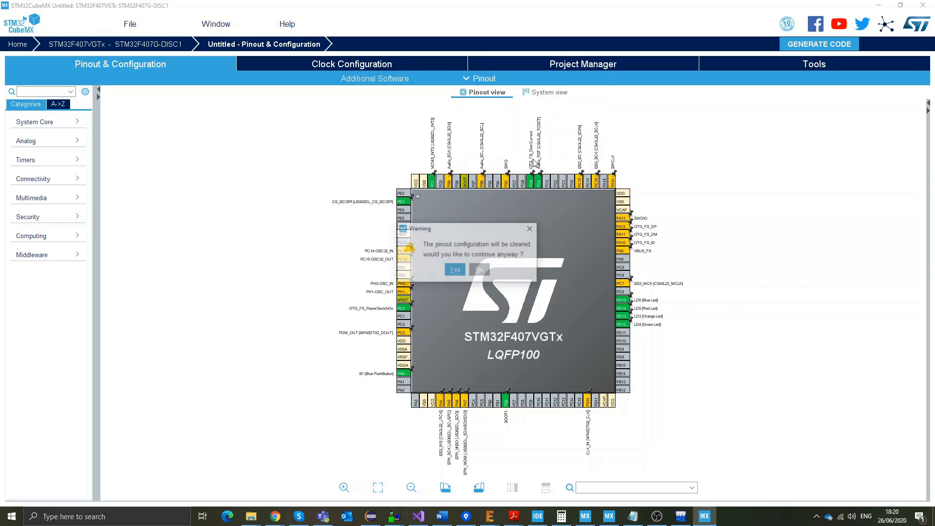
left_click(455, 270)
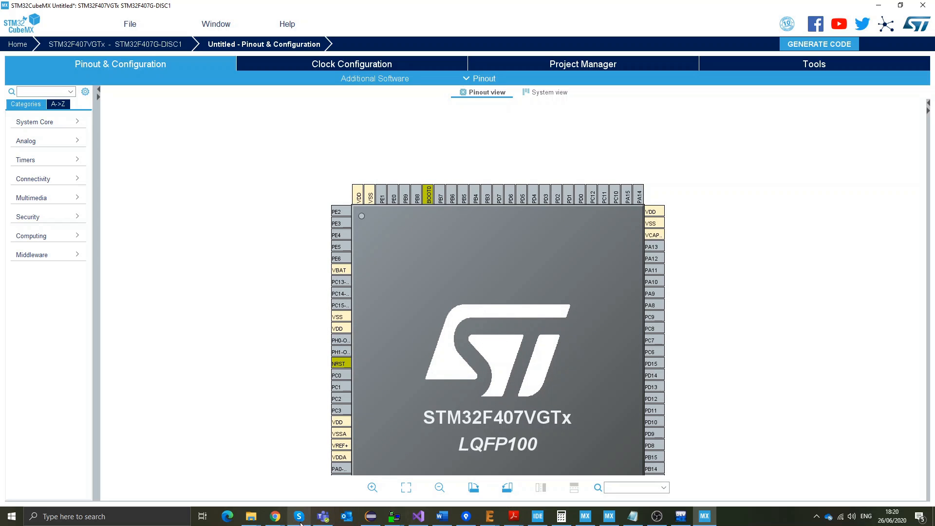
Step: Switch to Chrome to view the ARM7 LCD 16x2 4-bit interfacing wiring diagram
left_click(274, 516)
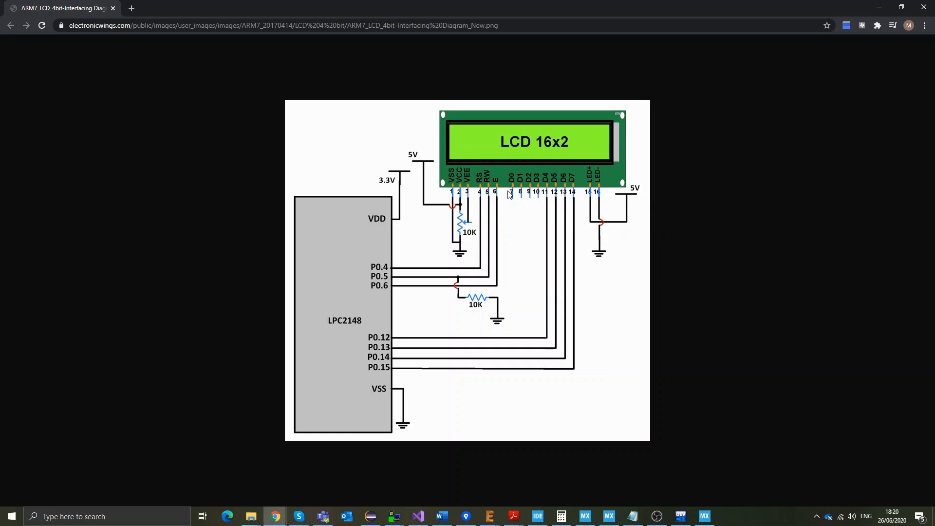
mouse_move(554, 202)
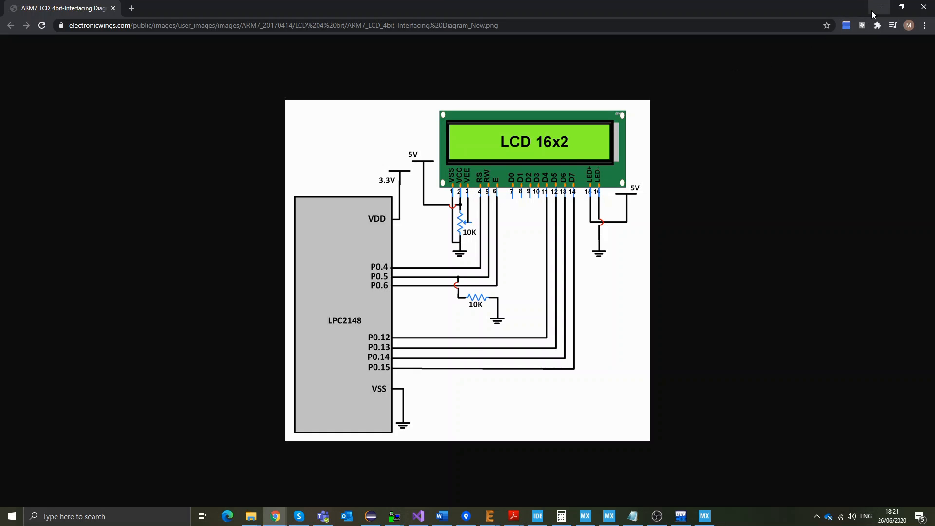
Step: Back in CubeMX, assign pins PD0–PD7, PB3 and PB4 as GPIO_Output on the chip view
left_click(704, 516)
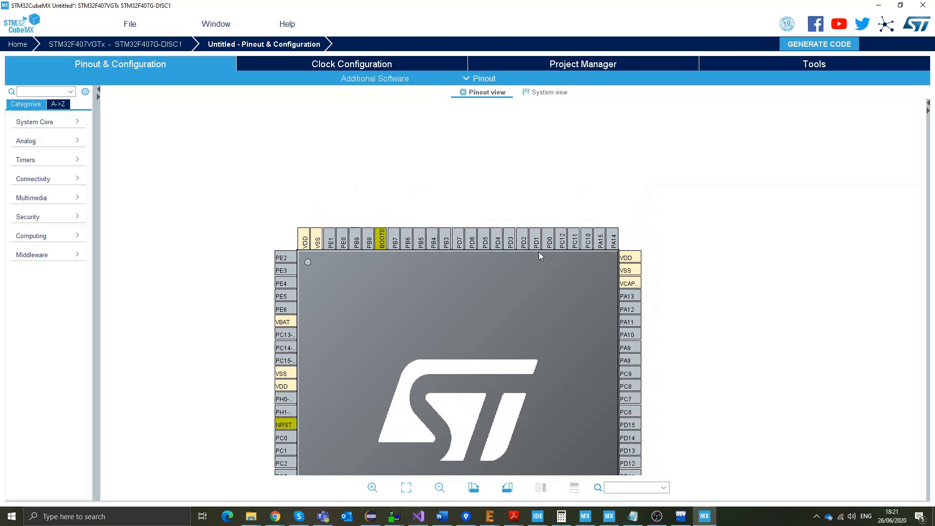
mouse_move(547, 237)
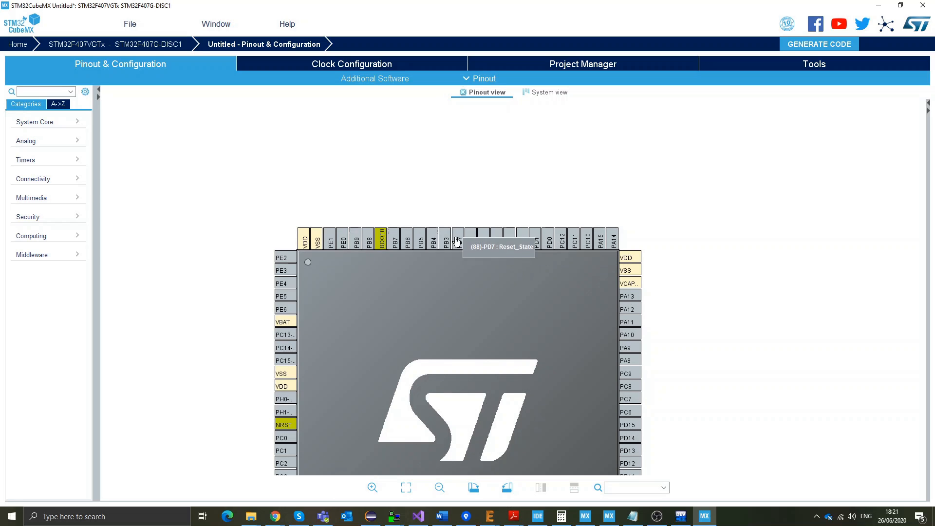
mouse_move(548, 251)
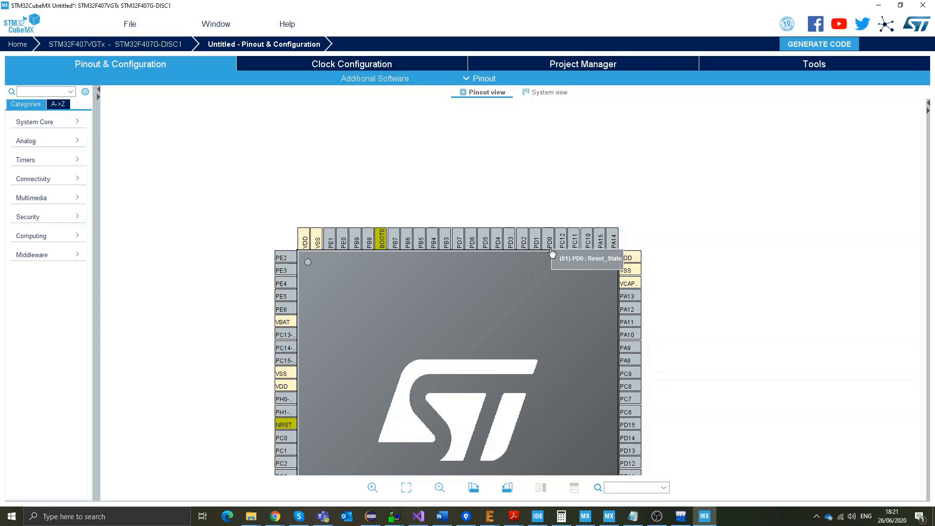
left_click(547, 238)
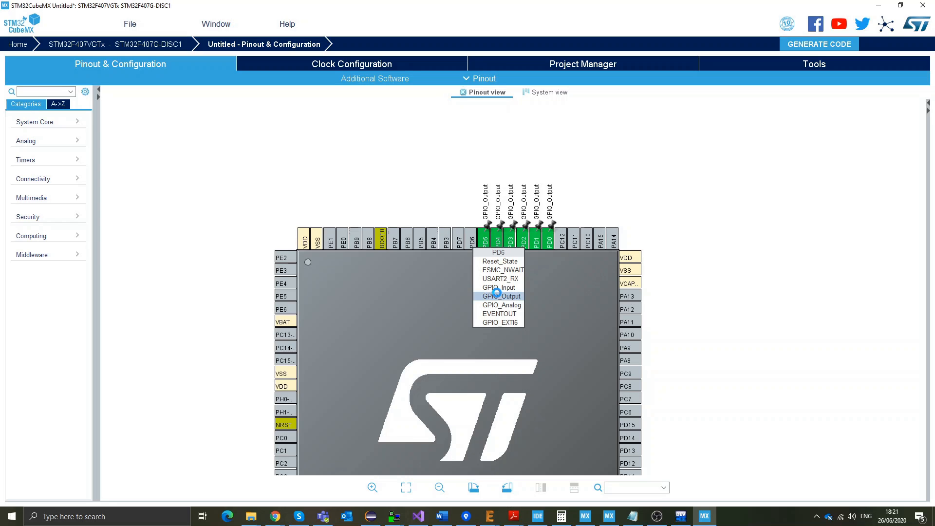
left_click(472, 238)
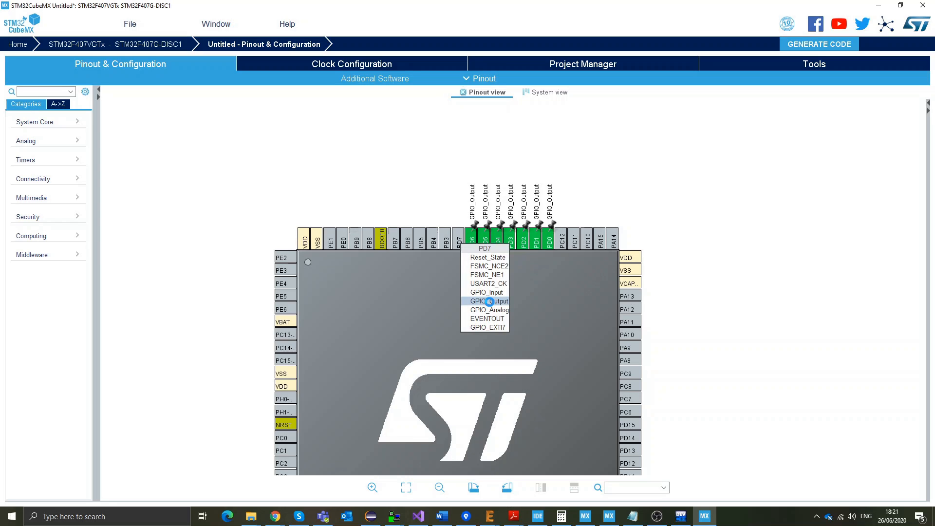
left_click(488, 301)
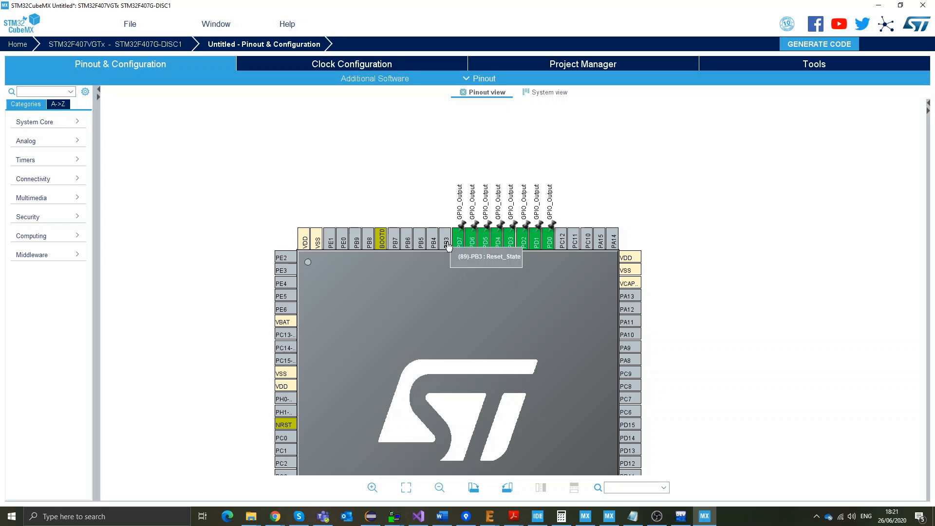
left_click(446, 243)
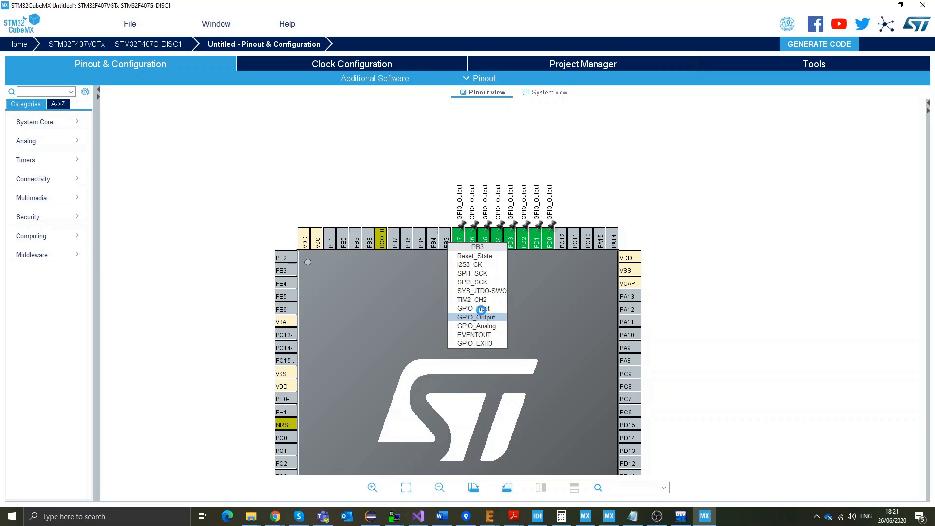
left_click(445, 233)
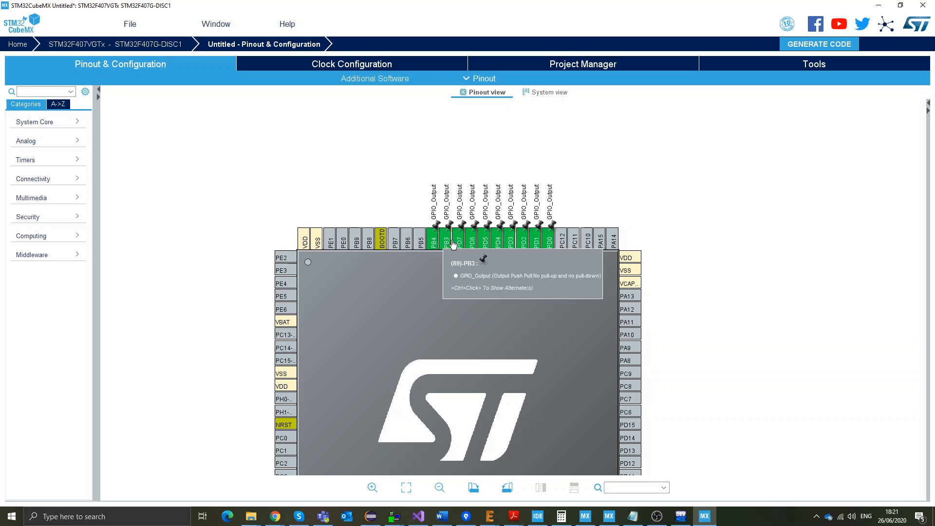
mouse_move(561, 256)
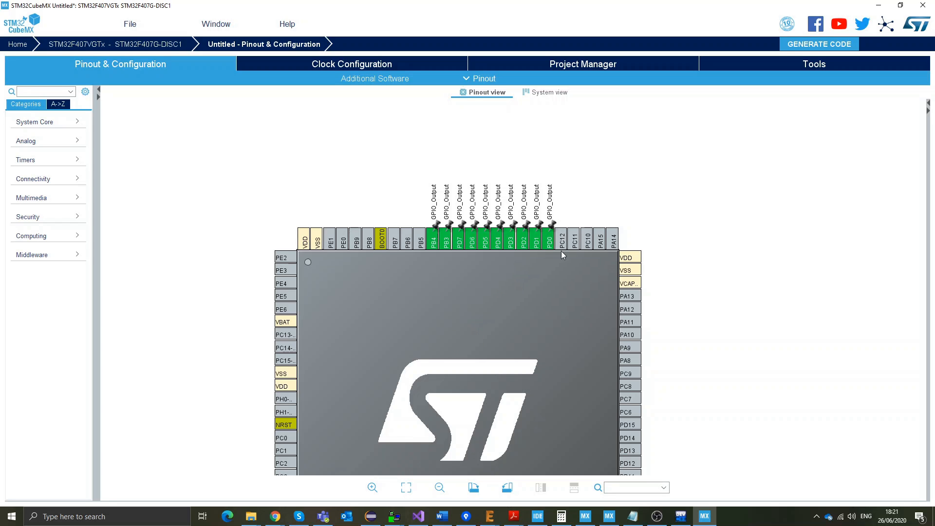
mouse_move(570, 268)
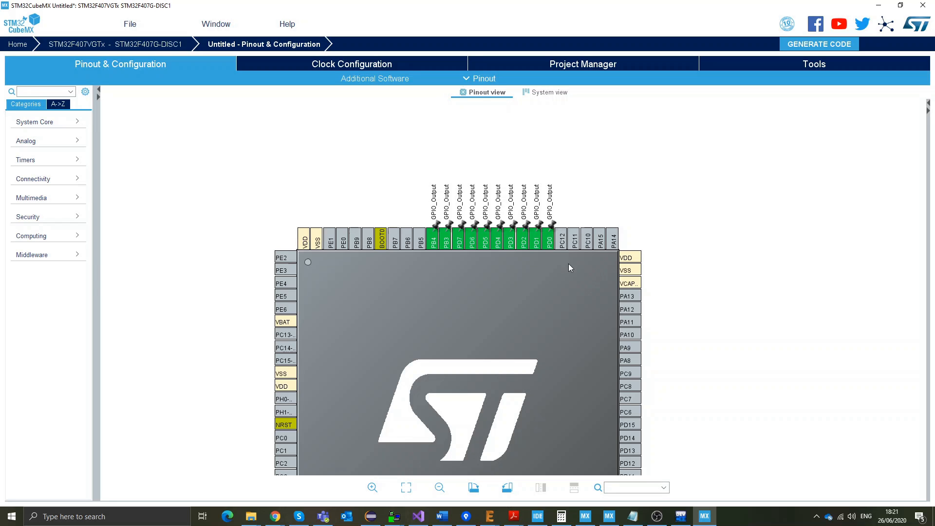
mouse_move(541, 273)
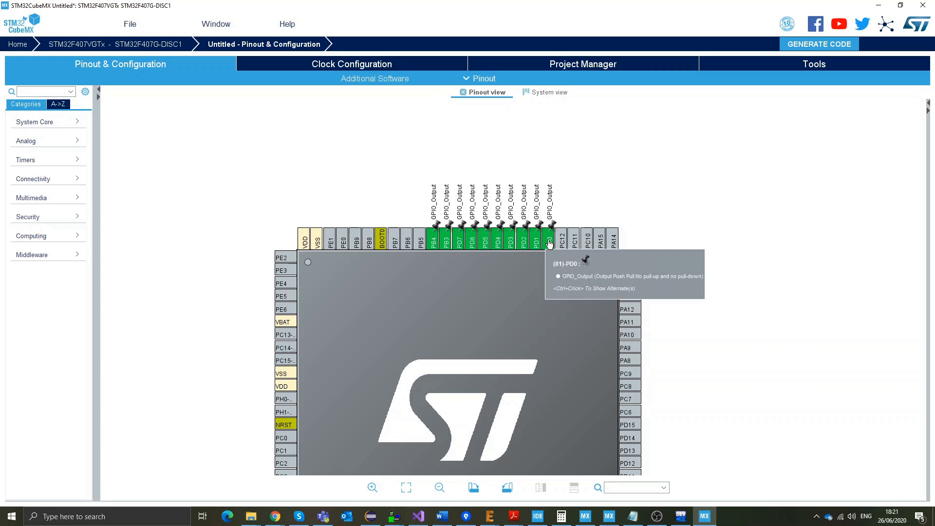
Step: Give pins PD0–PD7 user labels D0–D7 and PB3 the label RS, then begin labelling PB4
right_click(548, 238)
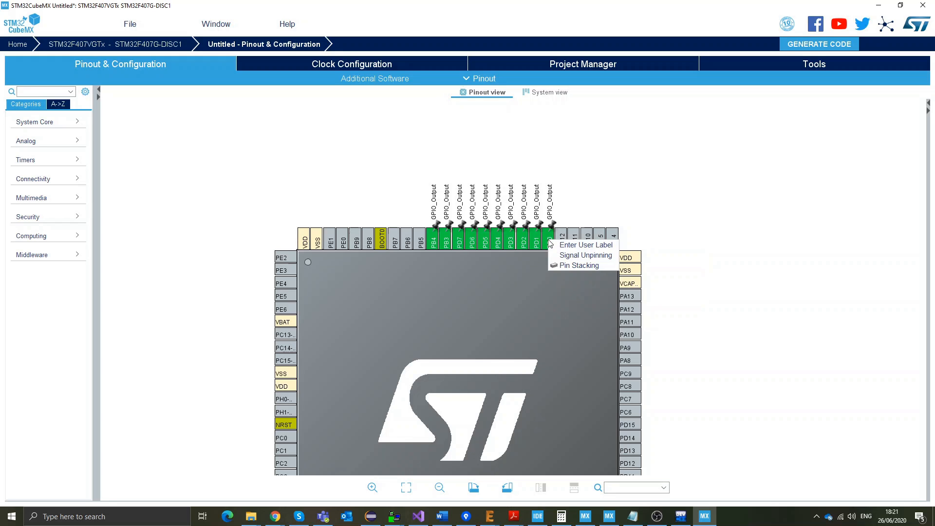
left_click(586, 245)
type("D0")
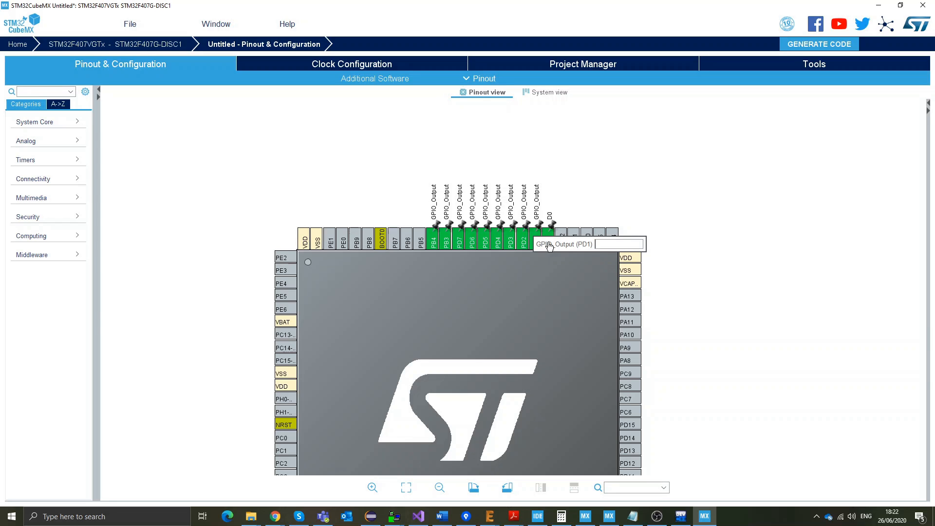
right_click(524, 236)
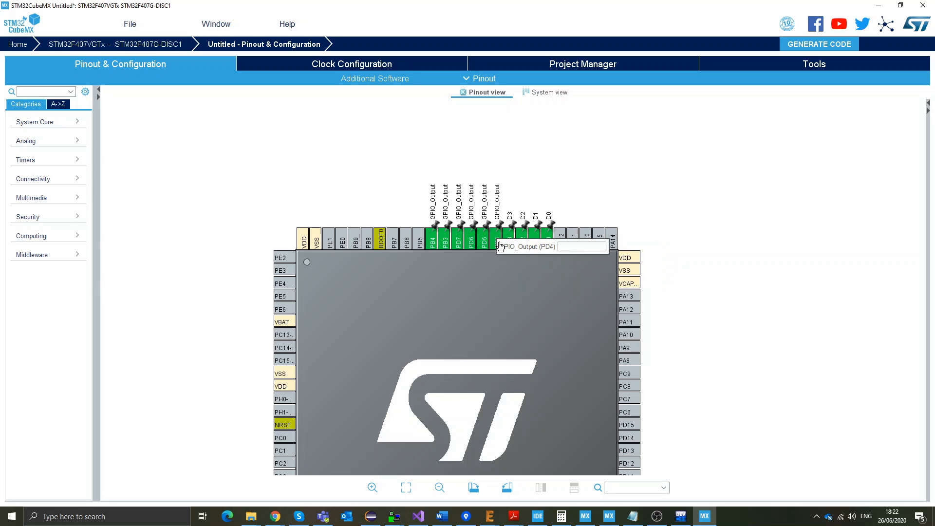
right_click(495, 234)
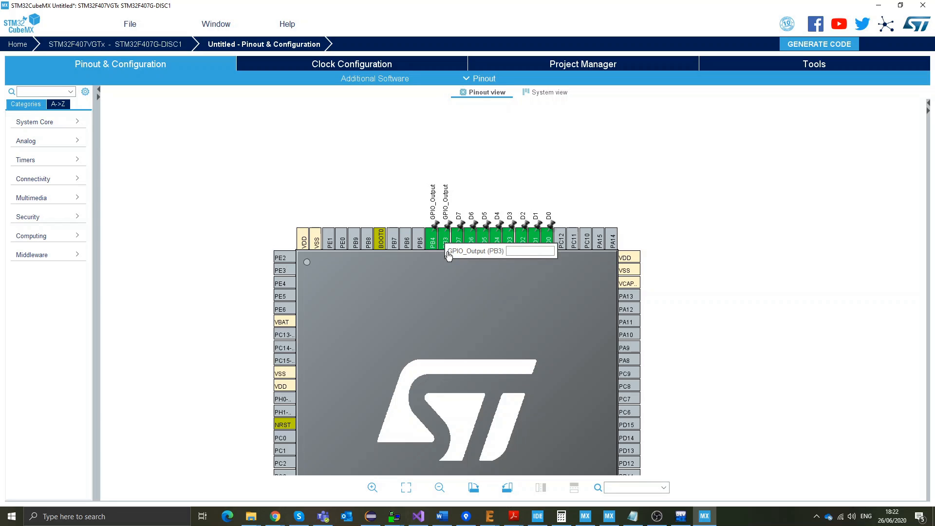
type("RS")
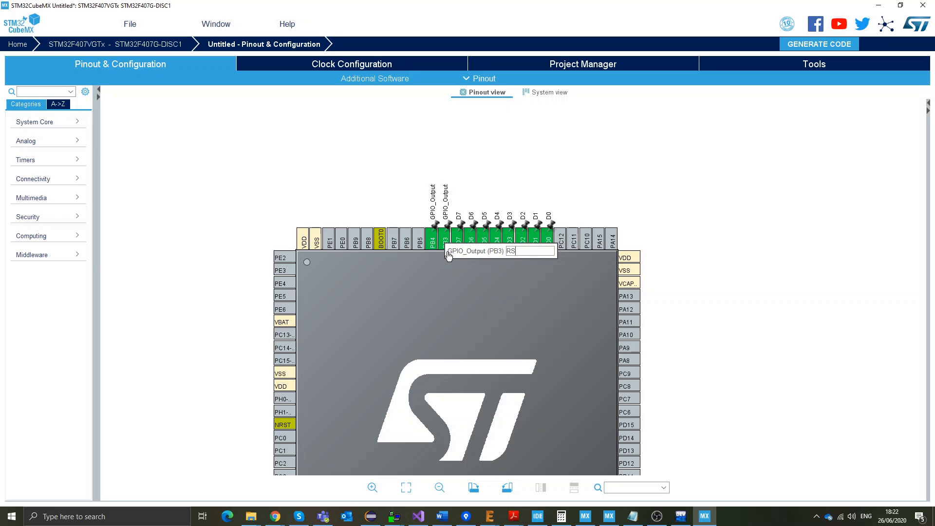
right_click(432, 240)
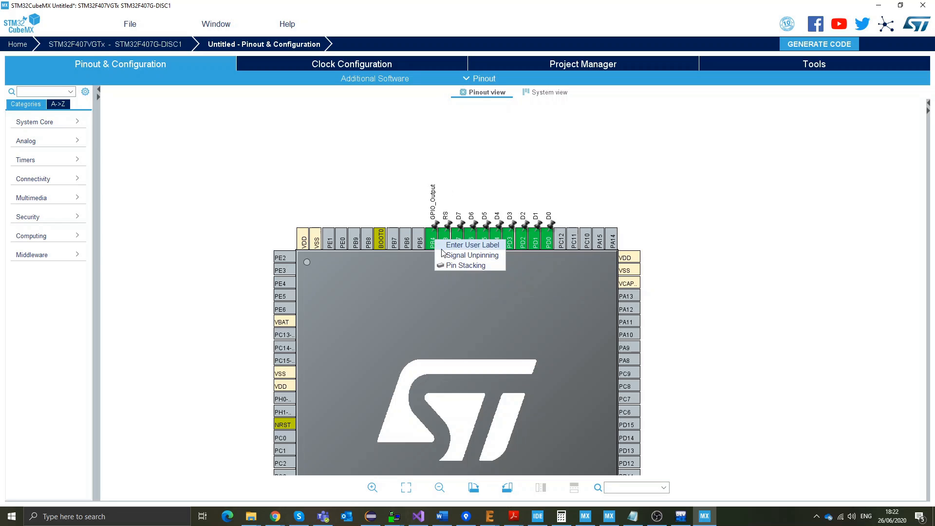
left_click(472, 244)
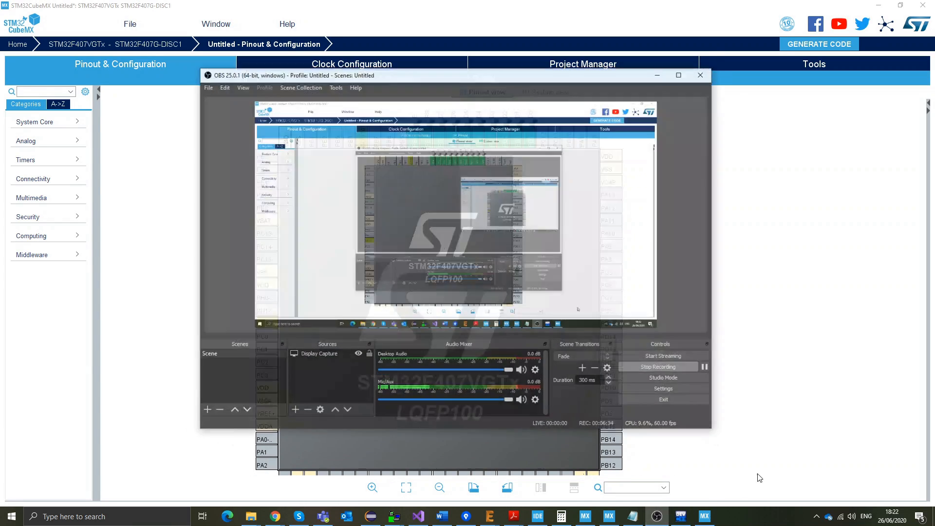
Step: Under System Core > RCC, set the High Speed Clock (HSE) to Crystal/Ceramic Resonator
left_click(700, 75)
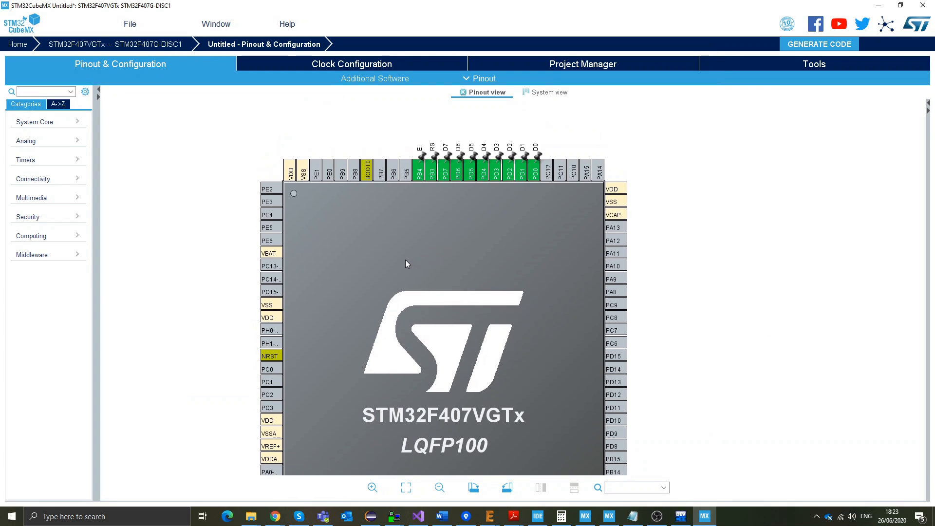
left_click(34, 122)
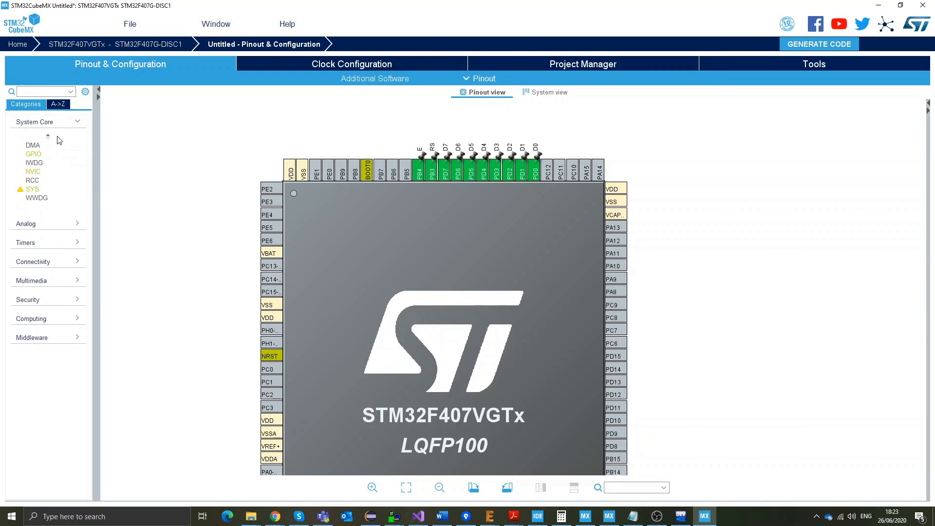
left_click(33, 180)
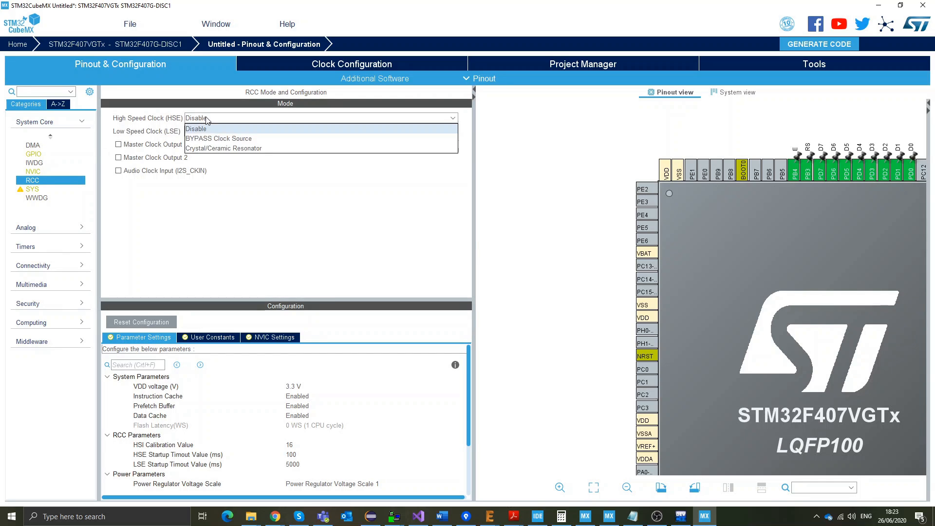
left_click(224, 148)
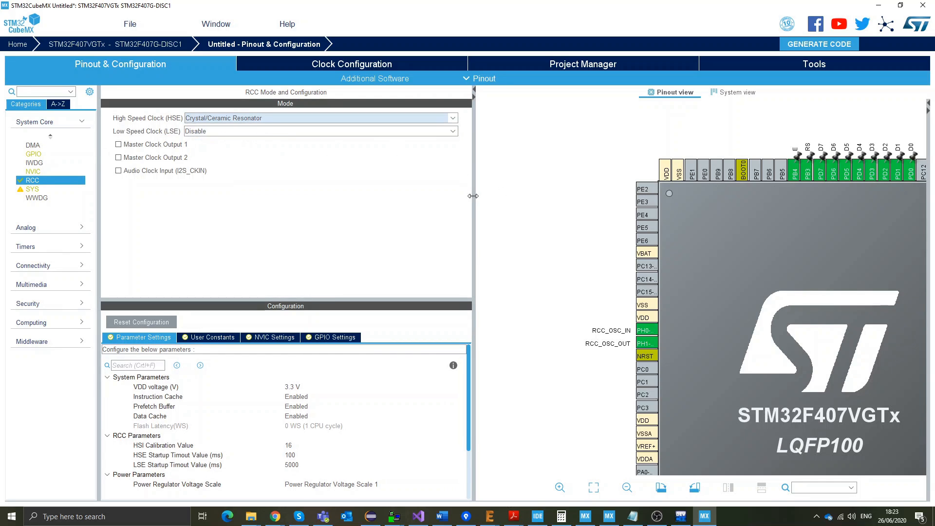
left_click(351, 64)
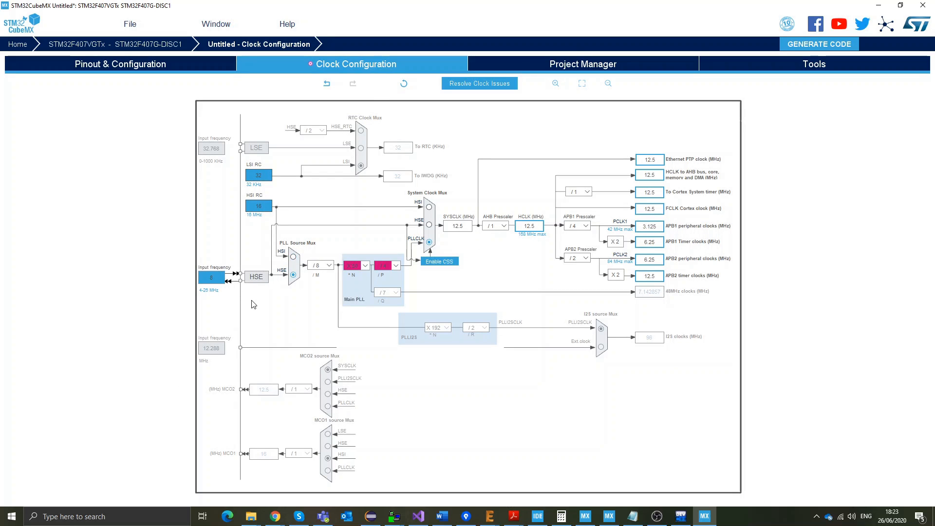
Step: Set HCLK to 168 MHz in the clock tree so the PLL recalculates from the 8 MHz crystal
left_click(528, 225)
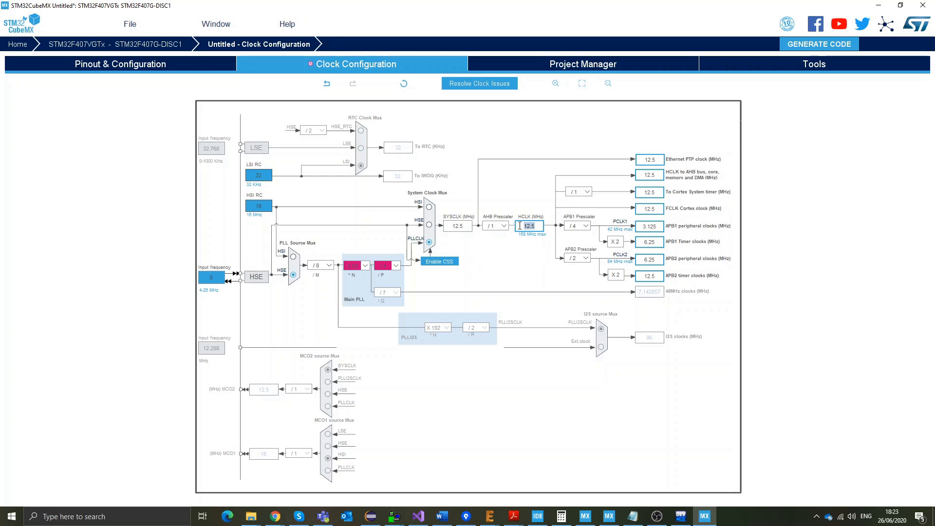
type("168")
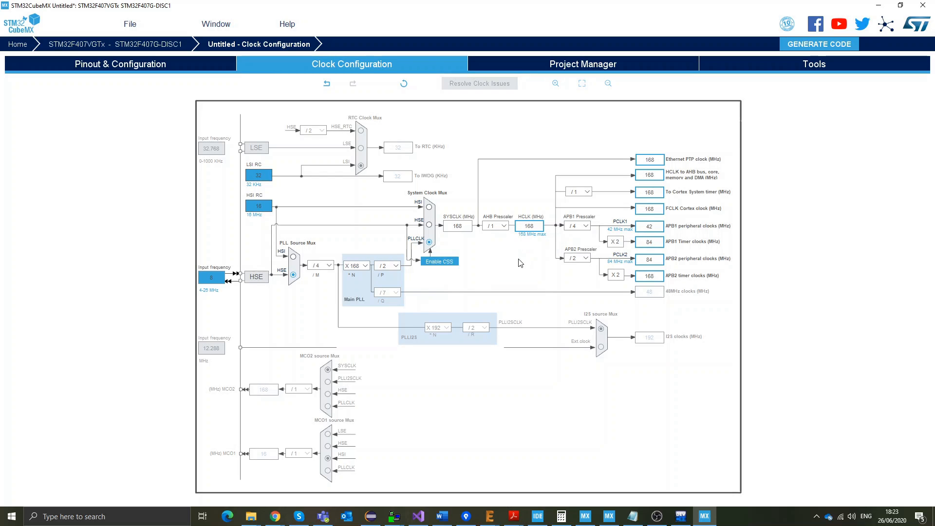
left_click(120, 64)
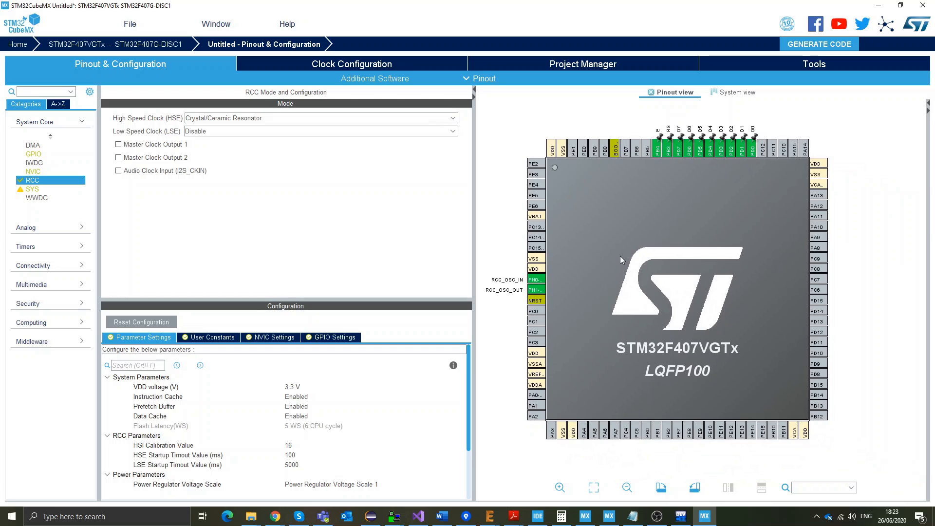
mouse_move(293, 78)
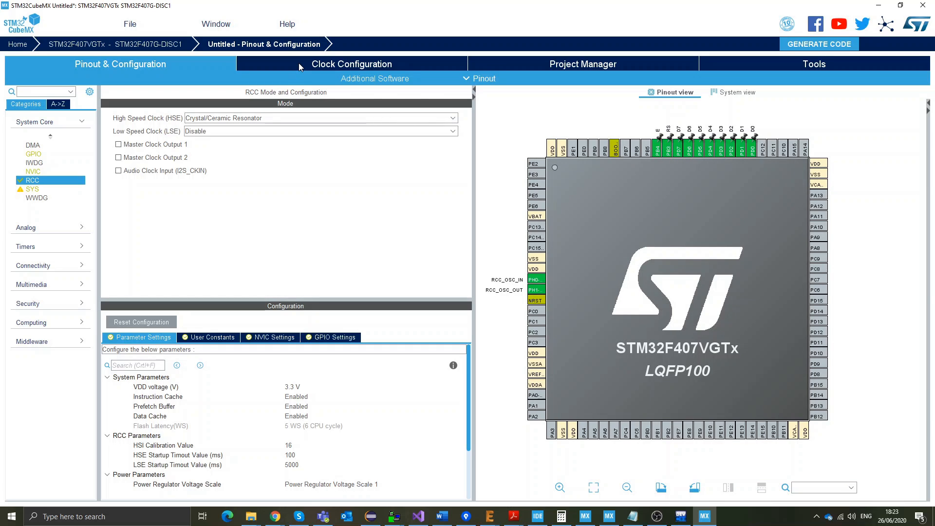
Step: Switch to System view and select GPIO to list PB3, PB4 and PD0–PD7 output settings
left_click(740, 91)
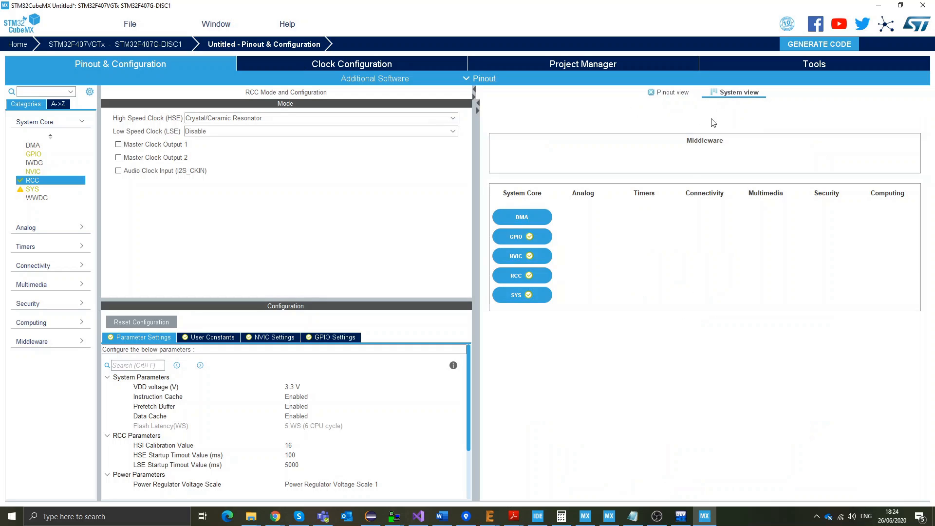
left_click(33, 153)
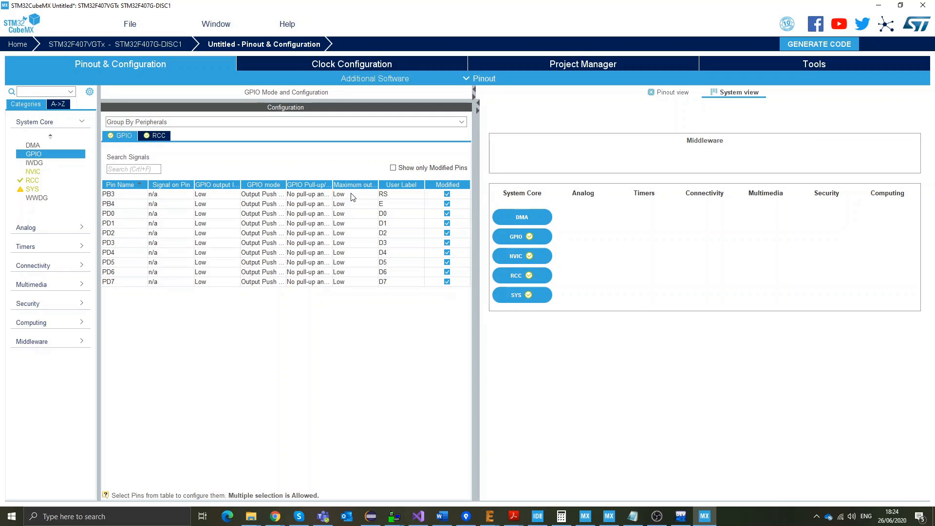
Step: Give all ten LCD GPIO pins Medium maximum output speed and return to the pinout view
left_click(119, 213)
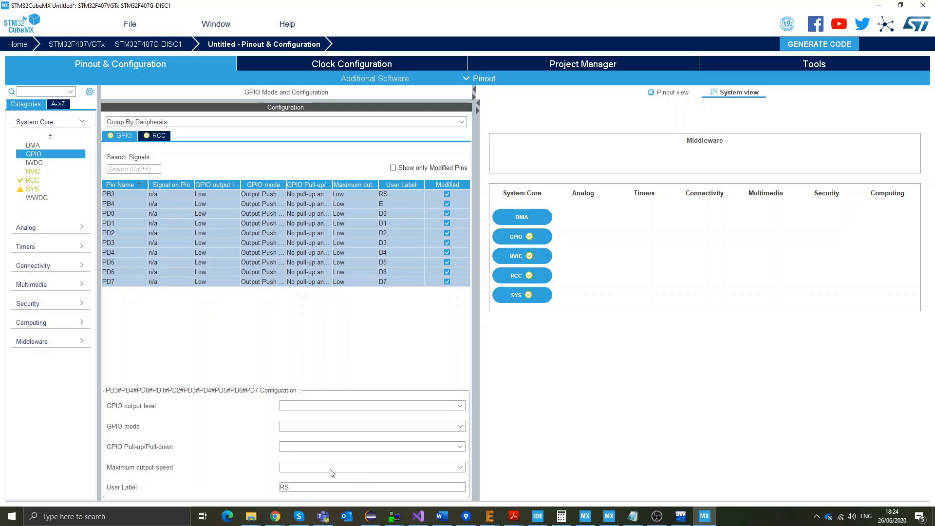
left_click(371, 466)
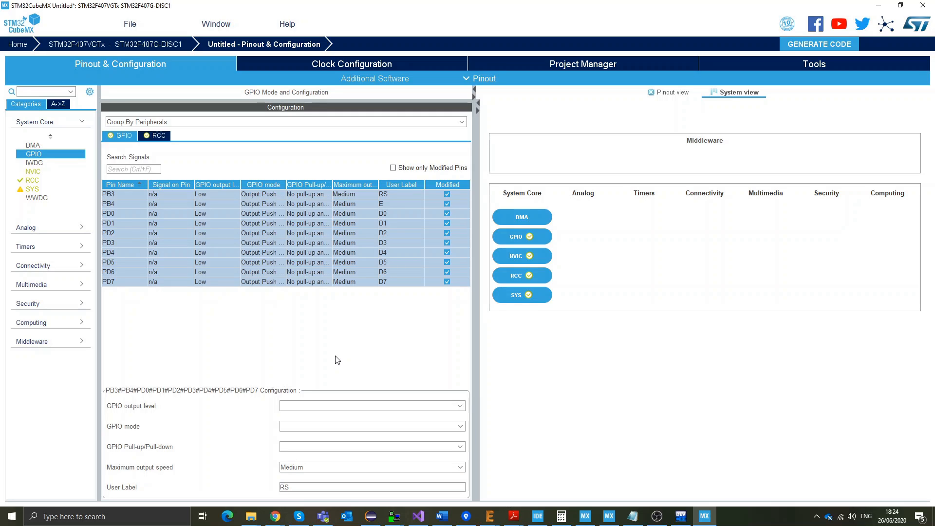
mouse_move(629, 152)
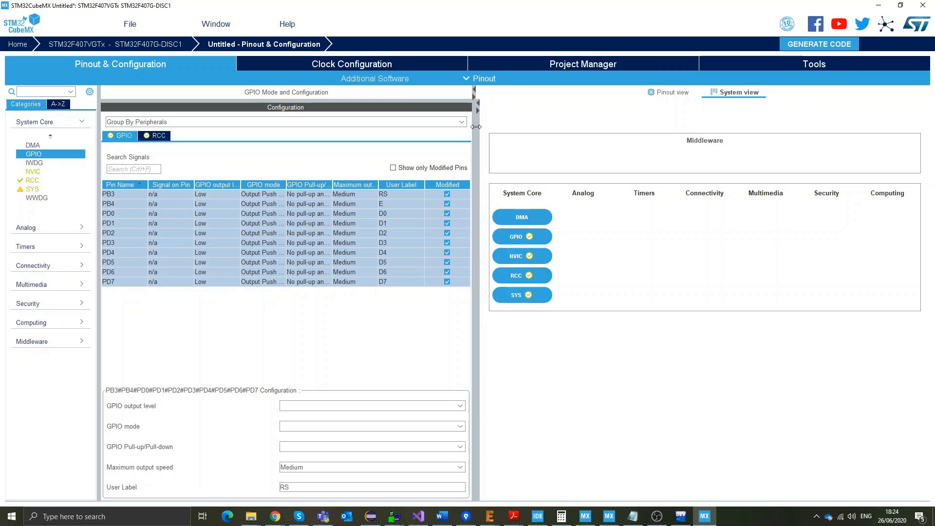
left_click(673, 92)
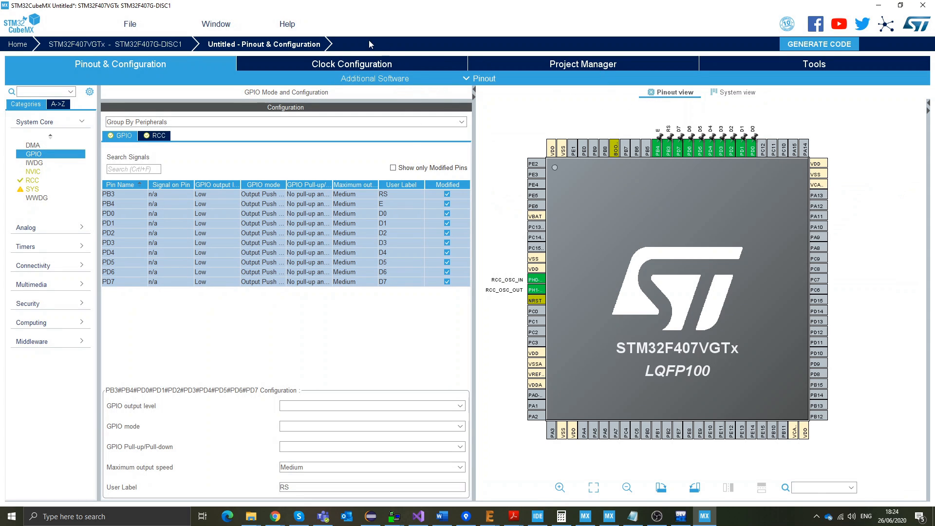
left_click(581, 64)
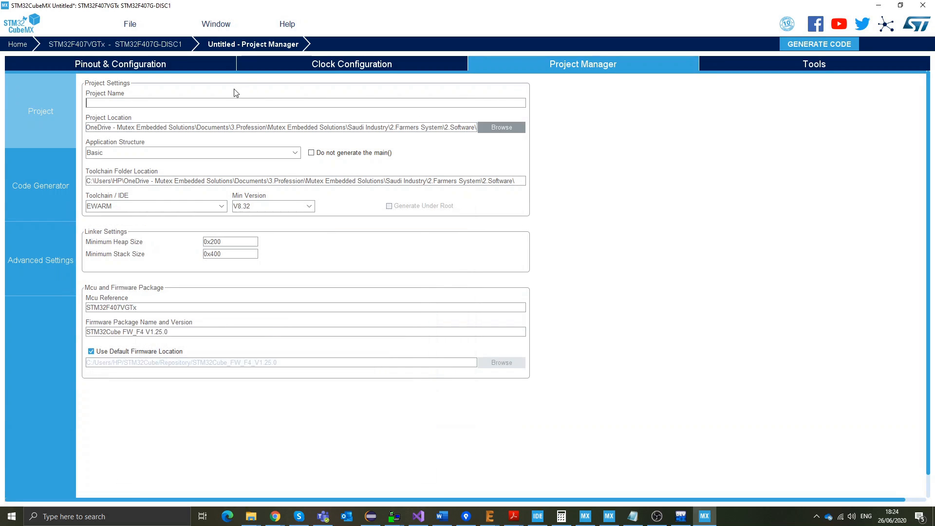
Step: Name the project LCD16x2_Tutorial in the 17-LCD16x2 folder with SW4STM32 as toolchain
type("C:\\Users\\HP\\OneDrive - Mutex Embedded Solutions\\Documents\\3.Profession\\YouTube\\STM32 YouTube\\17-LCD16x2")
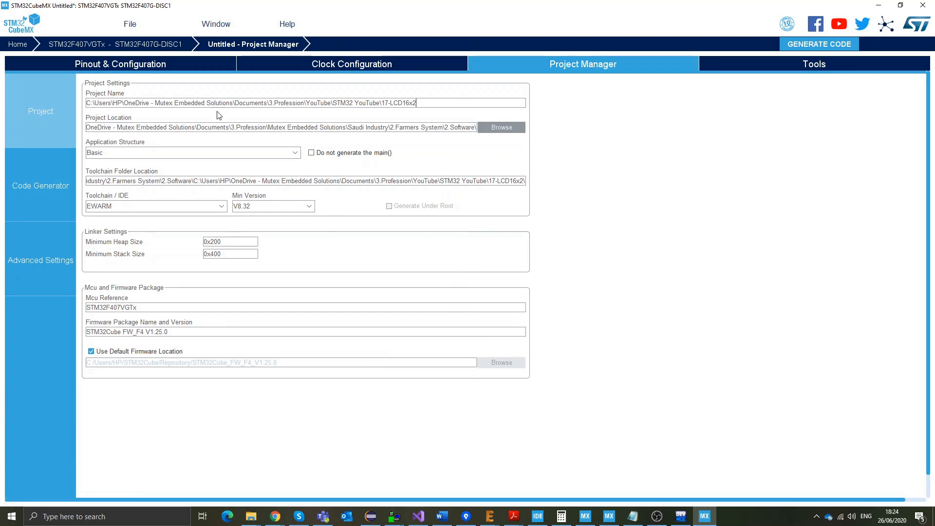
triple_click(251, 103)
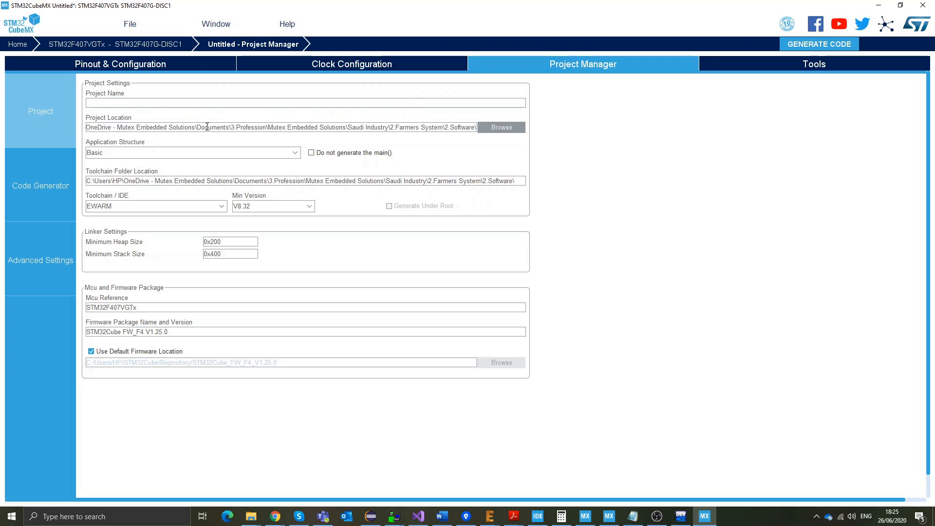
type("C:\\Users\\HP\\OneDrive - Mutex Embedded Solutions\\Documents\\3.Profession\\YouTube\\STM32 YouTube\\17-LCD16x2")
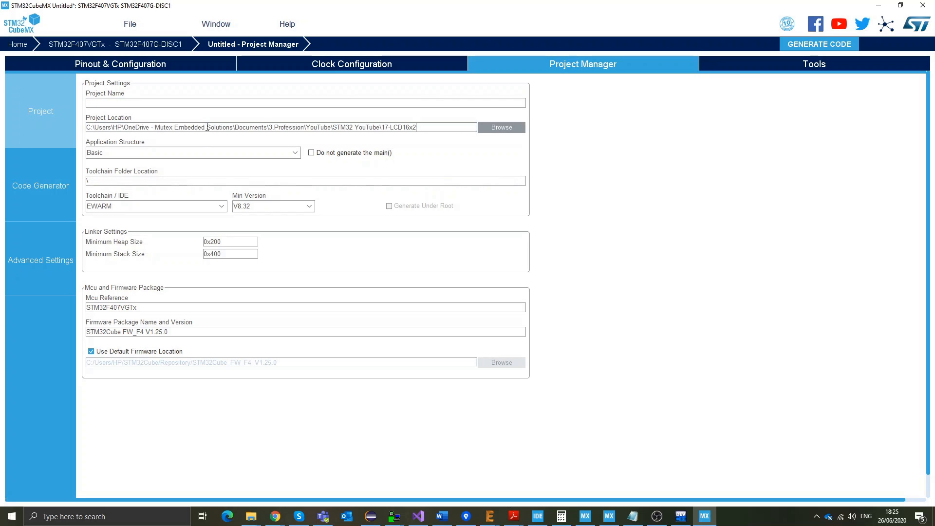
type("lcd")
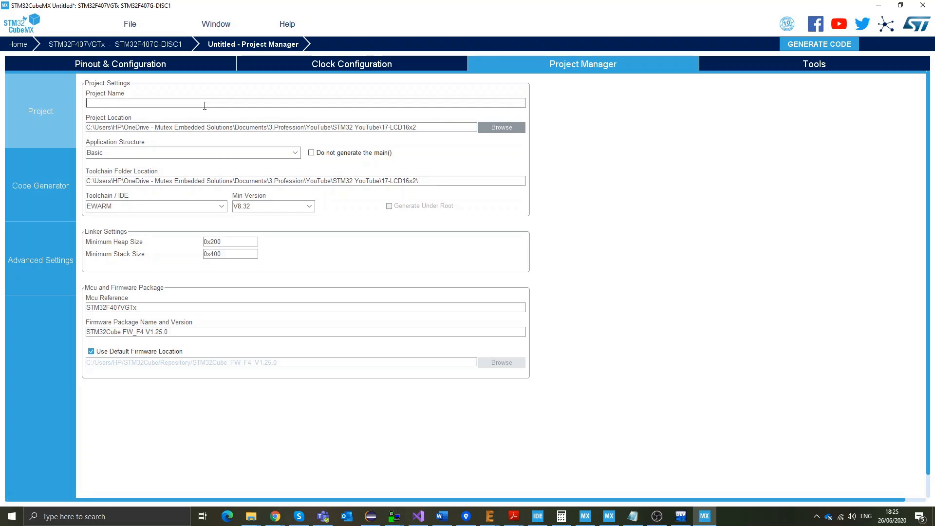
type("LCD16c2")
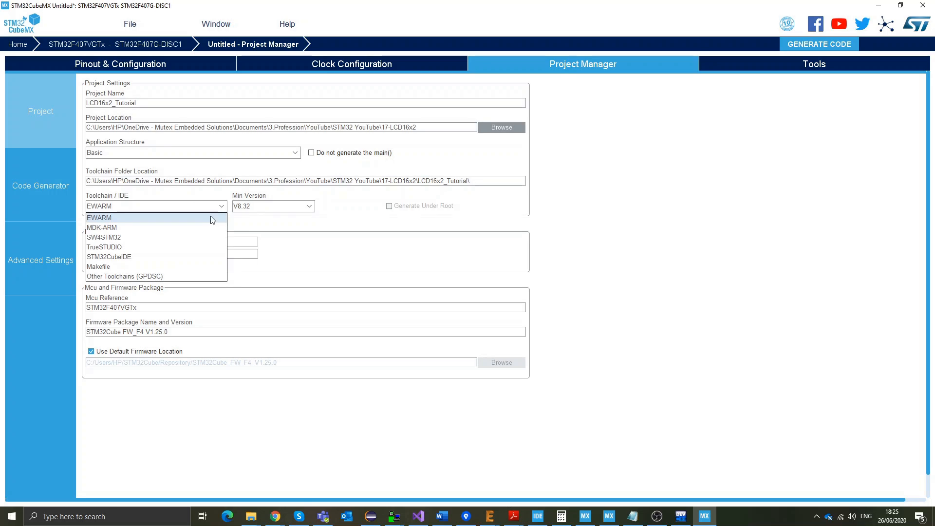
left_click(104, 237)
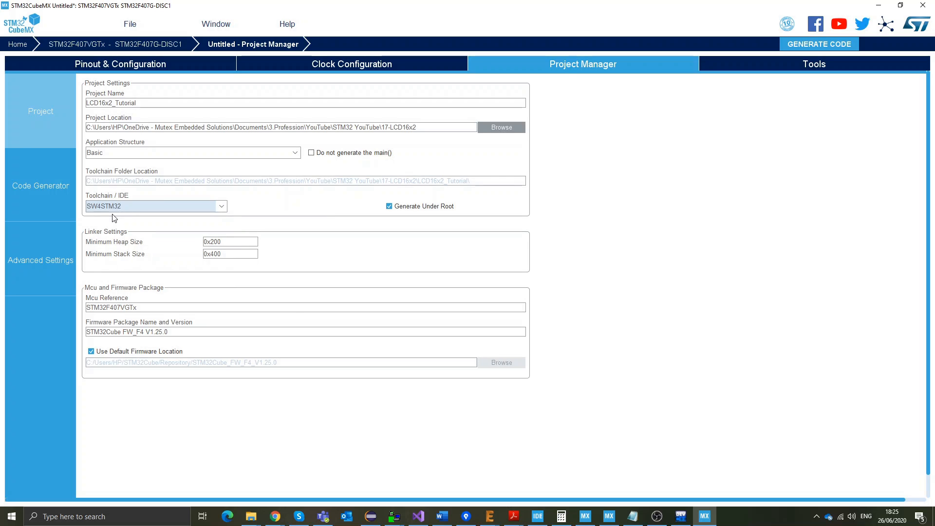
mouse_move(538, 516)
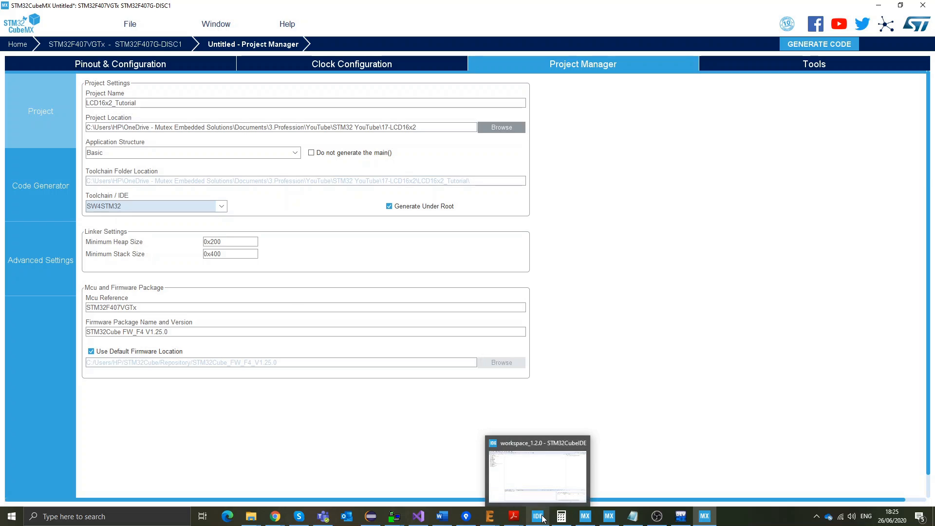
mouse_move(373, 516)
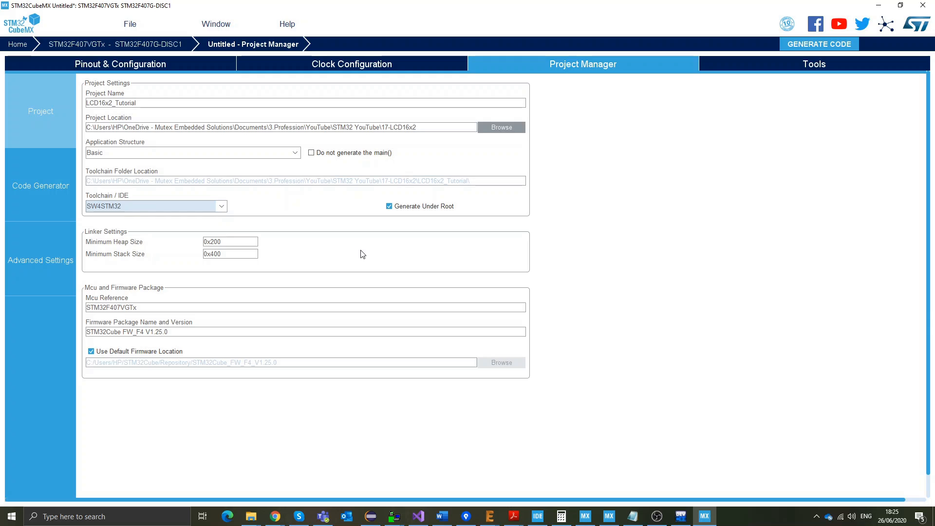
mouse_move(168, 235)
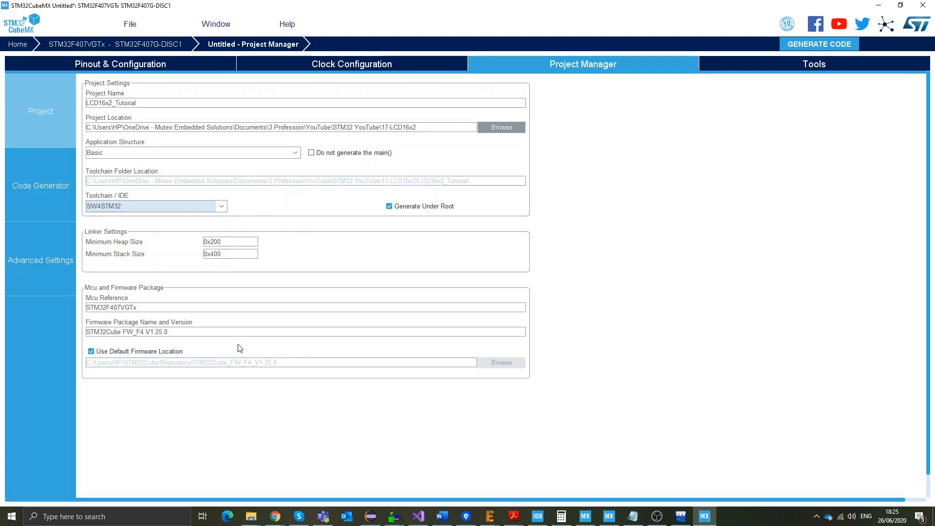
Step: Replace the default firmware location with the STM32Cube_FW_F4_V1.24.2 package
left_click(92, 350)
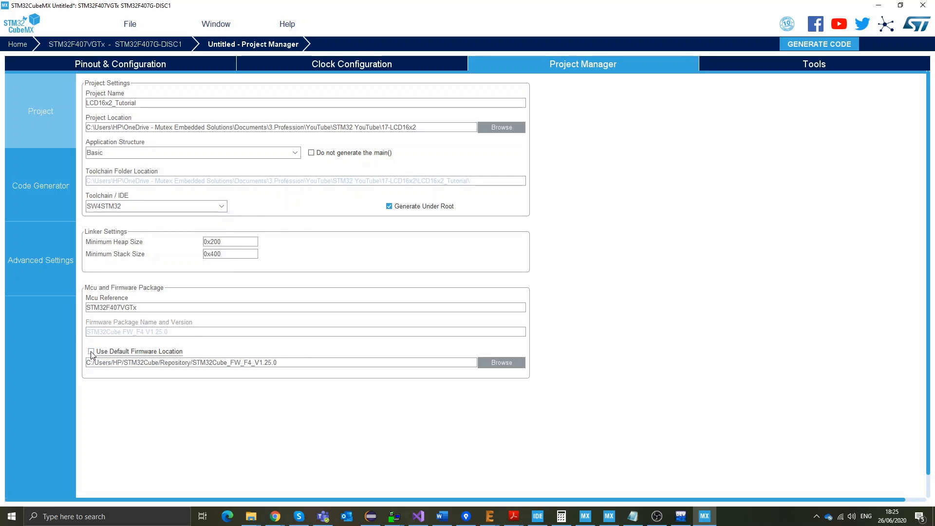
left_click(500, 362)
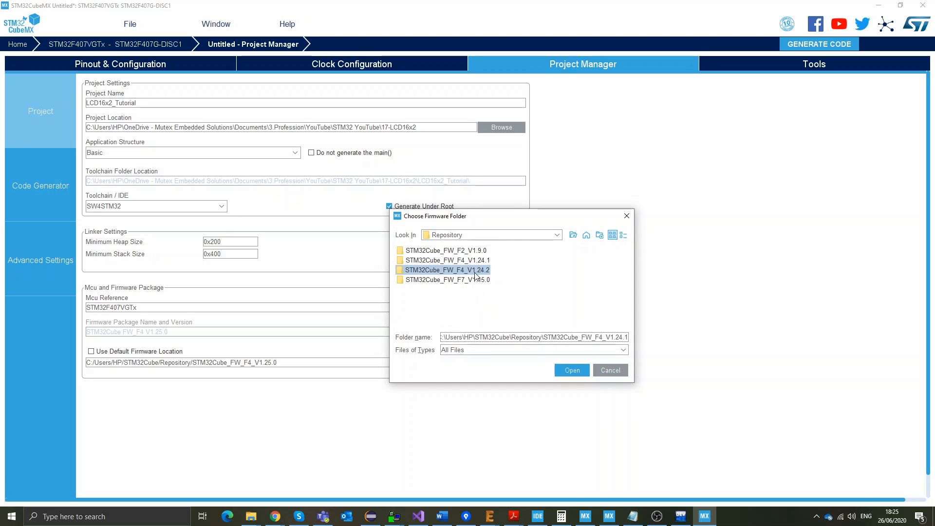
left_click(571, 370)
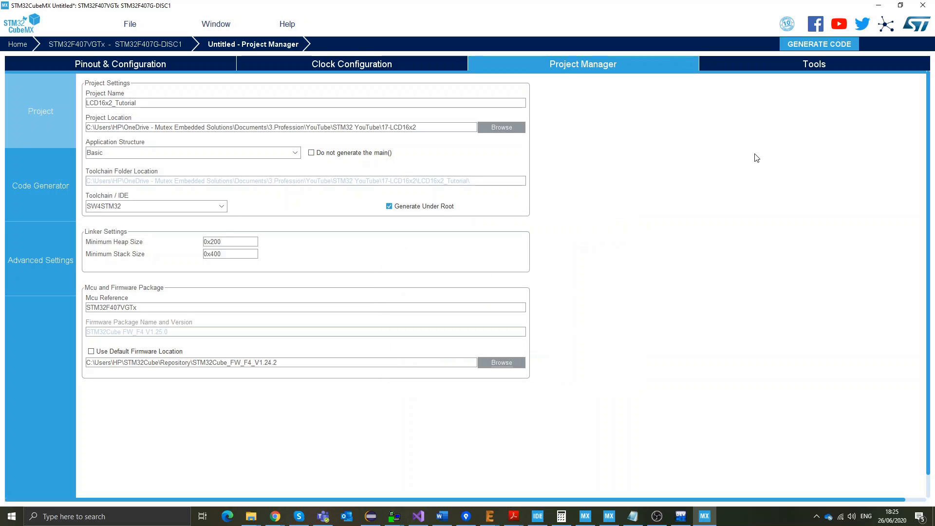
Step: Generate the project code, dismissing the missing firmware package warning
left_click(819, 44)
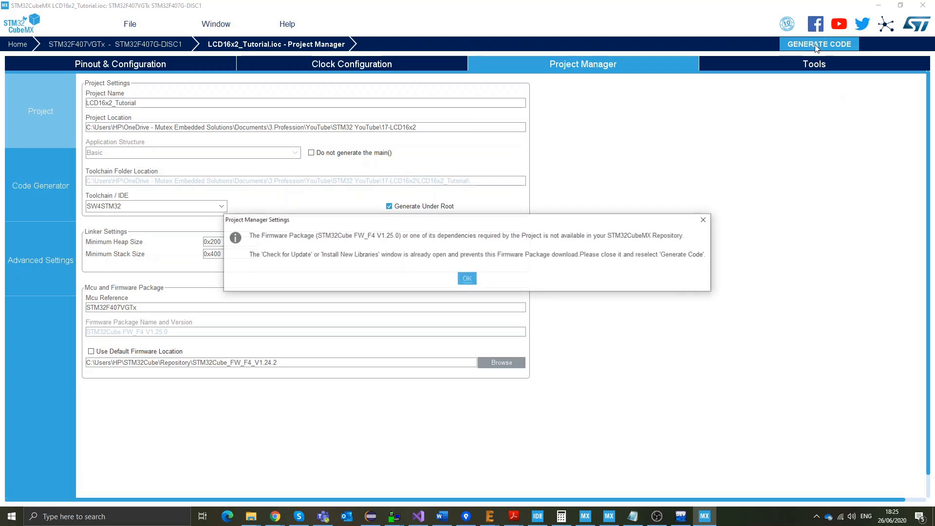
left_click(466, 279)
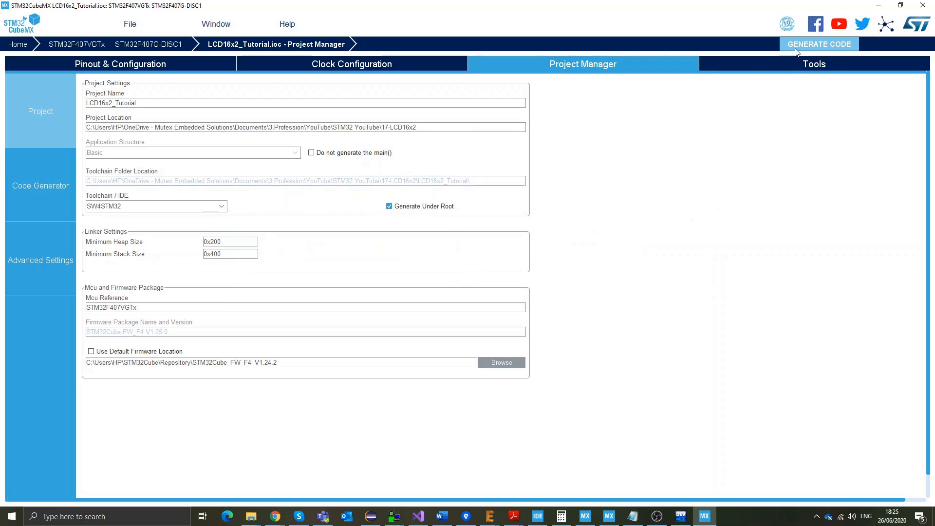
left_click(818, 44)
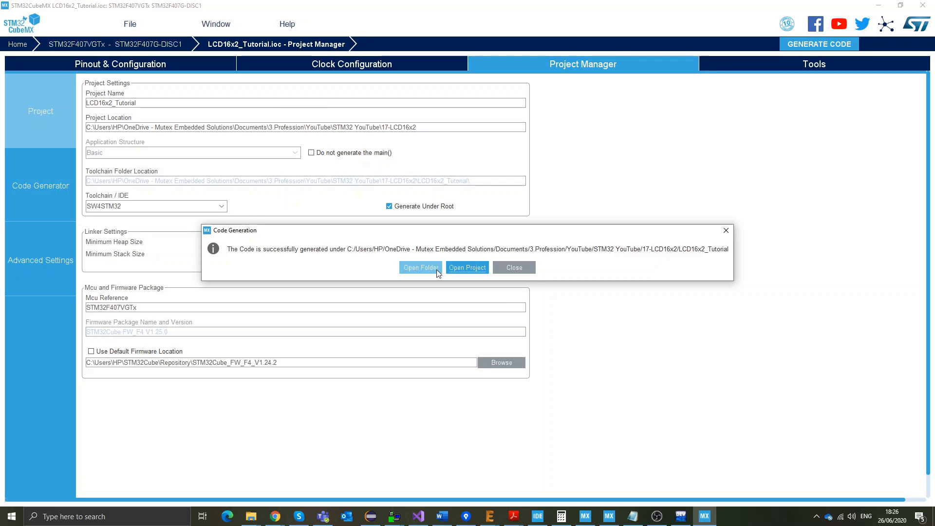
Step: Browse into the generated LCD16x2_Tutorial folder and select its full path
left_click(421, 267)
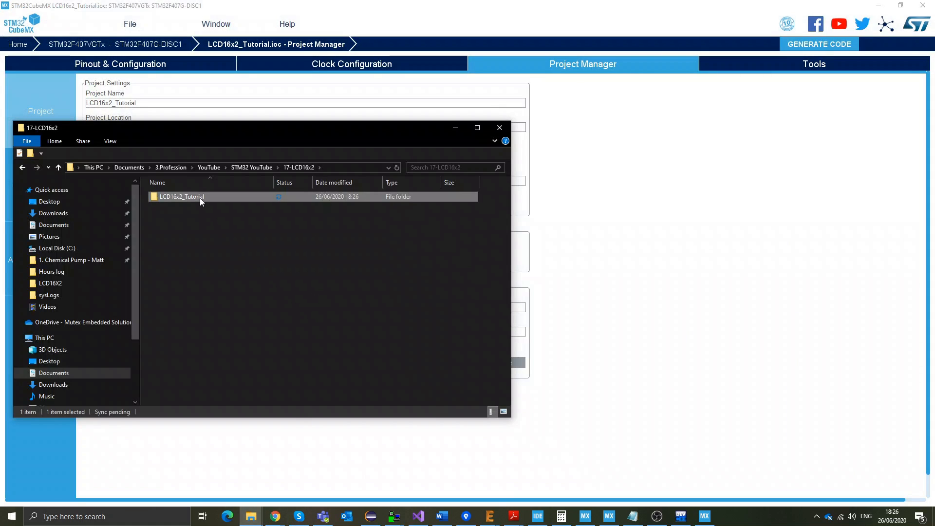
double_click(181, 196)
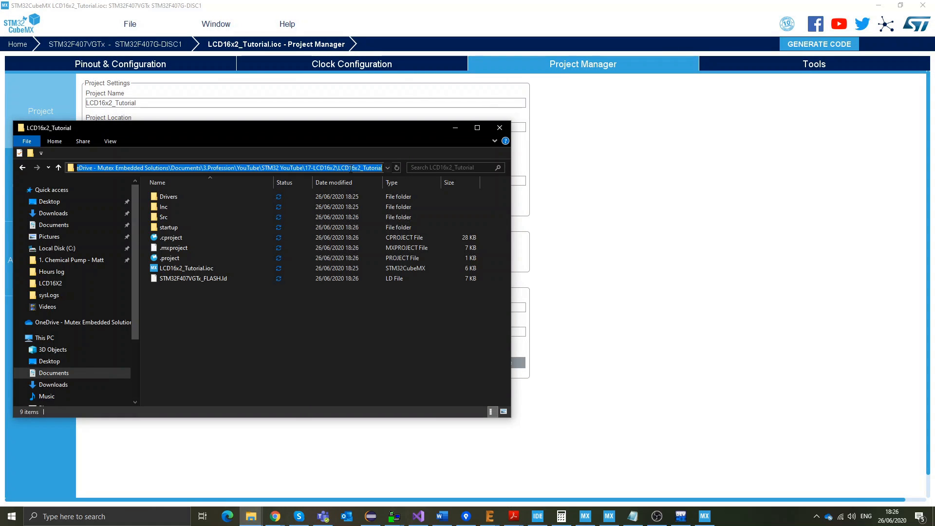
left_click(499, 127)
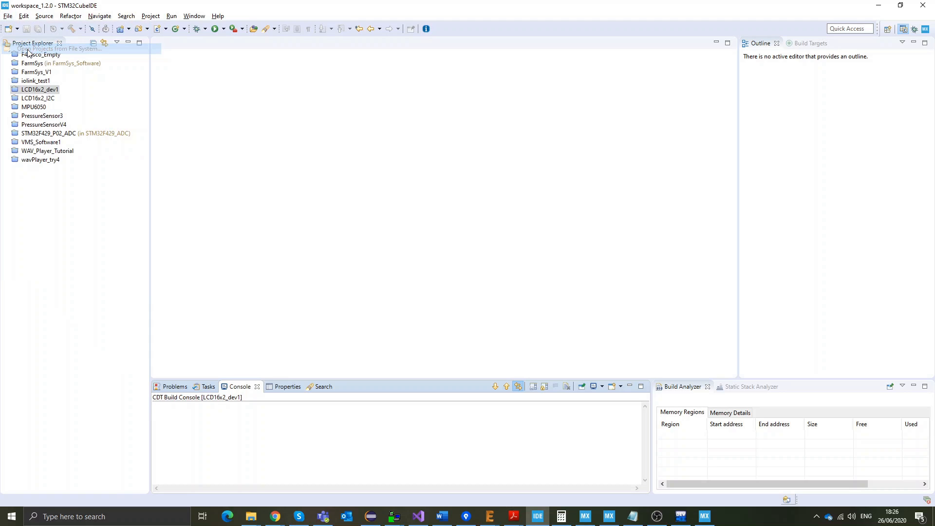
Step: Import LCD16x2_Tutorial from the file system and expand its Src folder in Project Explorer
left_click(57, 48)
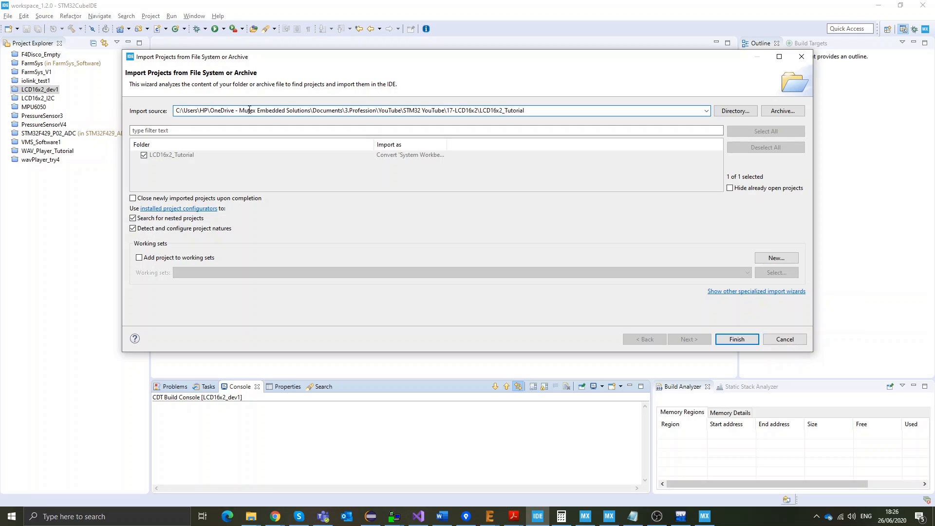
left_click(736, 339)
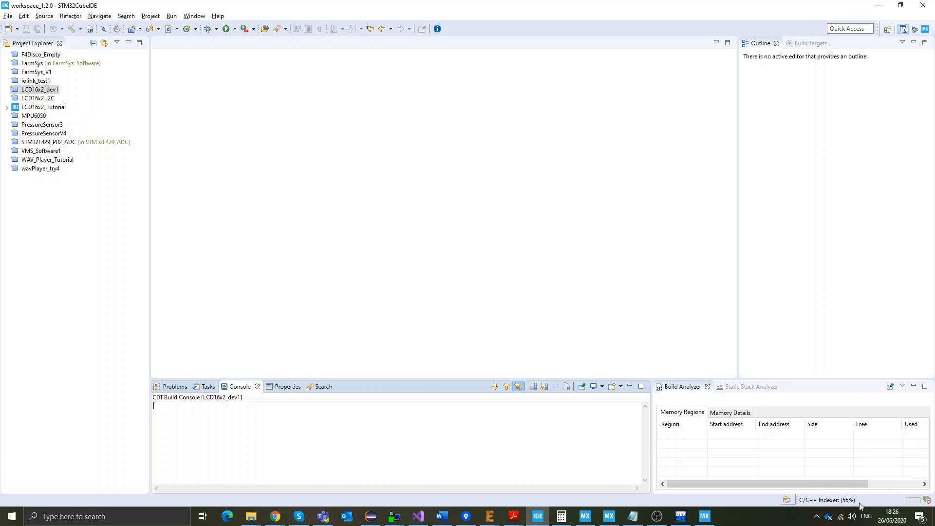
left_click(44, 107)
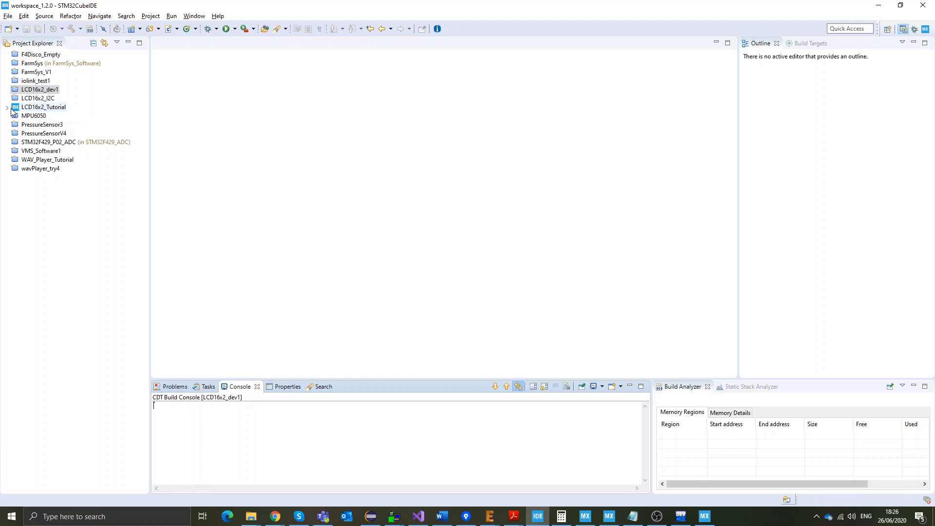
left_click(7, 107)
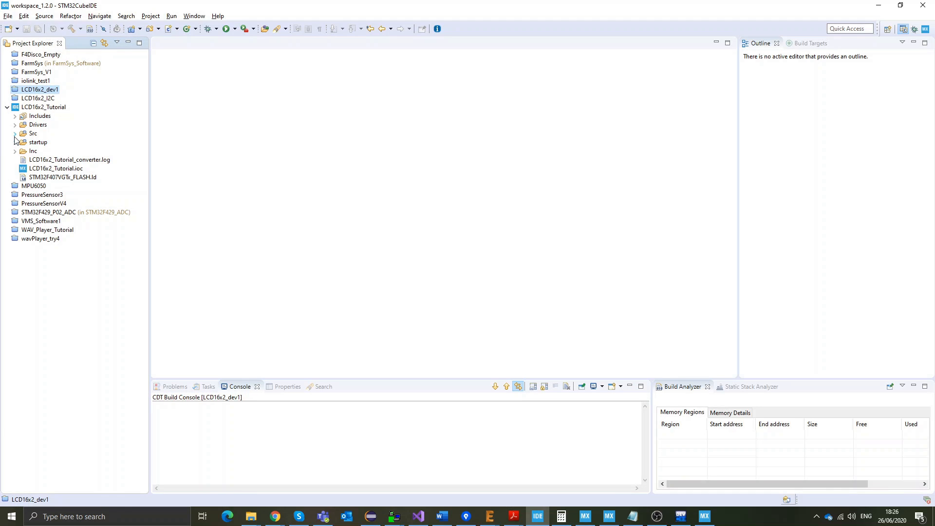
left_click(14, 133)
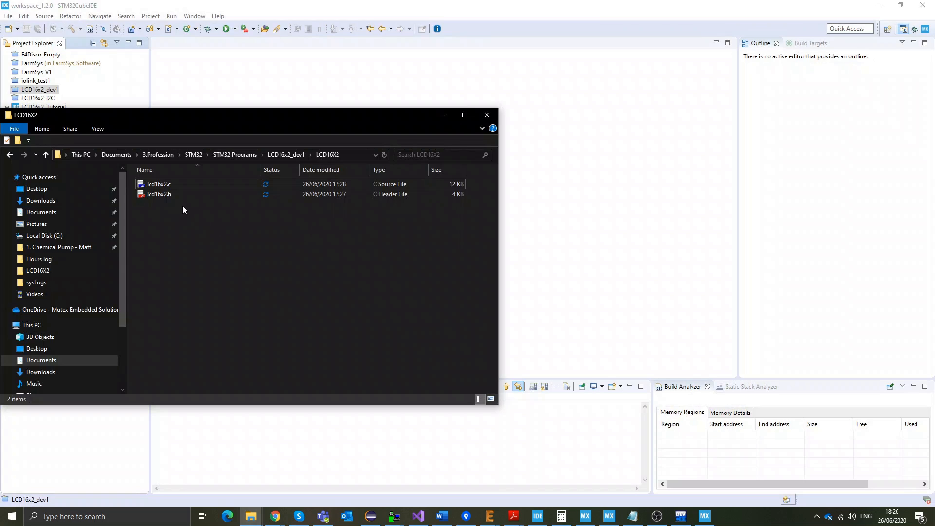
mouse_move(159, 194)
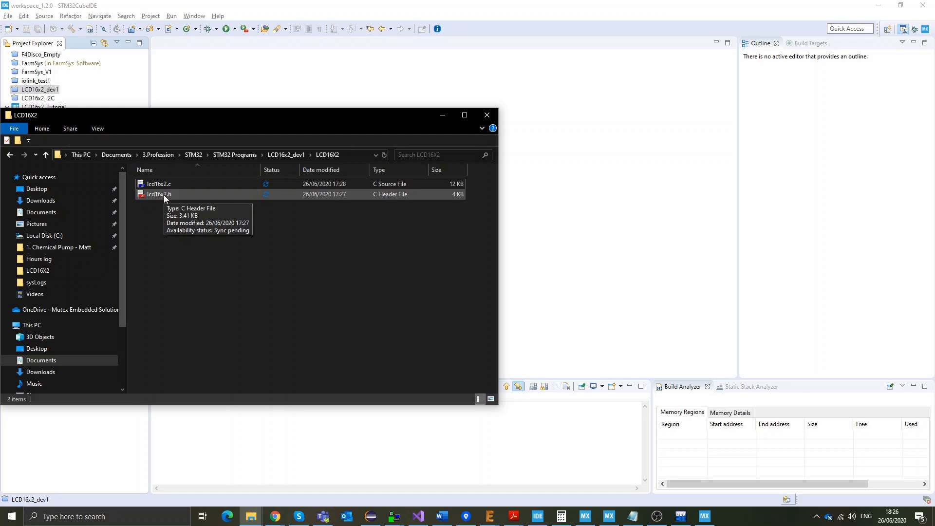
Step: Copy lcd16x2.c and lcd16x2.h into a new lcd16x2 folder inside LCD16x2_Tutorial
left_click(159, 184)
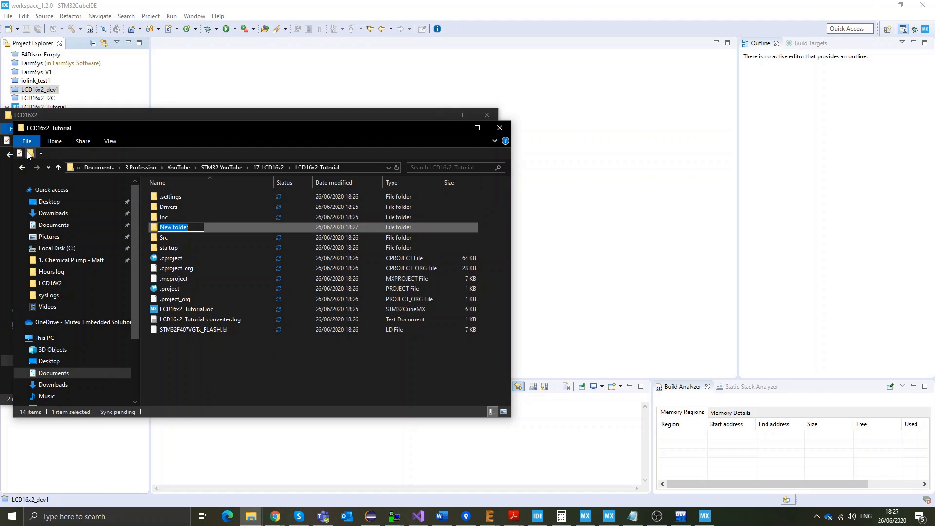
type("lcd16x2")
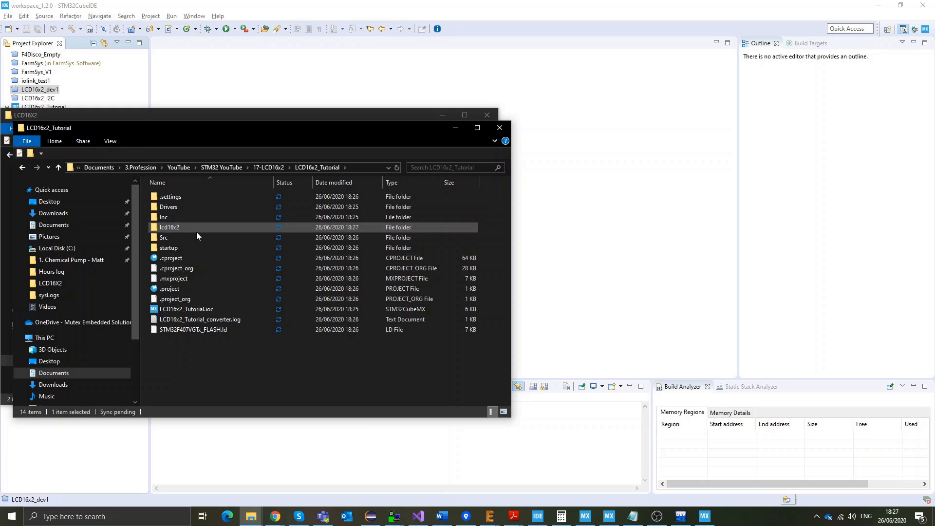
double_click(170, 227)
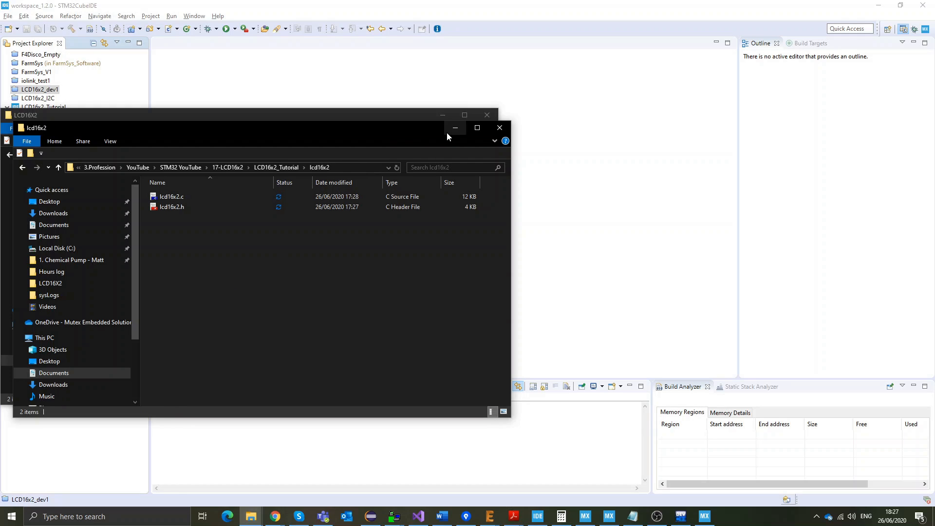
left_click(499, 127)
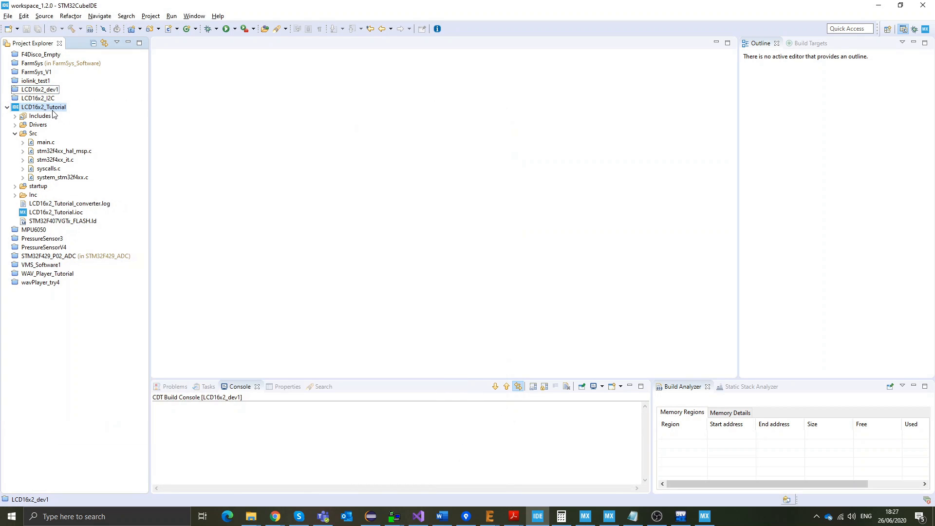
Step: Reach the project's Paths and Symbols include directories in Properties
left_click(43, 107)
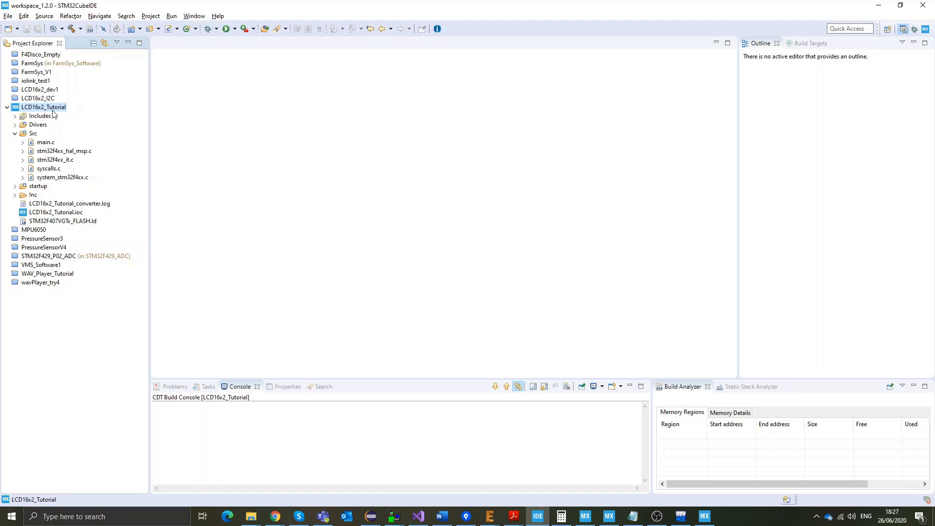
right_click(44, 107)
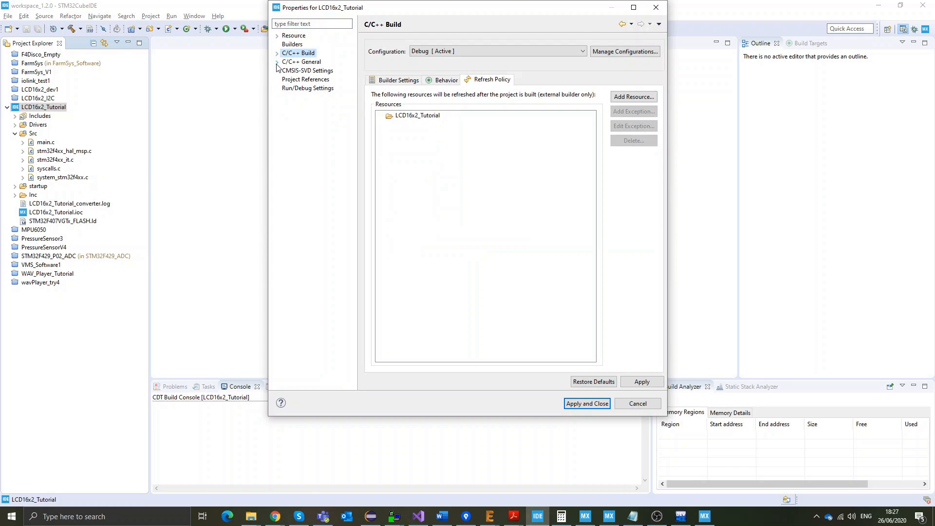
left_click(278, 61)
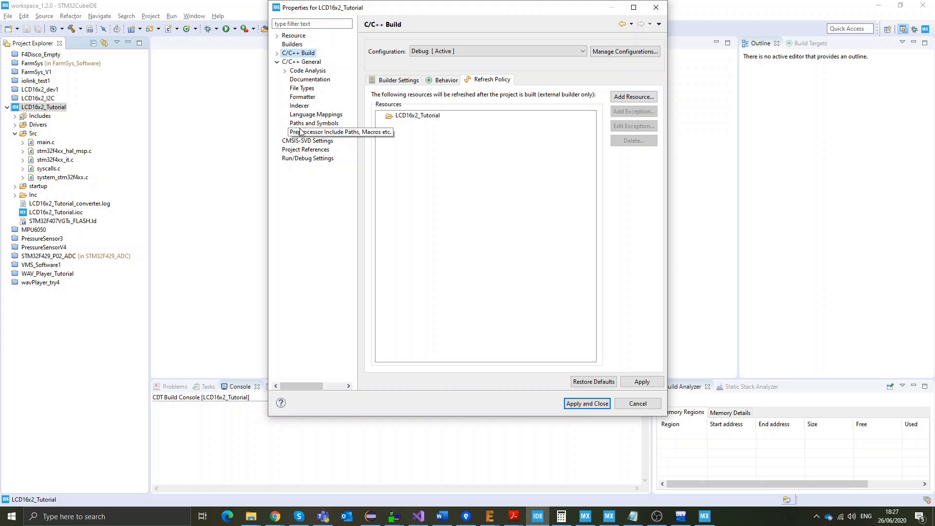
left_click(314, 123)
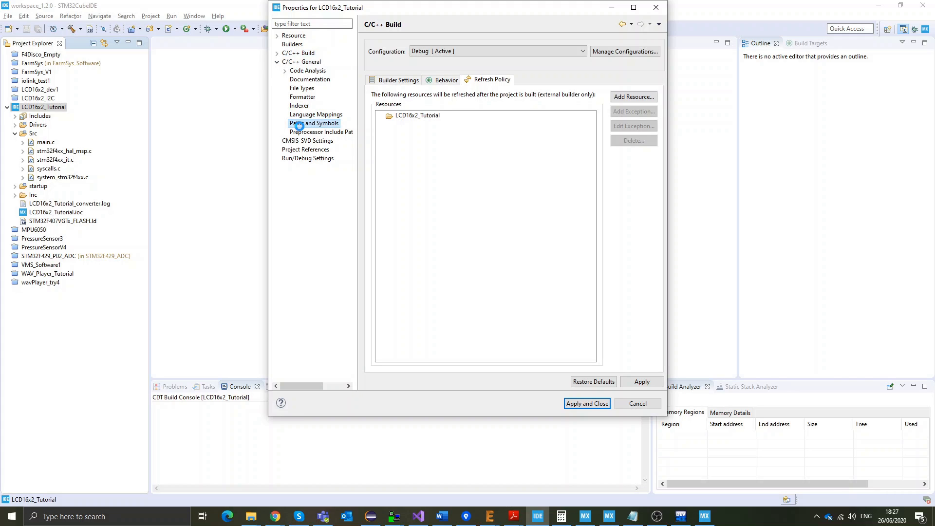
left_click(314, 122)
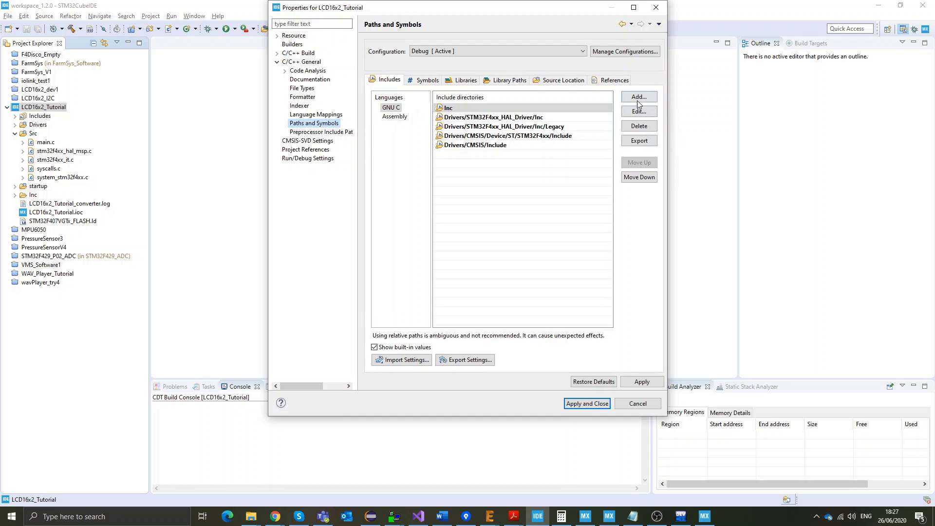
Step: Add lcd16x2 as a GNU C include directory
left_click(638, 96)
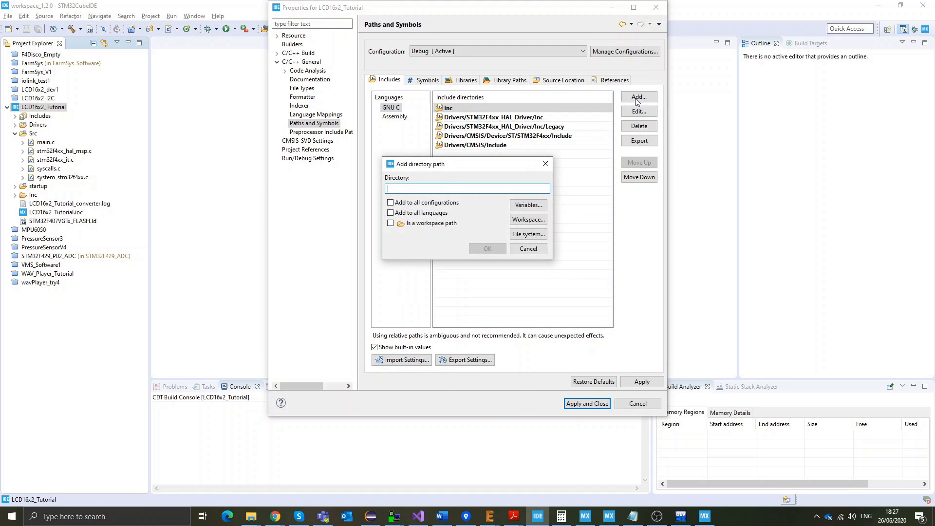
type("lcd16")
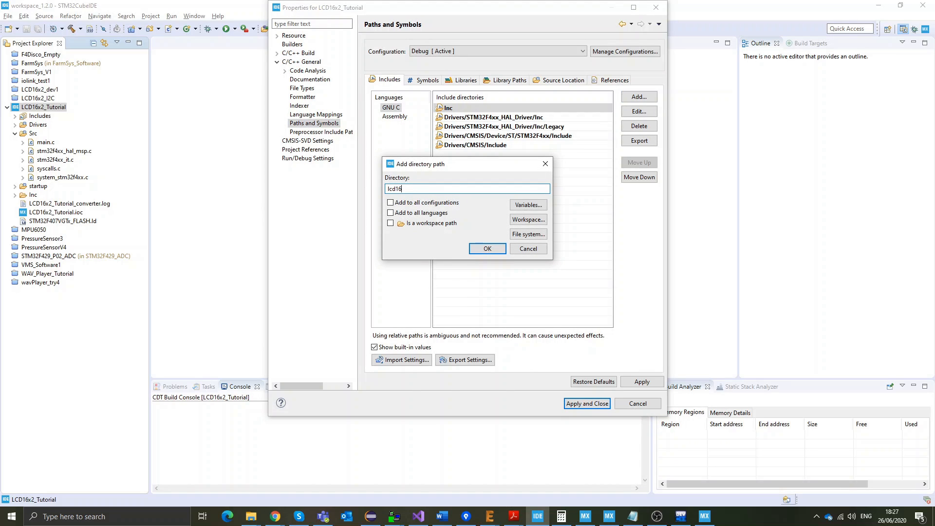
type("x")
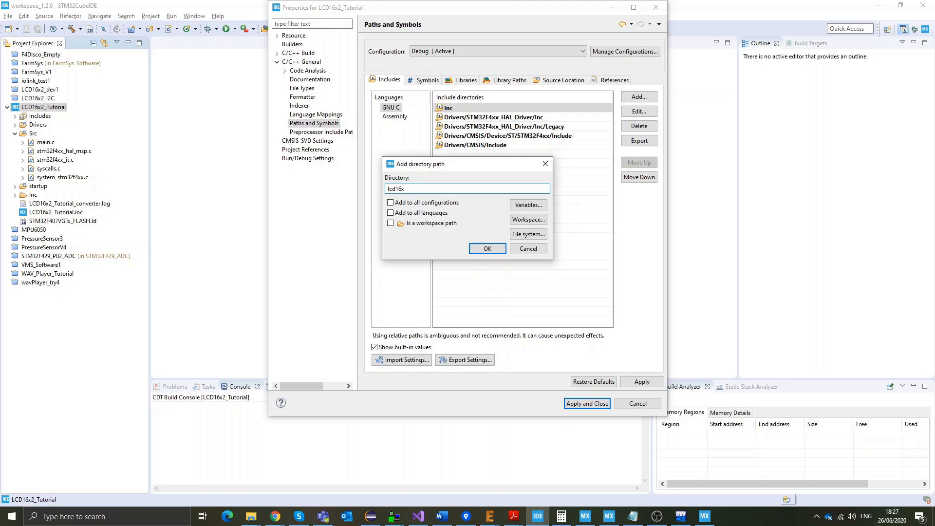
left_click(487, 249)
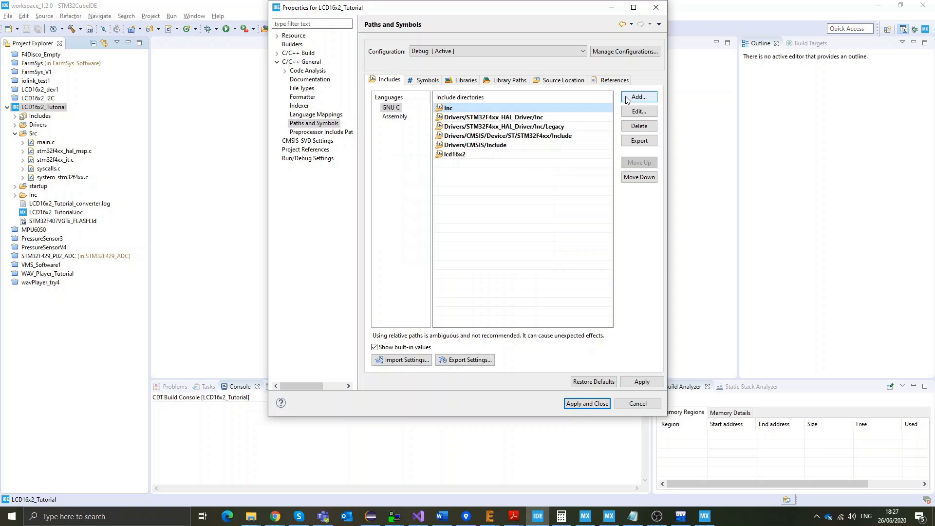
mouse_move(562, 80)
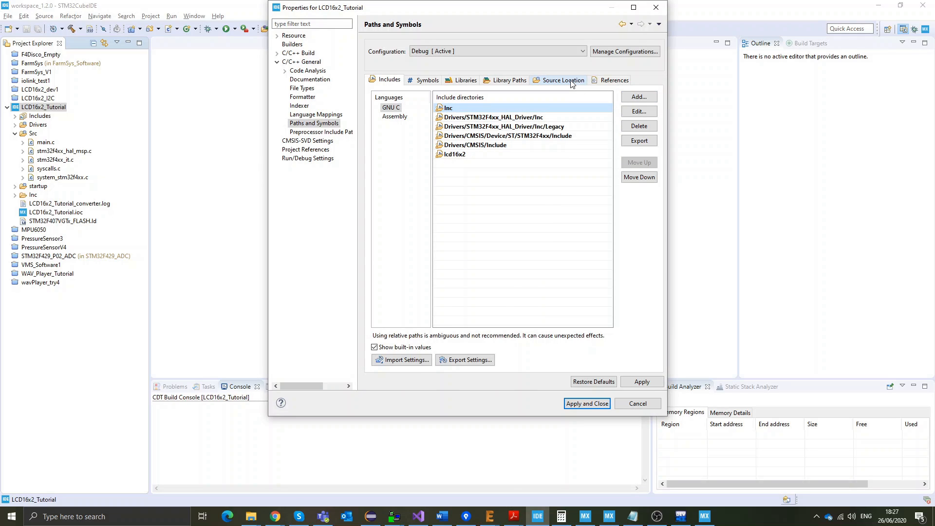
Step: Add lcd16x2 as a source folder on the build path and expand it to show its files
left_click(639, 96)
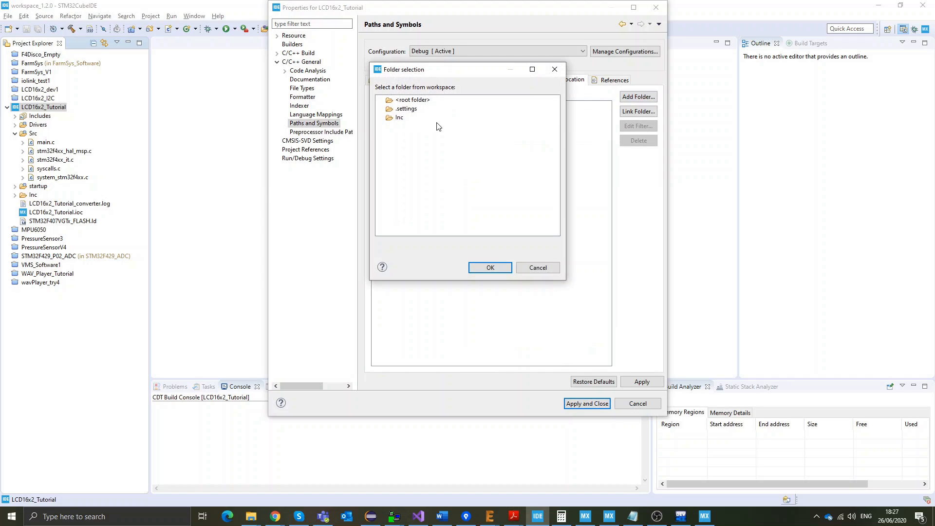
left_click(405, 108)
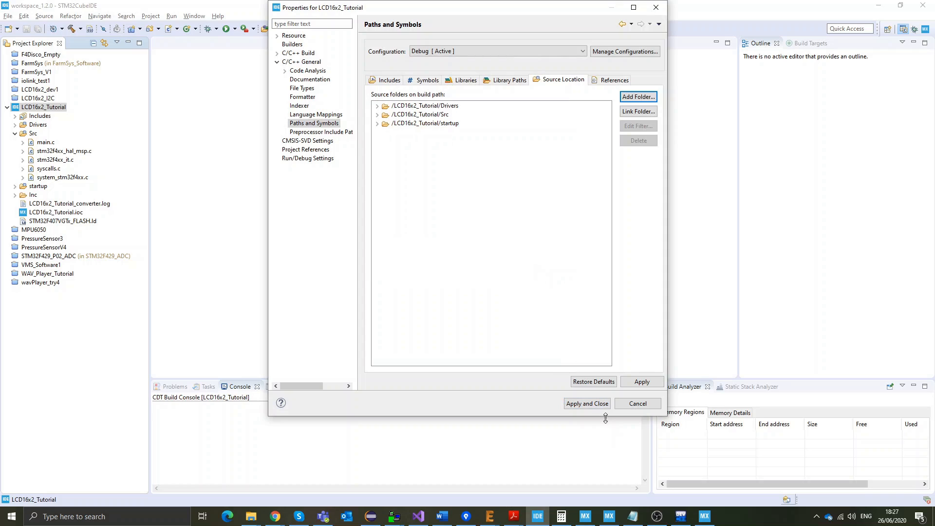
left_click(587, 403)
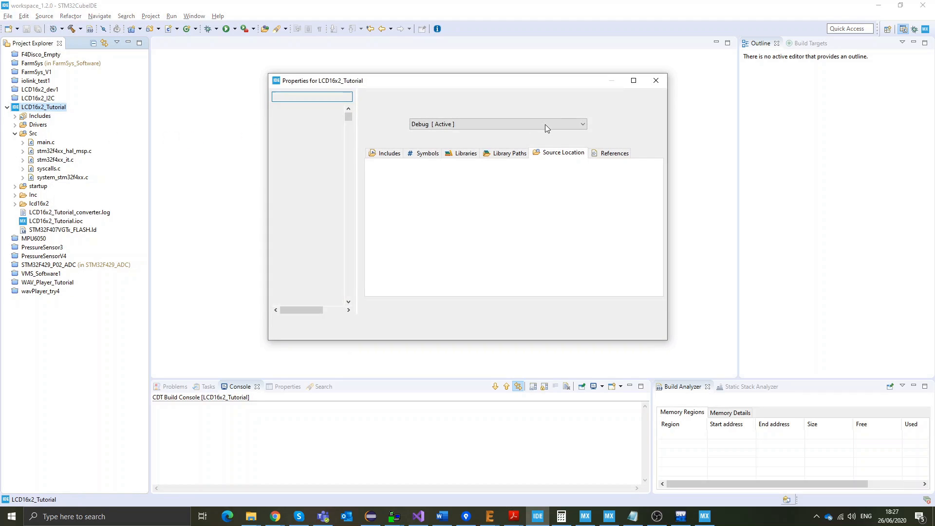
left_click(637, 170)
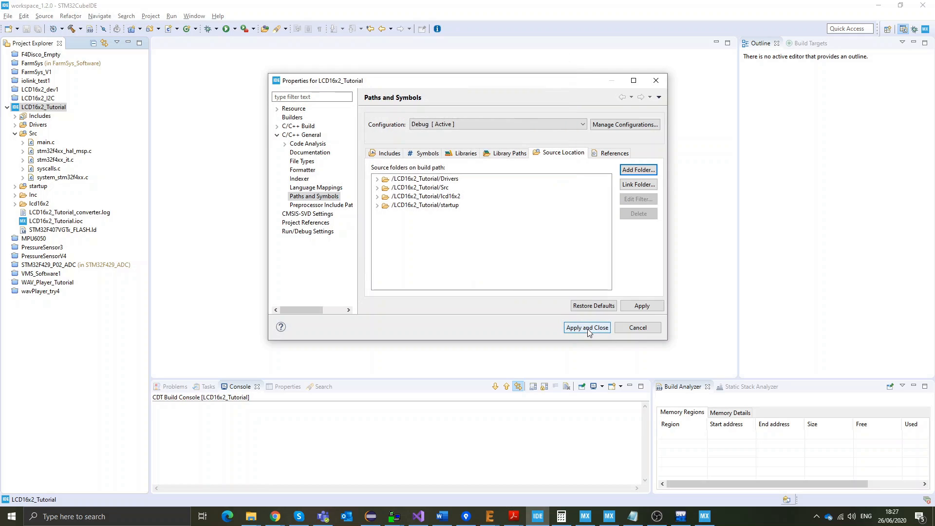
left_click(586, 327)
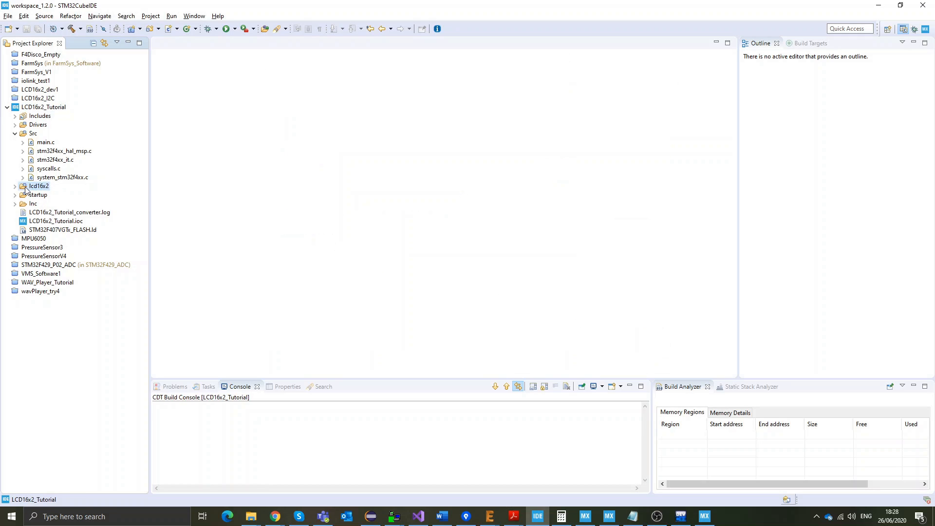
left_click(38, 186)
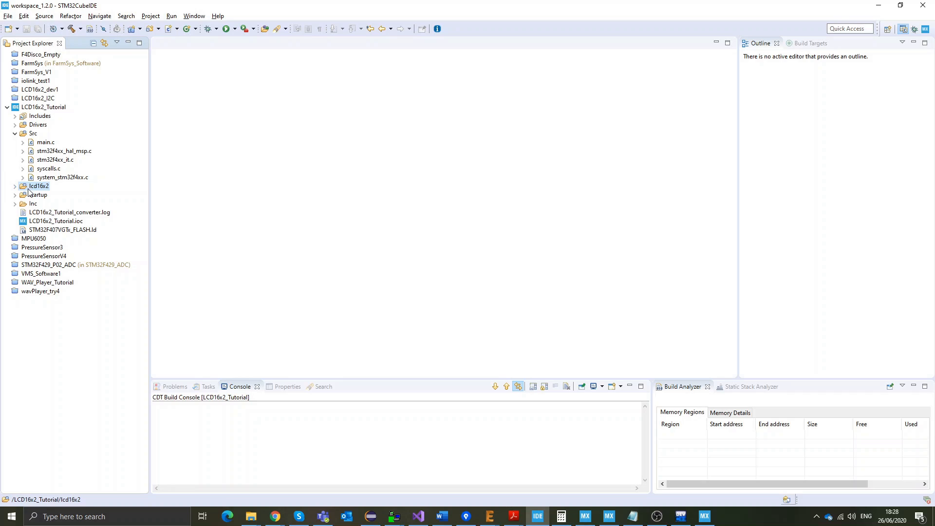
left_click(14, 185)
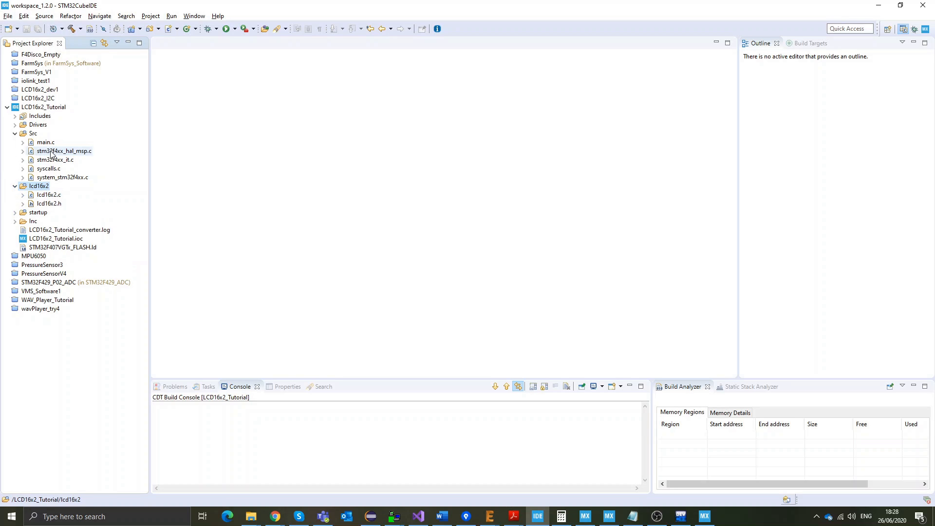
Step: Bring main.c up in the editor from the Src folder
left_click(46, 142)
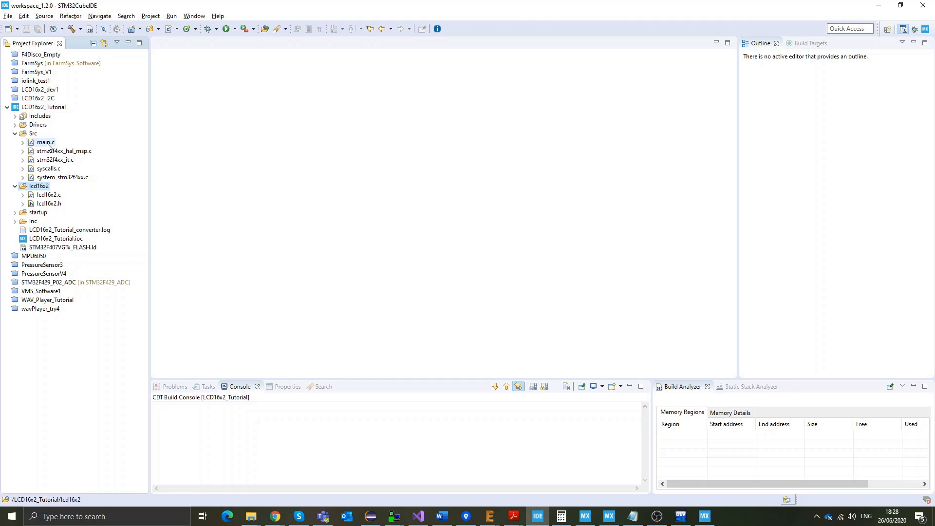
double_click(46, 142)
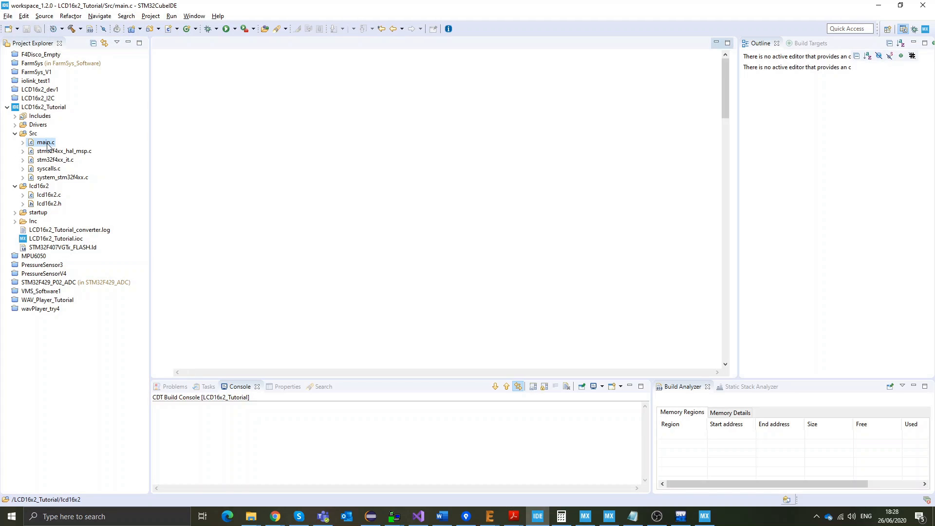
double_click(45, 142)
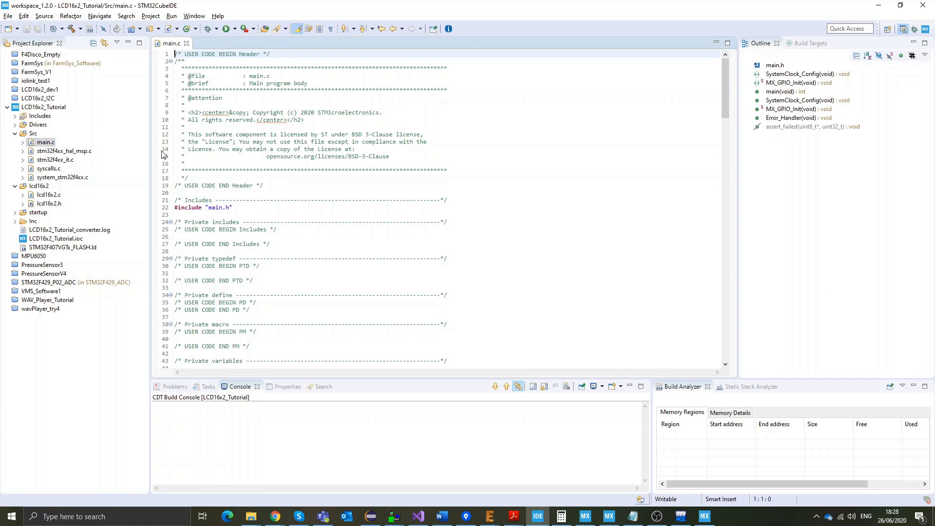
Step: Jump from main.c's include to the main.h header via Open Declaration
right_click(217, 206)
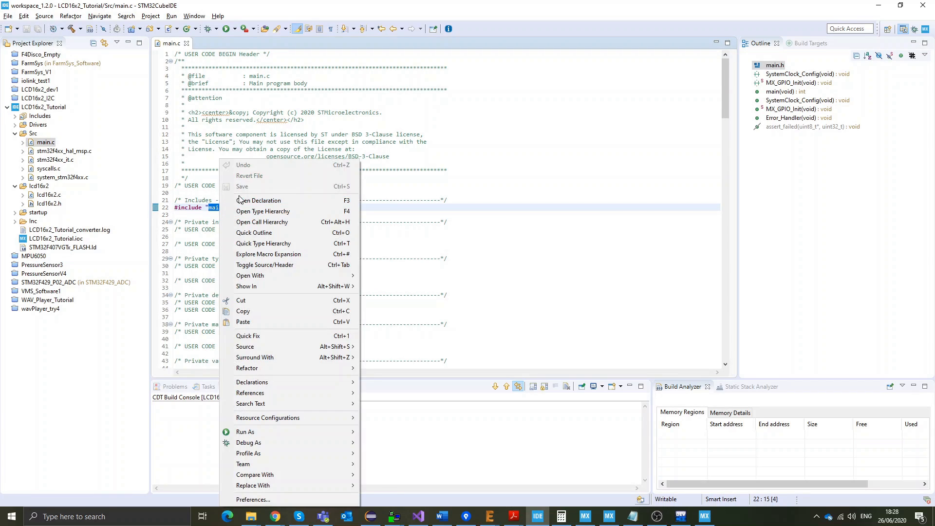
left_click(258, 201)
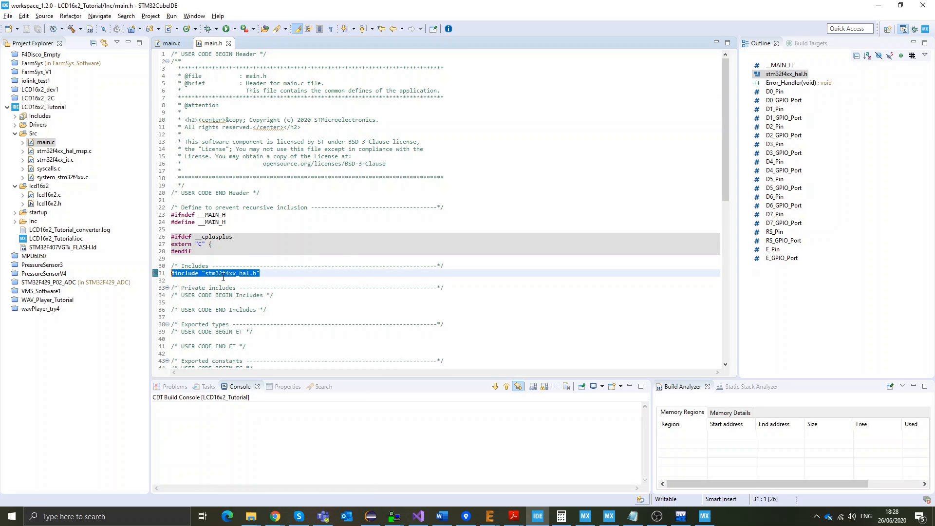
left_click(239, 280)
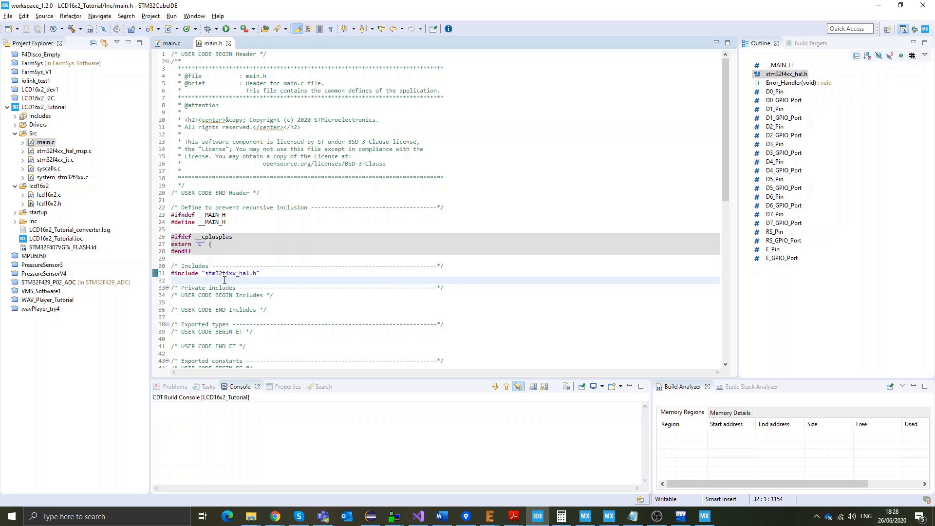
double_click(229, 273)
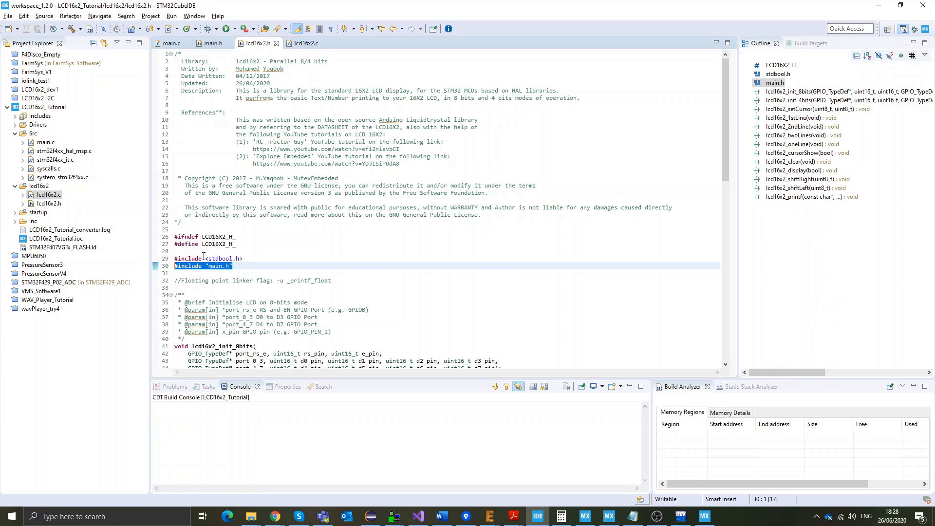
Step: Add #include "lcd16x2.h" to main.c's private includes and return to lcd16x2.h
left_click(304, 43)
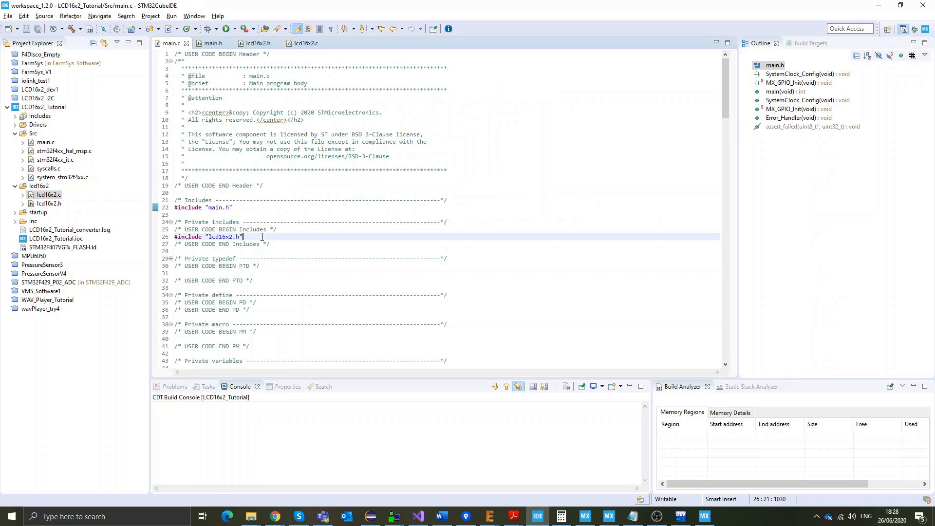
left_click(256, 43)
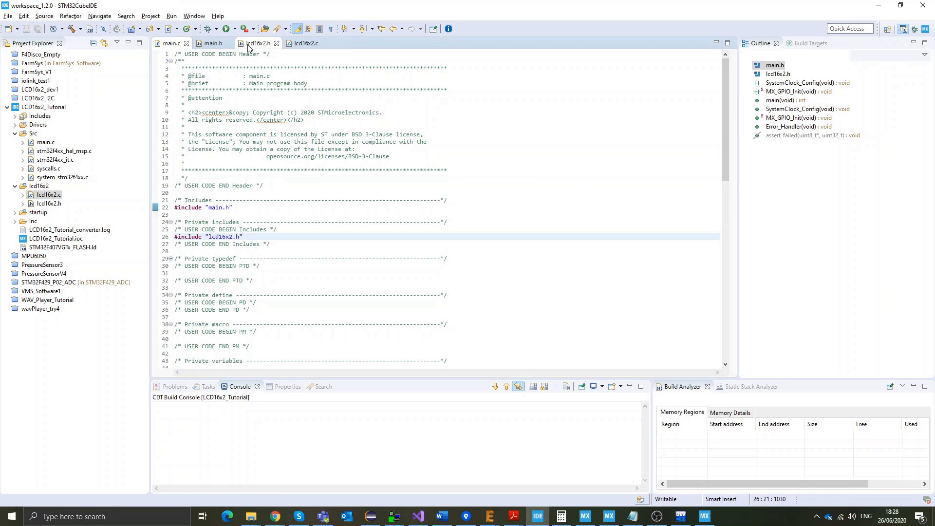
left_click(258, 43)
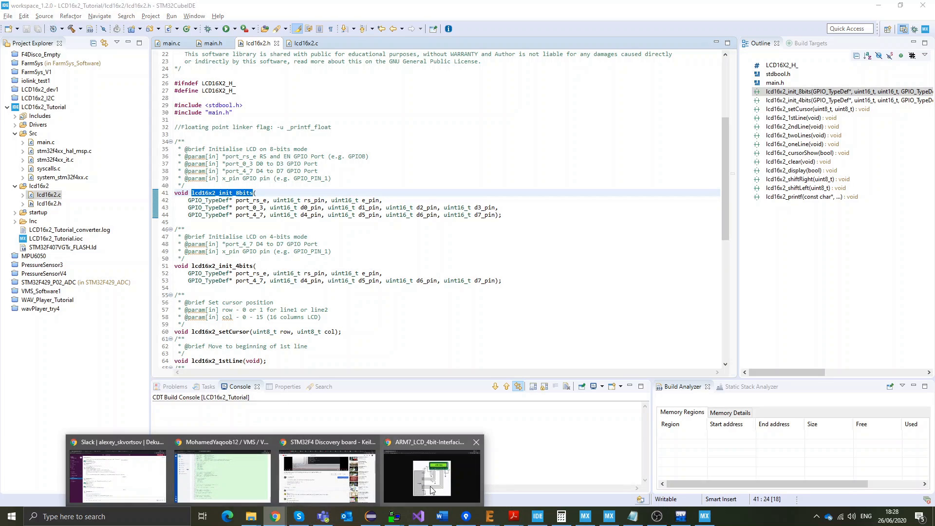
Step: View the 4-bit LCD 16x2 wiring diagram in Chrome, then return to the CubeMX pinout
left_click(432, 472)
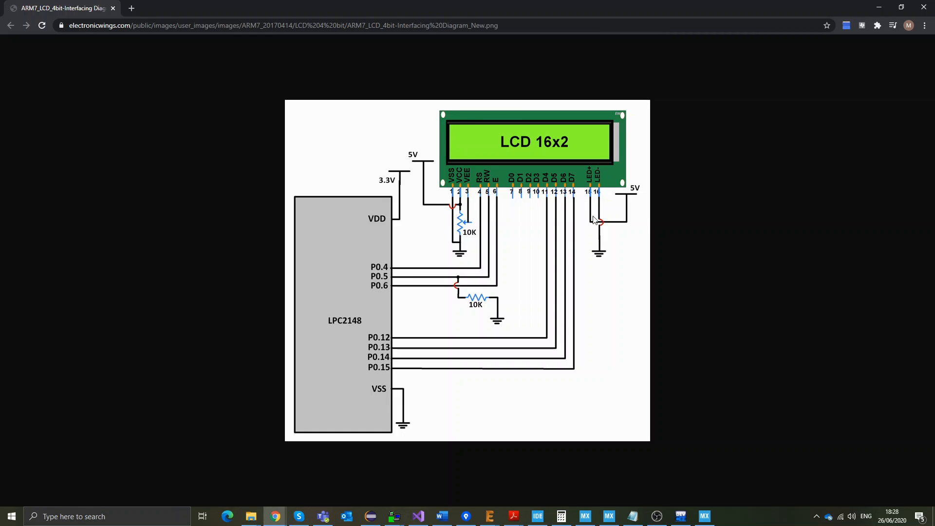
mouse_move(484, 191)
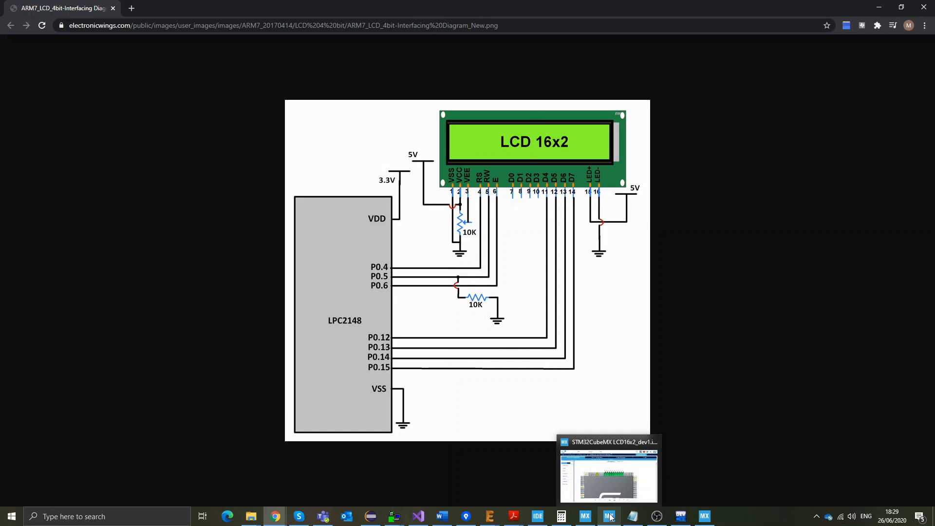
left_click(607, 516)
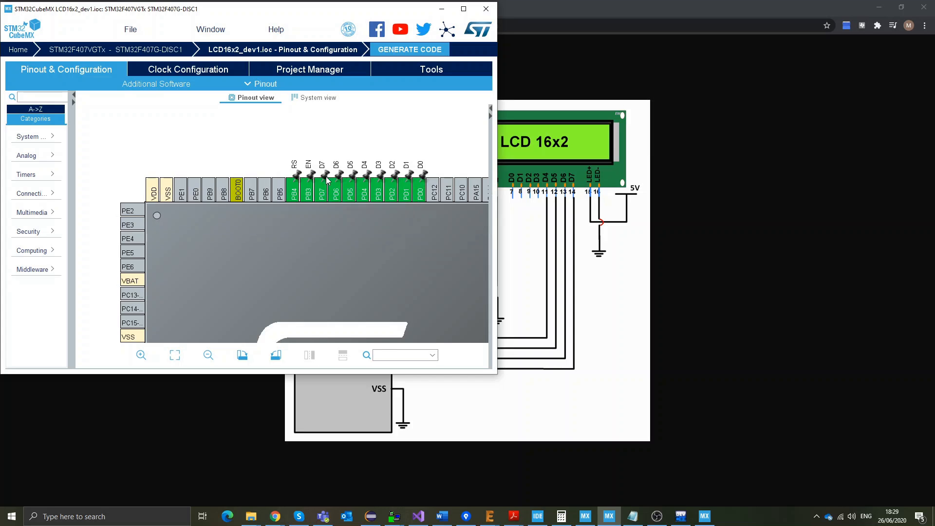
mouse_move(392, 191)
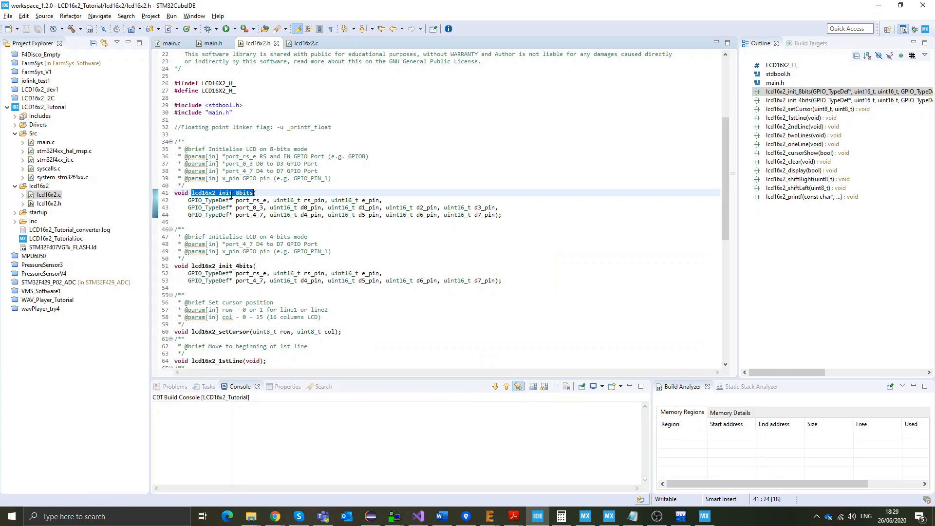
Step: Add lcd16x2_init_8bits(); under /* USER CODE BEGIN 2 */ in main.c
left_click(171, 42)
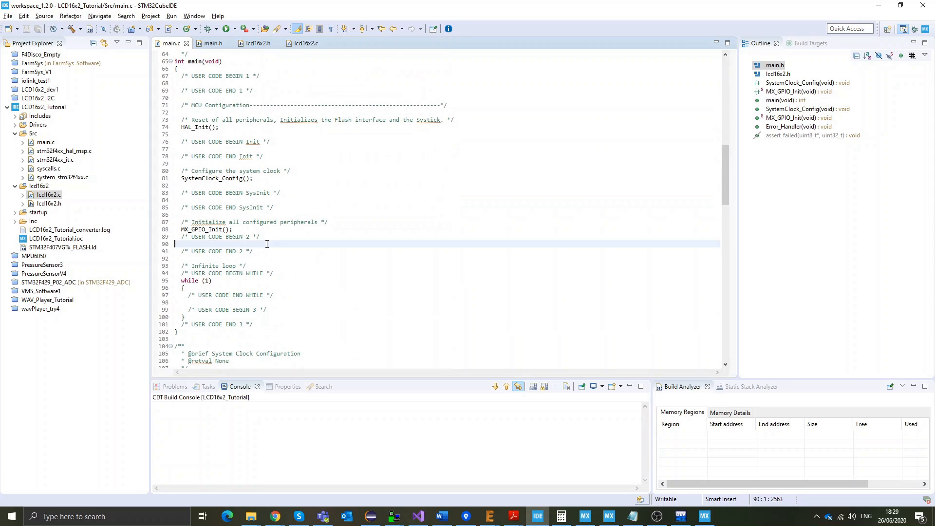
left_click_drag(182, 203, 232, 229)
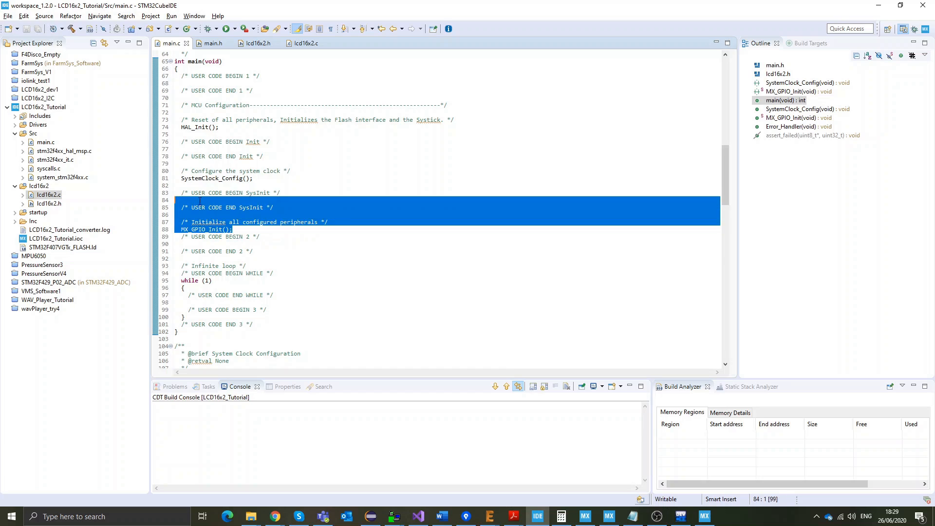
type("lcd16x2_init_8bits")
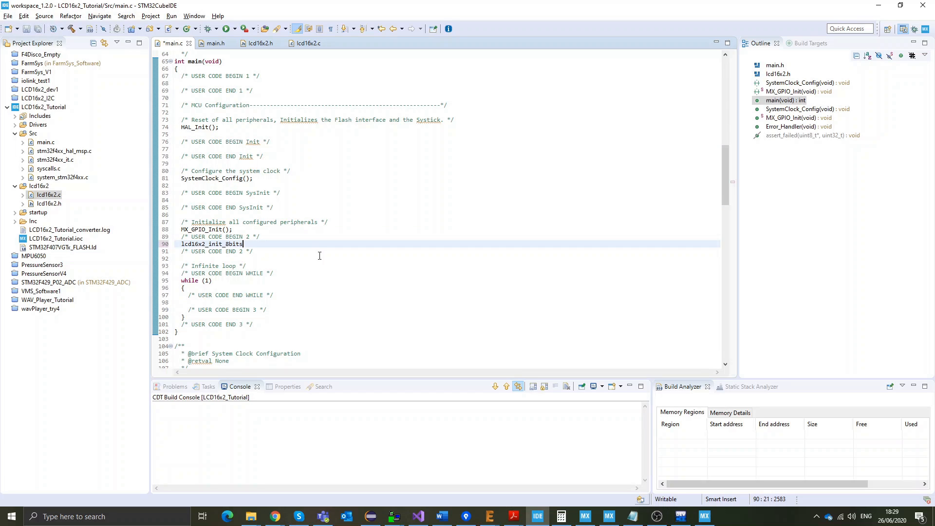
type("();")
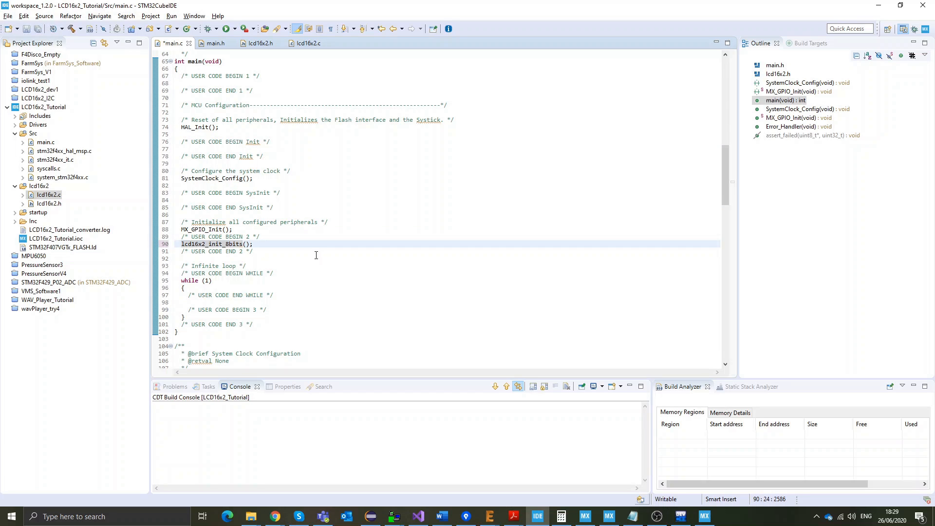
mouse_move(214, 244)
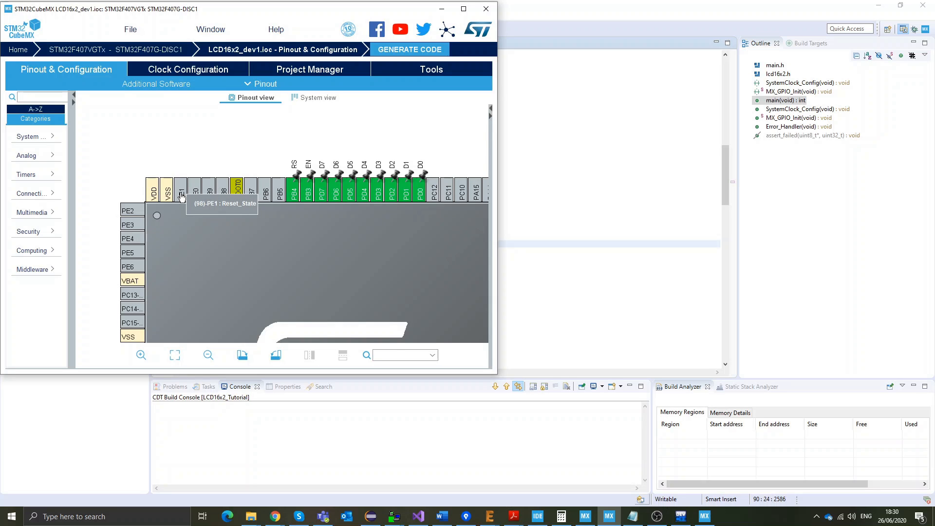
mouse_move(411, 37)
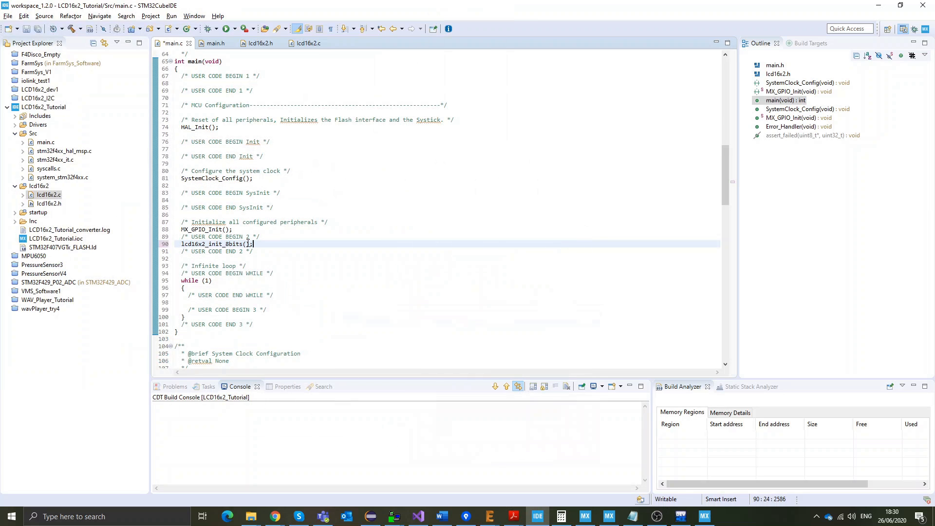
mouse_move(216, 43)
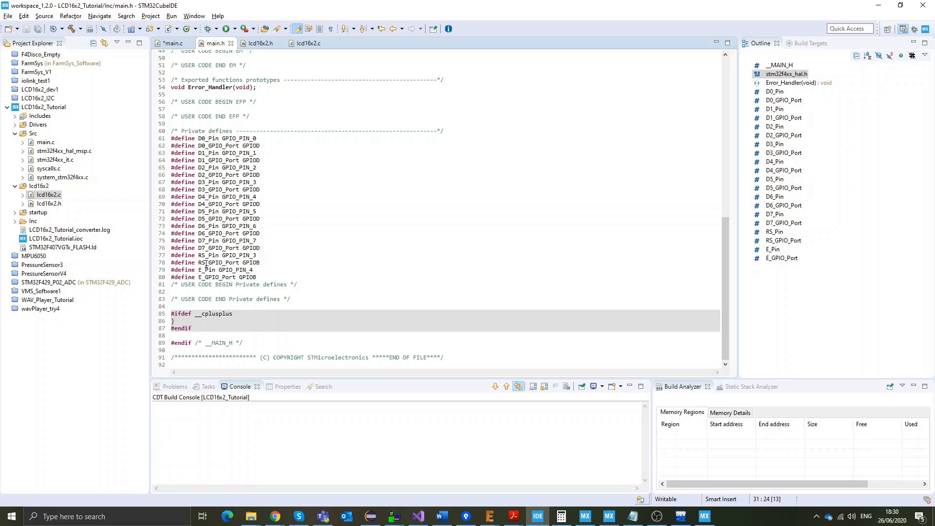
Step: Pass RS_GPIO_Port, RS_Pin, E_Pin as the first arguments of lcd16x2_init_8bits()
double_click(217, 262)
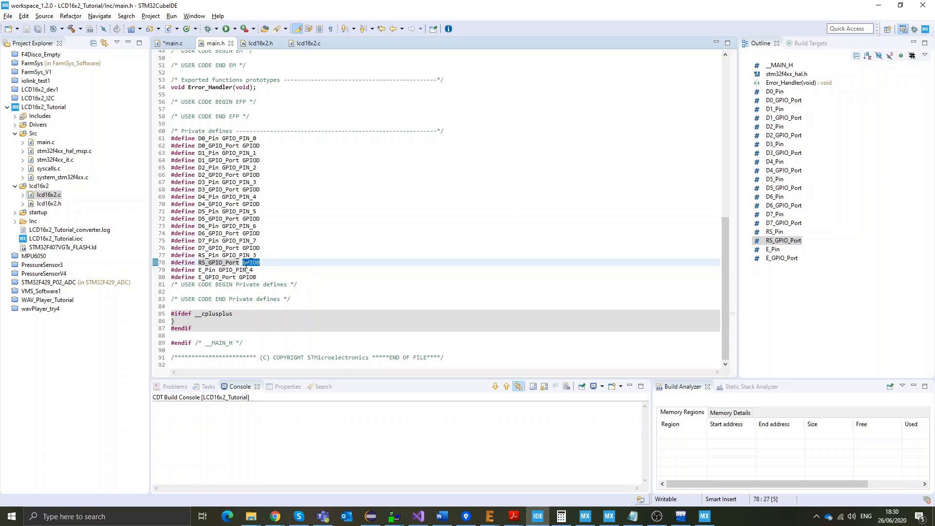
double_click(218, 262)
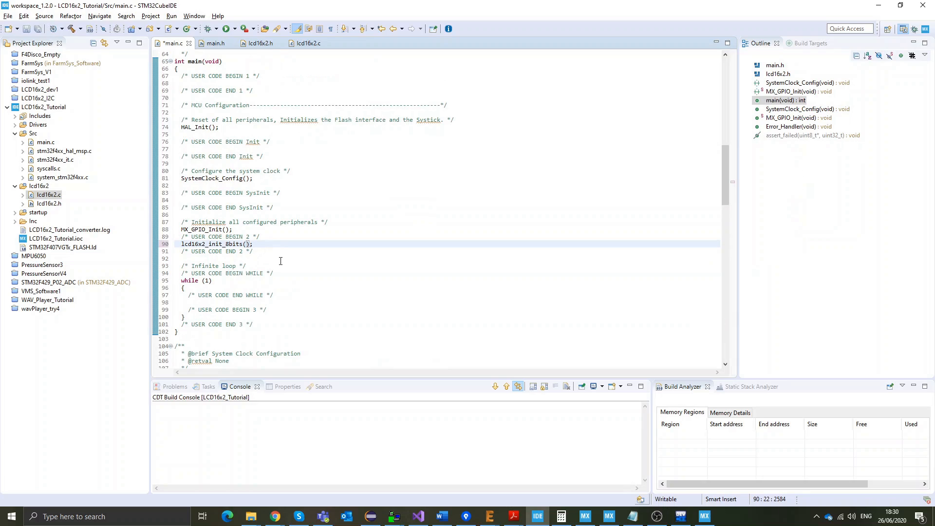
type("RS_GPIO_Port, r")
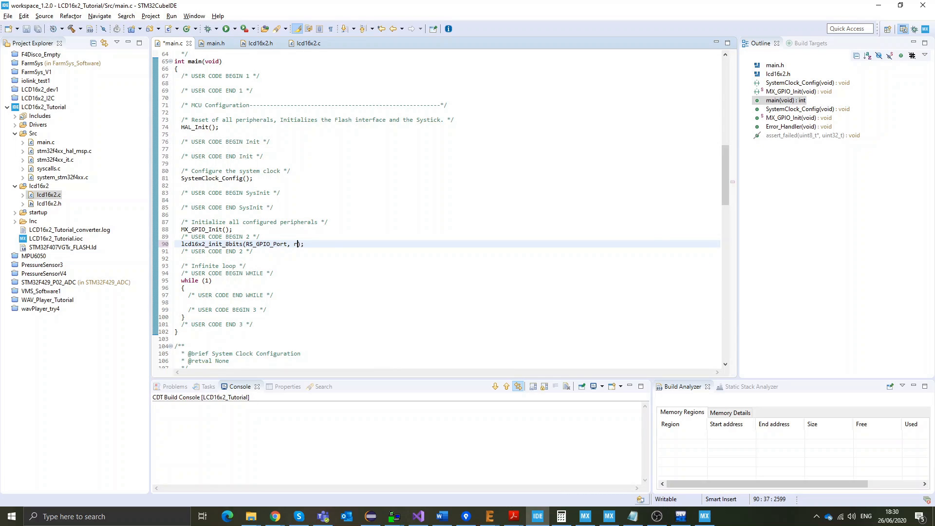
type("RS_Pin,")
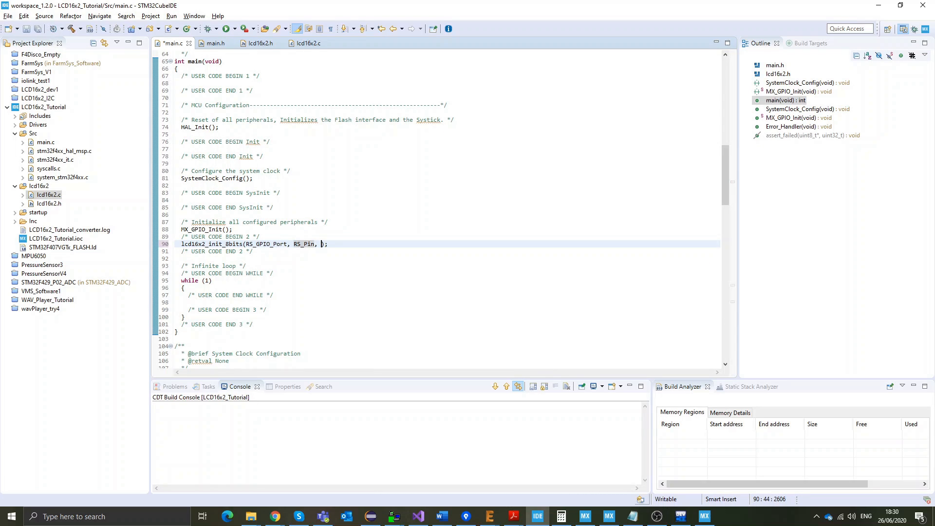
type("E_Pin,")
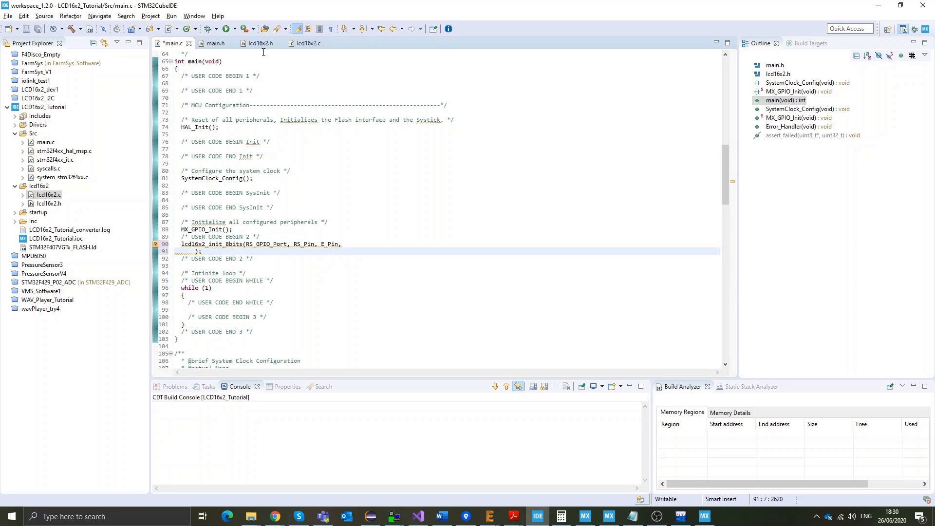
mouse_move(214, 42)
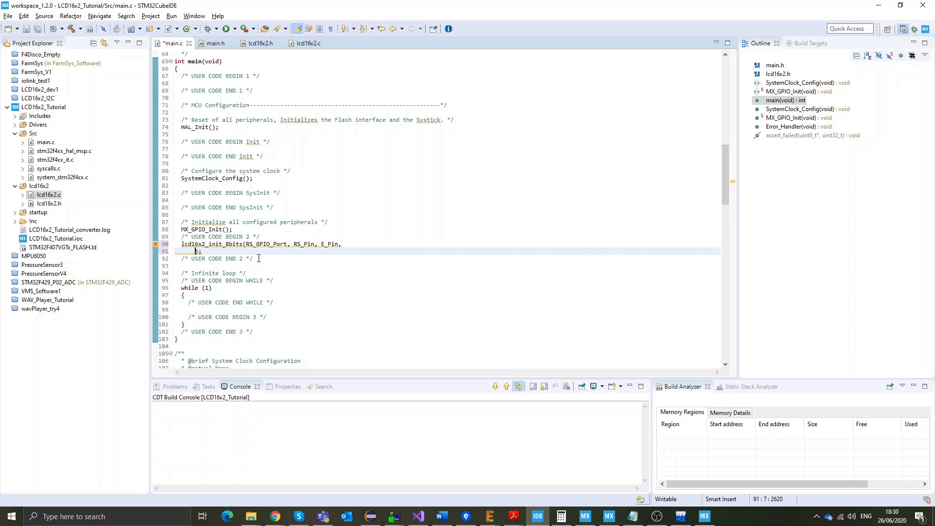
mouse_move(259, 43)
type("D0")
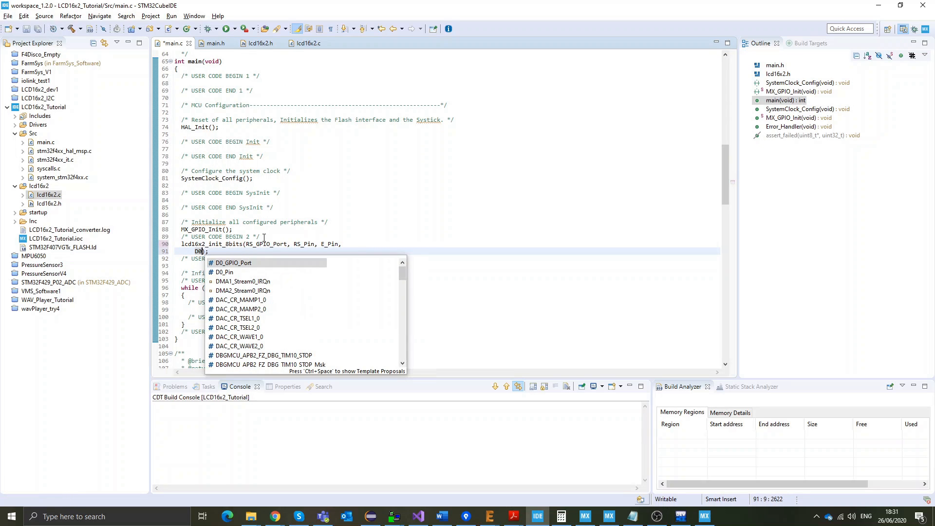
Step: Add D0_GPIO_Port and D0_Pin through D3_Pin arguments to the init call
left_click(233, 263)
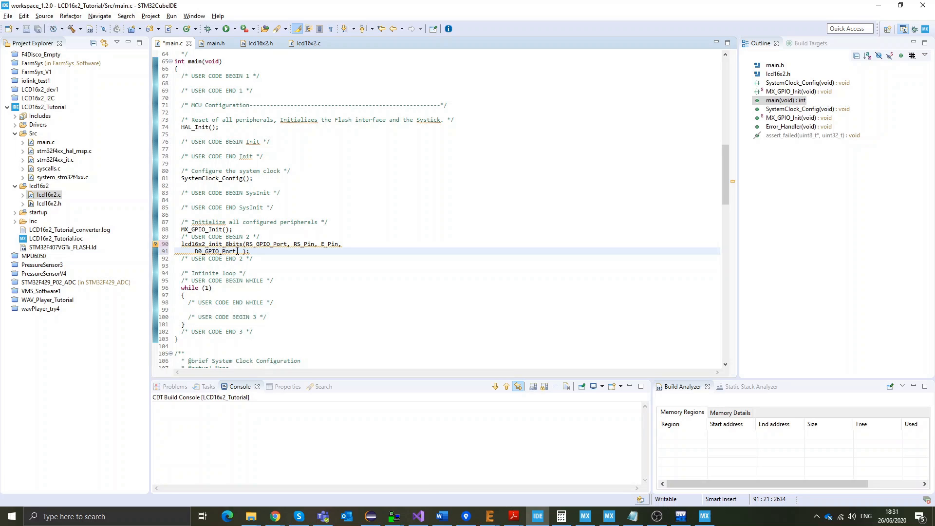
type("D0_Pin")
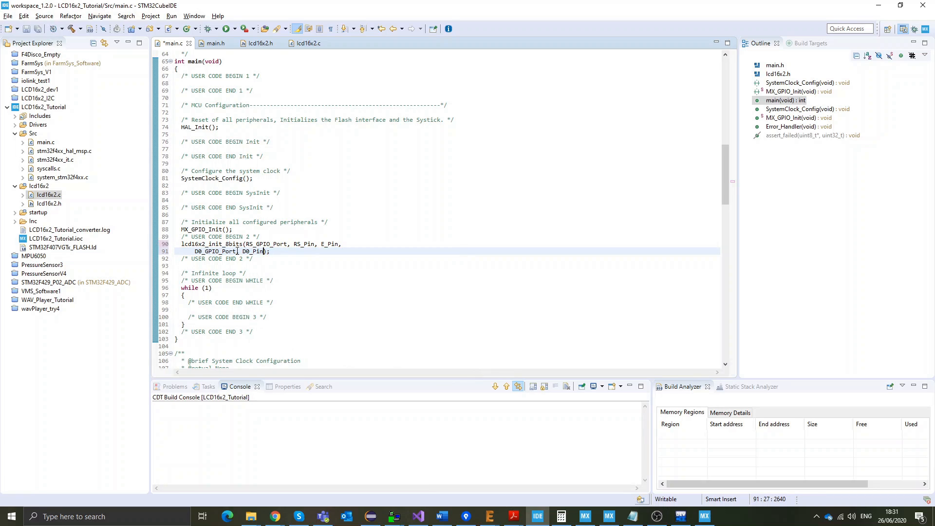
type("D1_Pin")
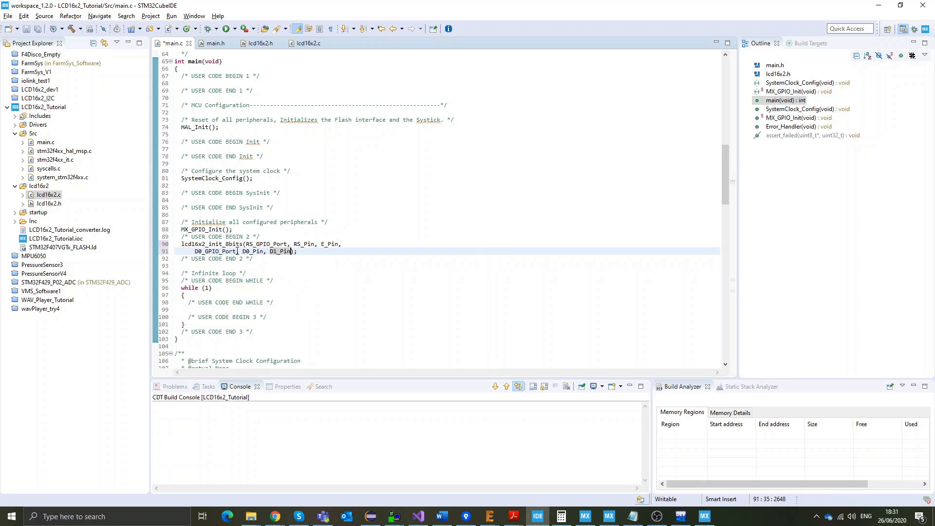
type(",")
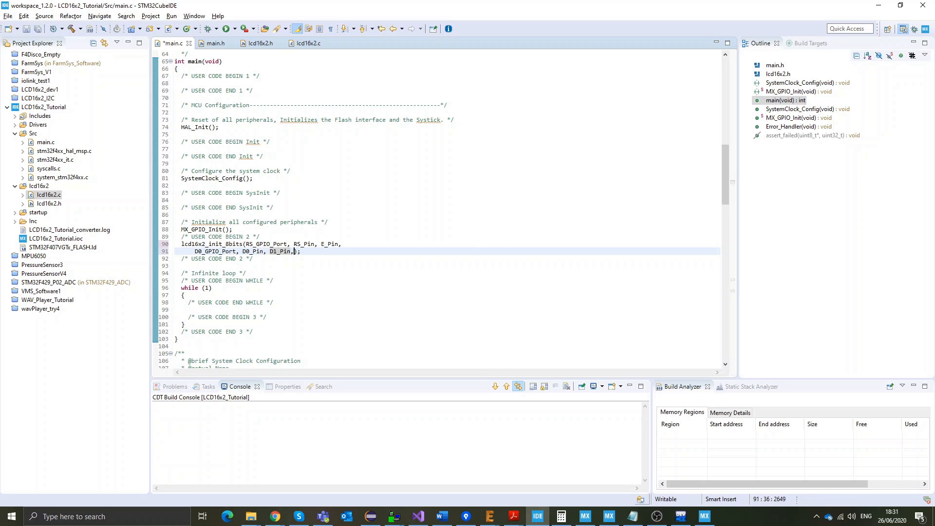
type("d2")
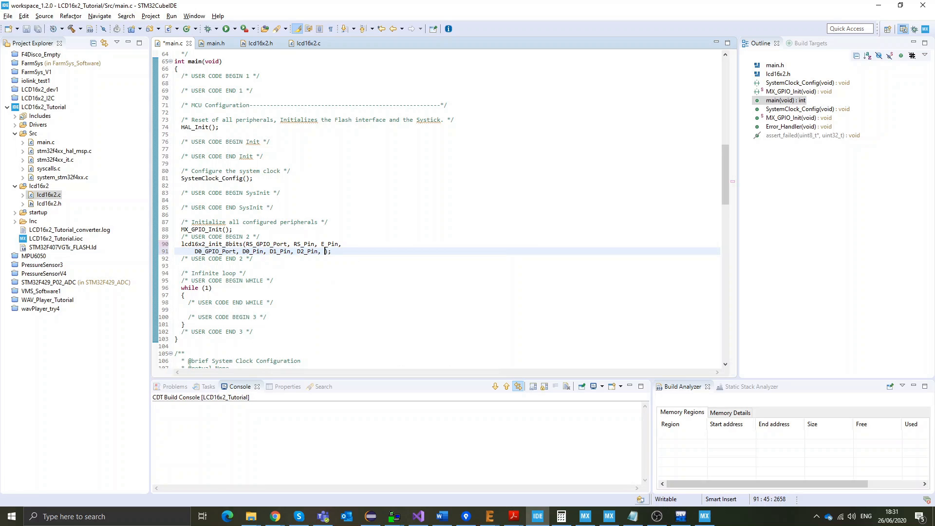
type("D3_Pin,")
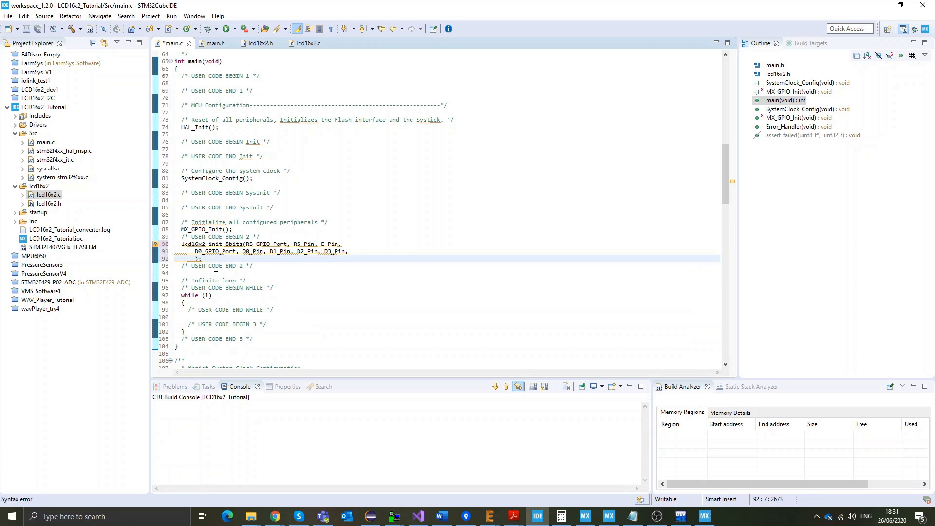
Step: Add D4_GPIO_Port and D4_Pin through D7_Pin to complete the init call, then review main.h and lcd16x2.h
type("d4_")
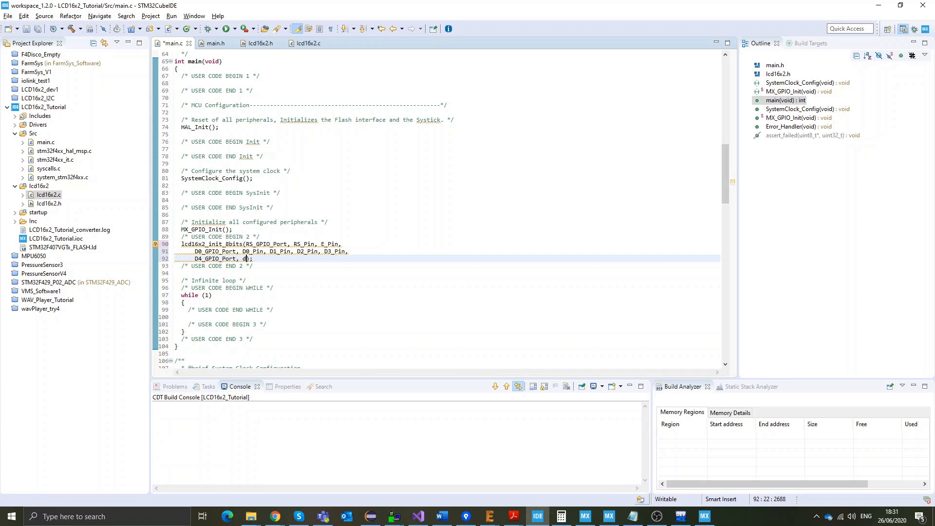
type("4_Pin,")
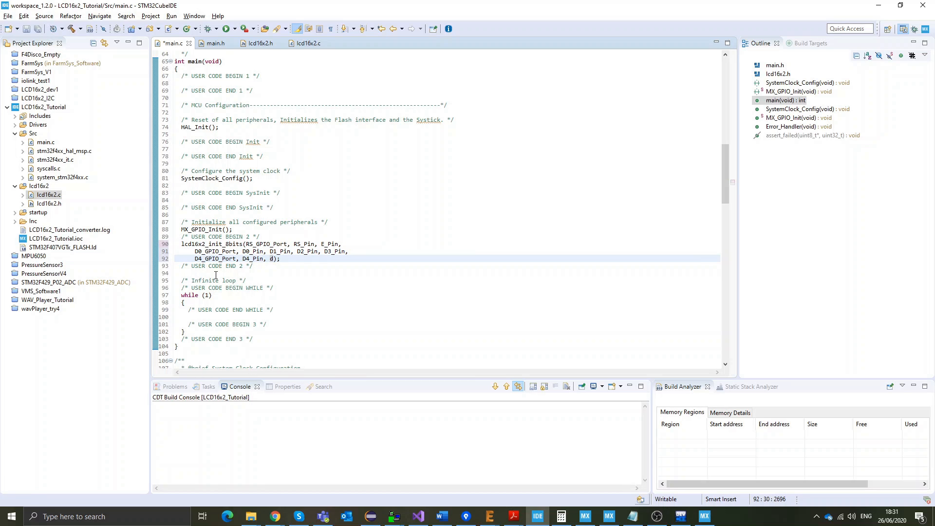
type("D5_Pin, d")
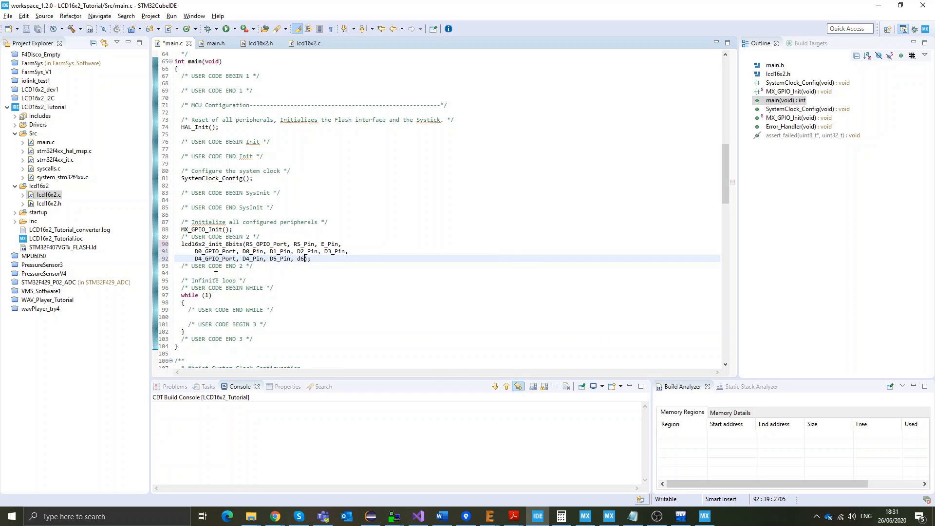
type("6_Pin, D7_Pin")
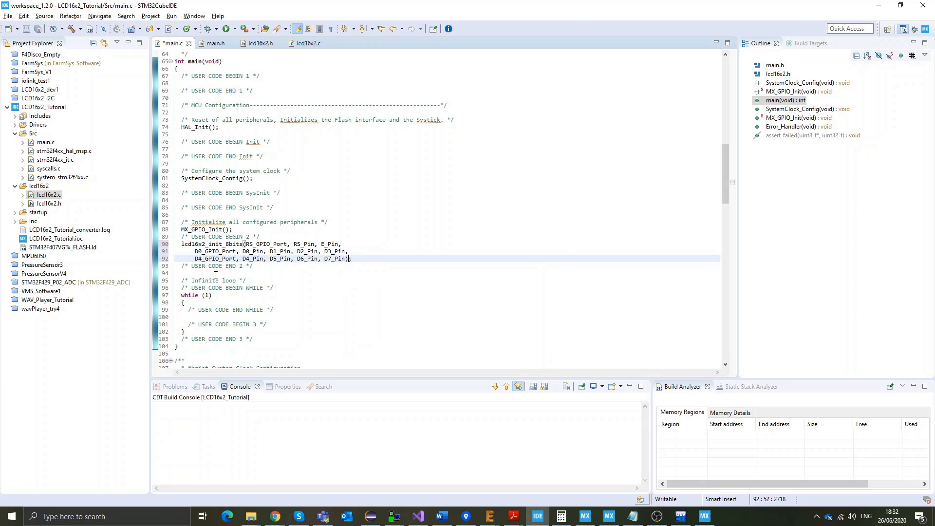
key("ctrl+s")
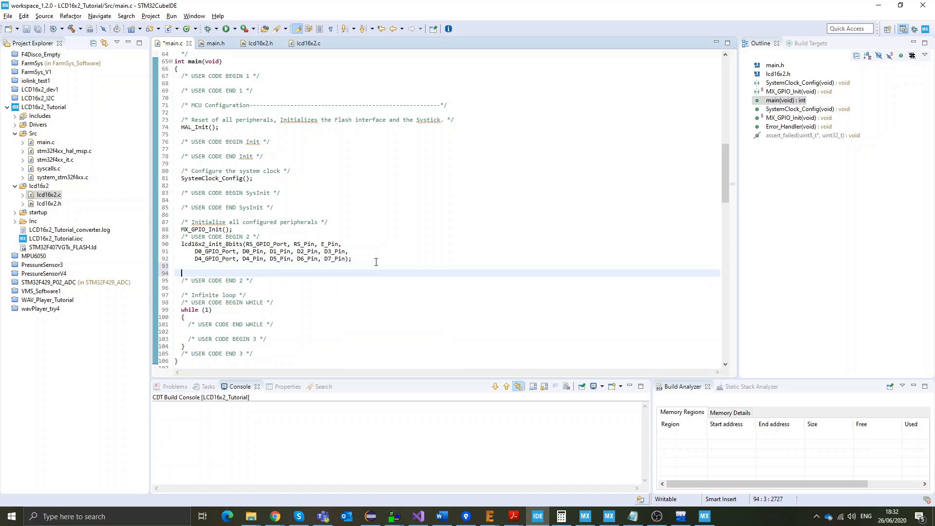
left_click(215, 43)
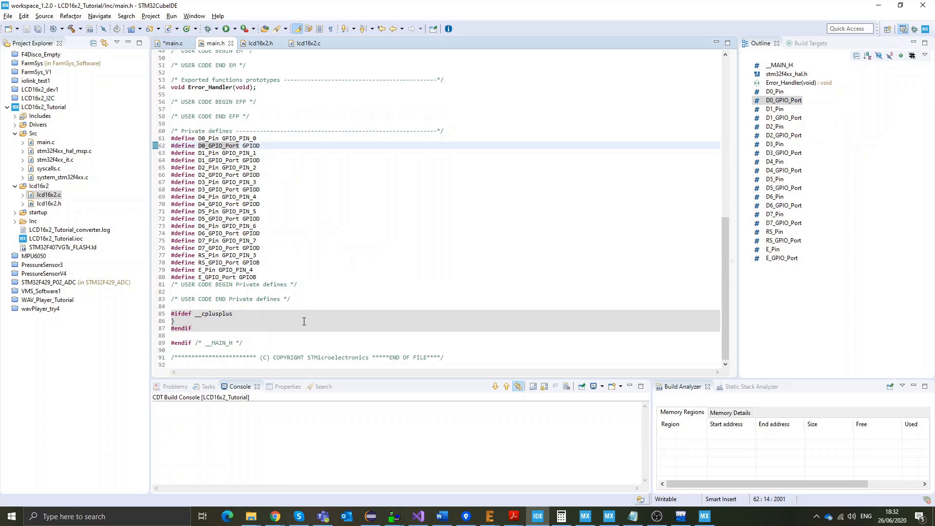
left_click(259, 43)
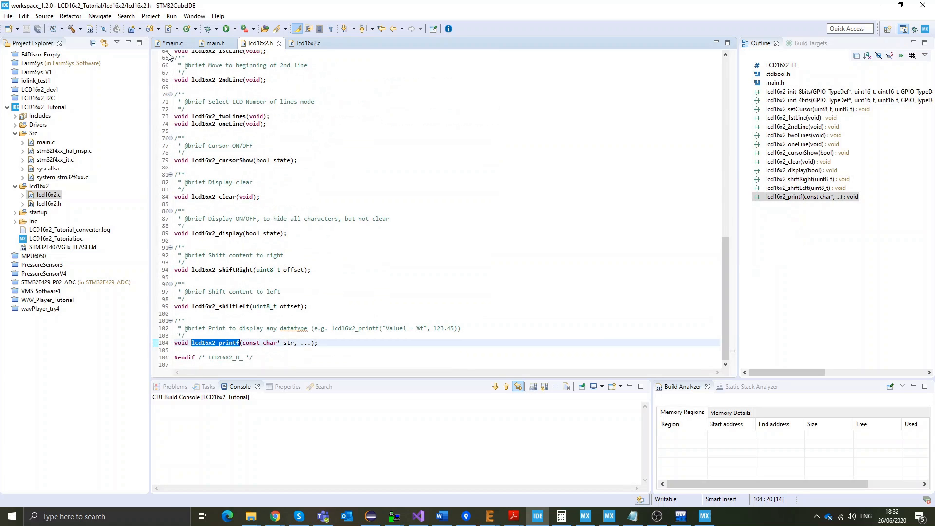
Step: Write lcd16x2_printf("Hello World"); followed by a HAL_Delay call in main.c and build the project
left_click(172, 43)
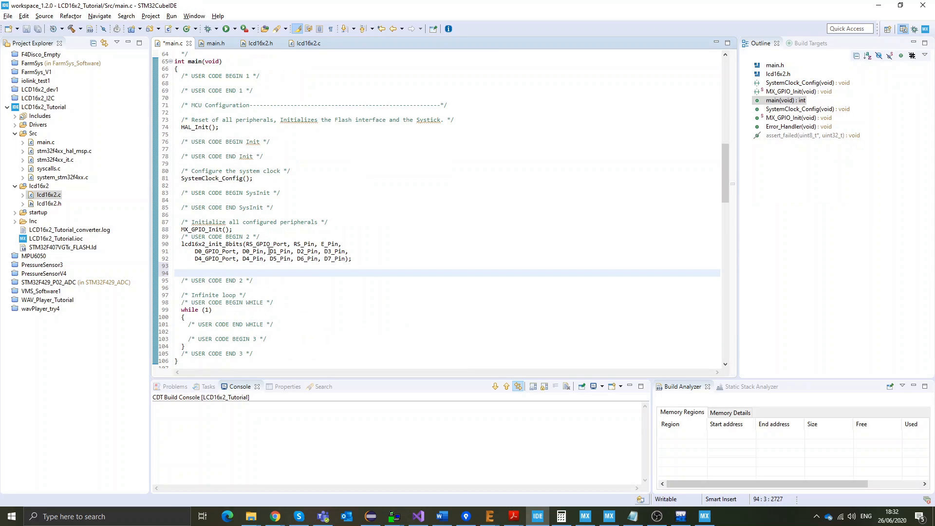
type("lcd16x2_printf(")
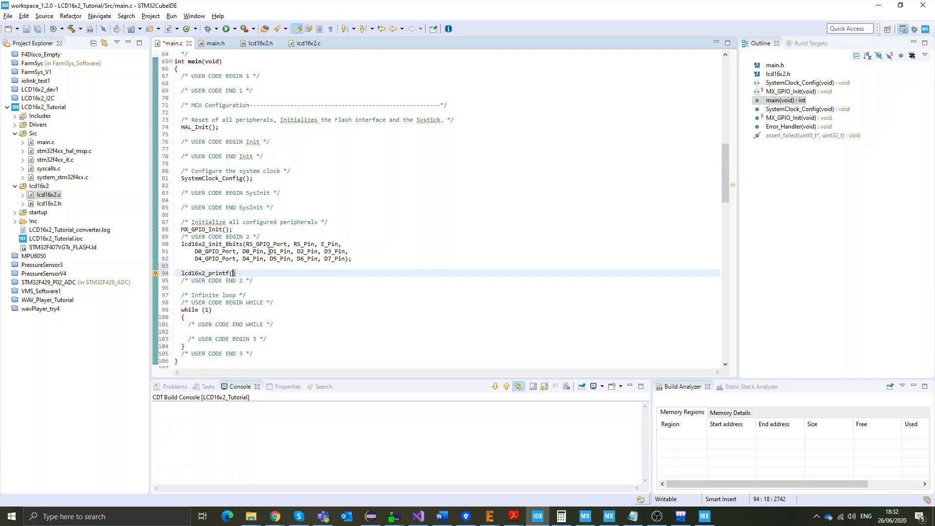
type("\"Hello\"")
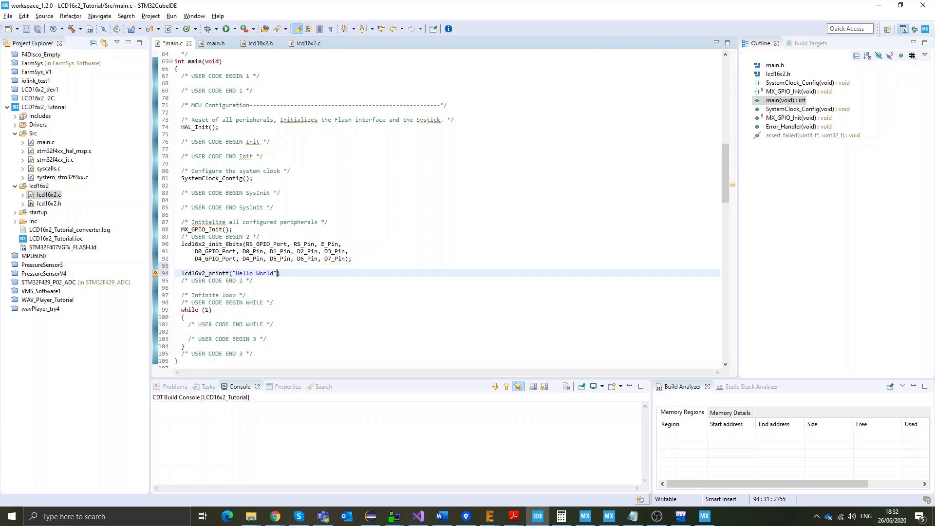
type(";")
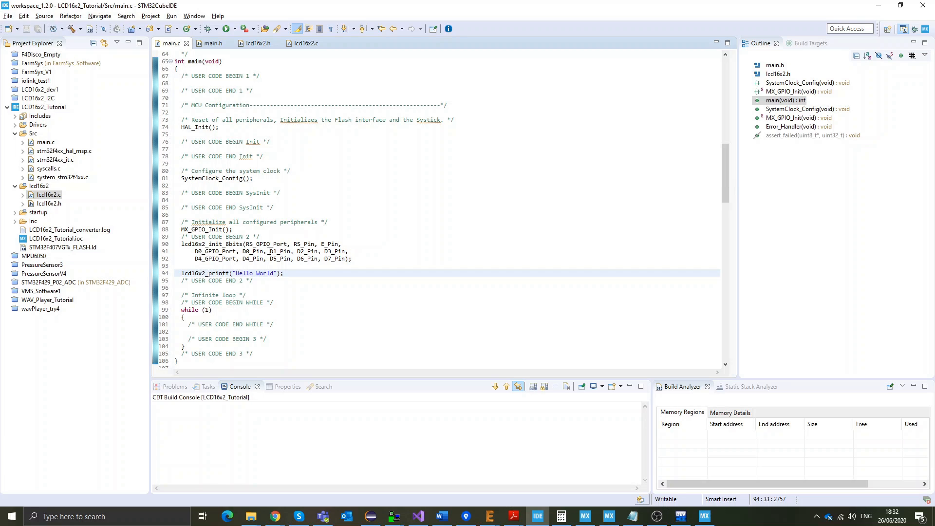
left_click(71, 29)
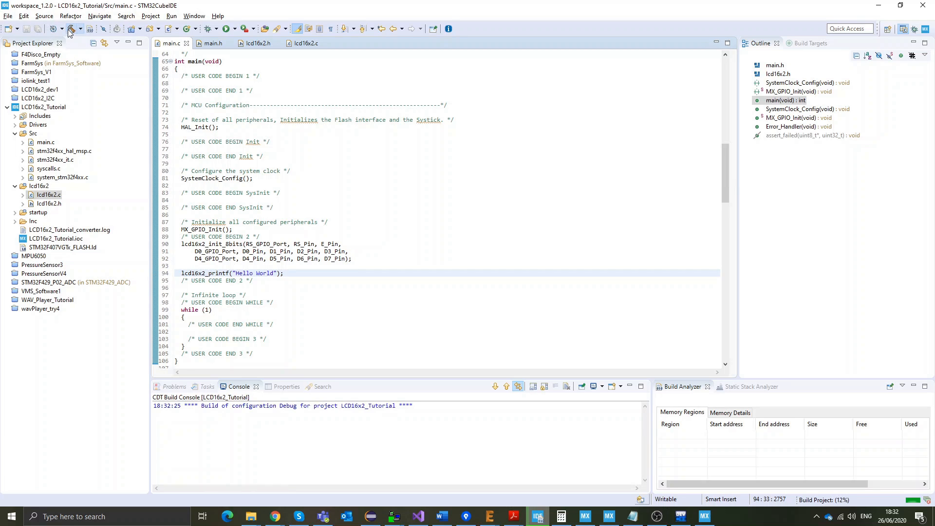
left_click(71, 28)
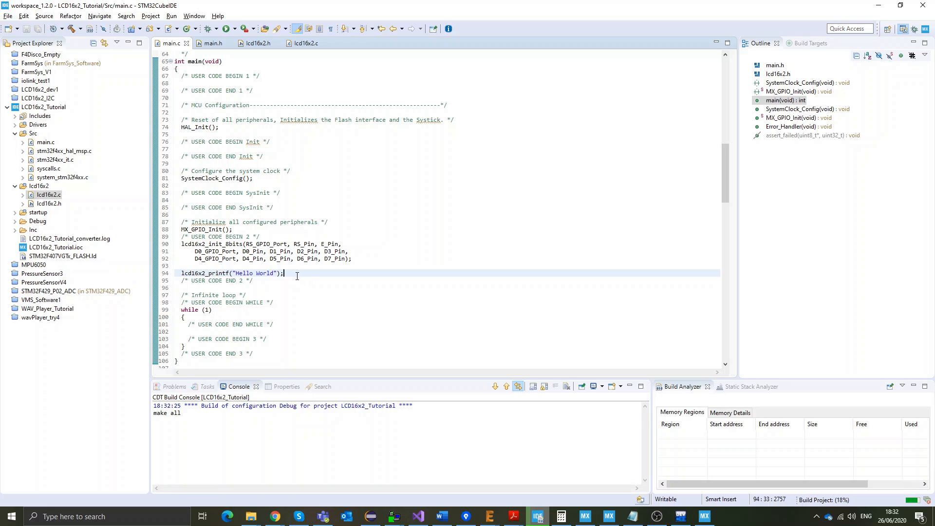
type("HAL_de")
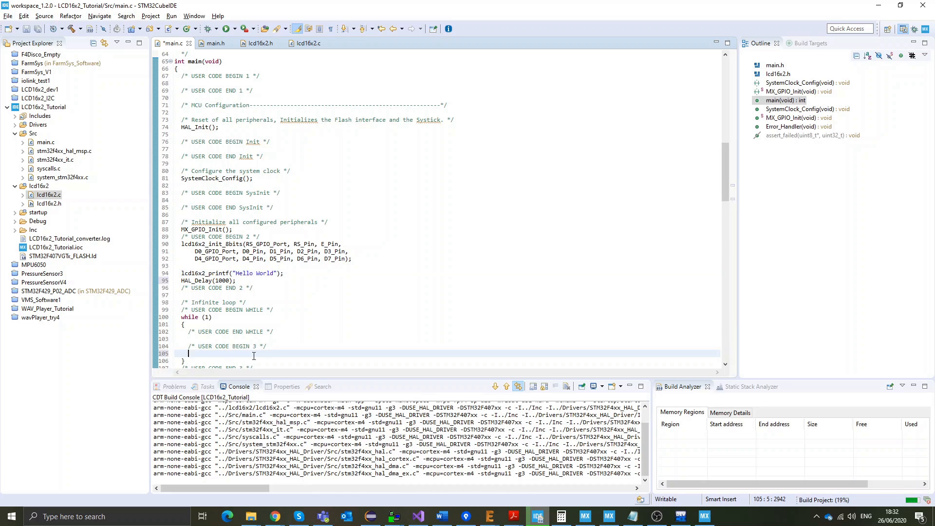
Step: In the while loop, call lcd16x2_1stLine(); and lcd16x2_printf("Temperature");
type("lcd16x2_printf(")
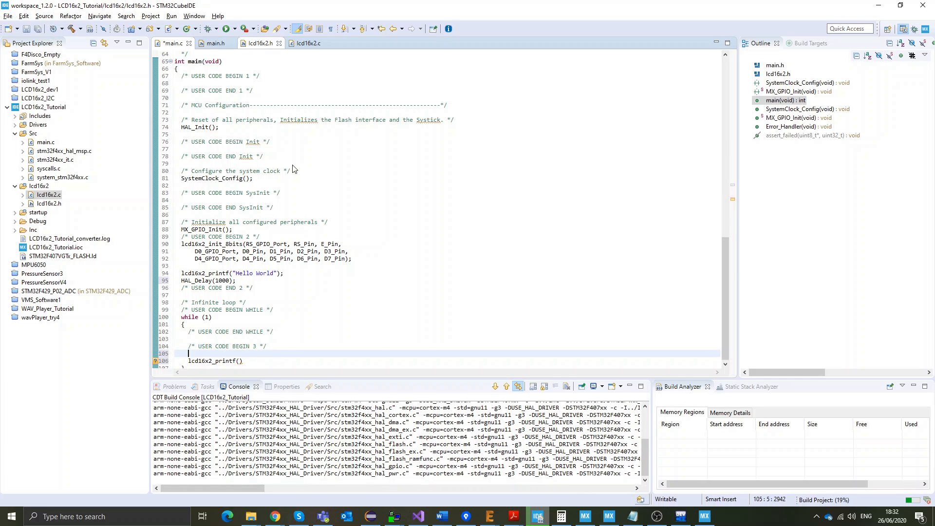
left_click(259, 43)
type("lcd16x2_1stLine")
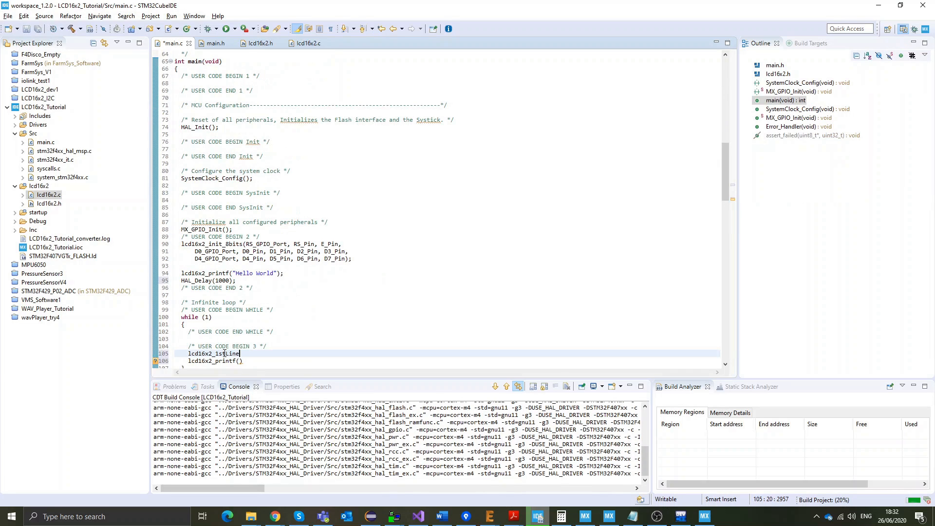
type("();")
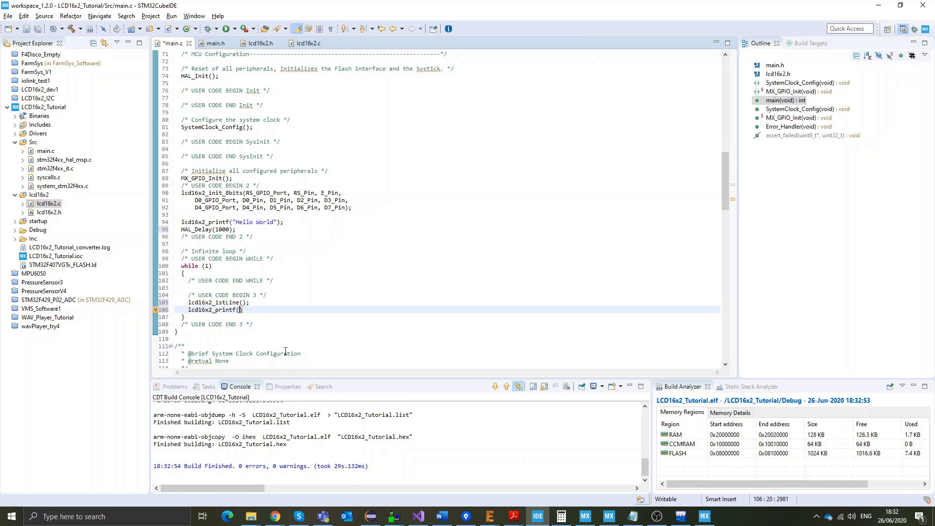
type("\"")
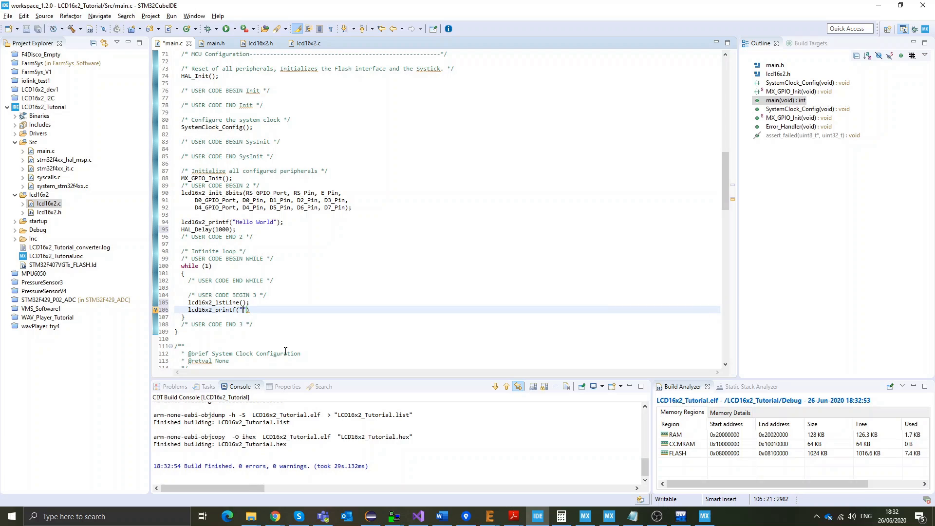
type("Te")
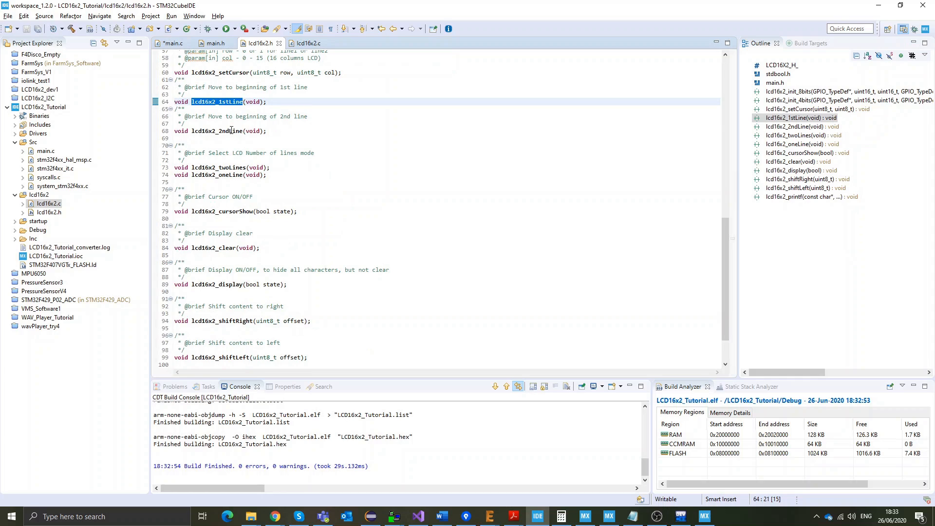
Step: Add lcd16x2_2ndLine(); and begin a second lcd16x2_printf call
left_click(172, 43)
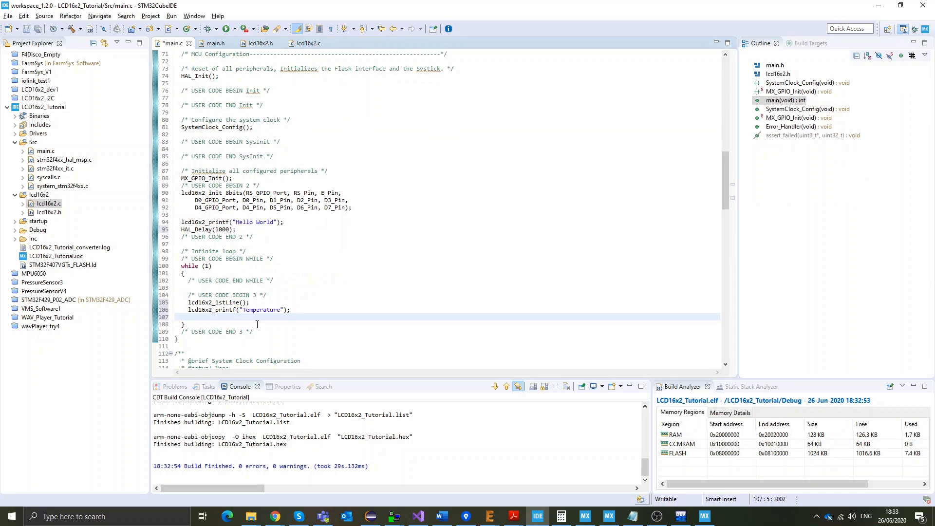
type("lcd16x2_2ndLine();")
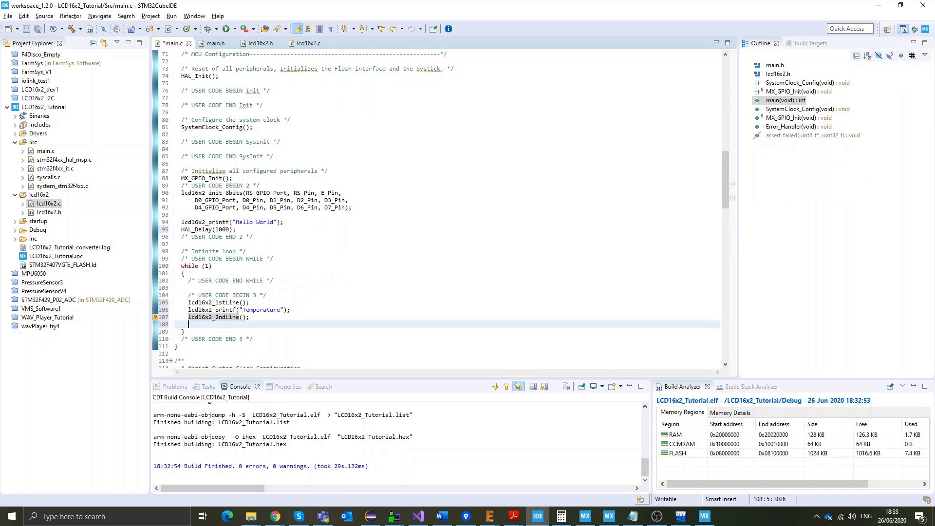
type("lcd16x2_printf(\"")
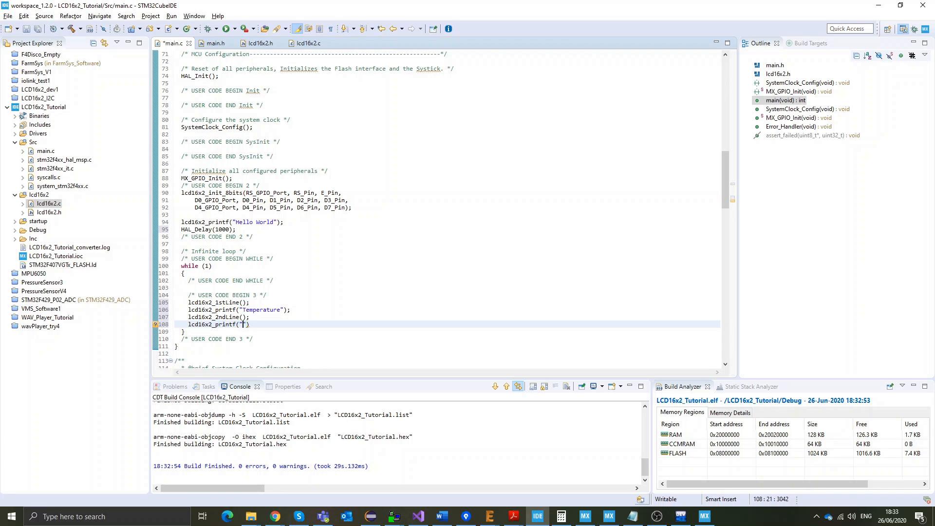
type("\"")
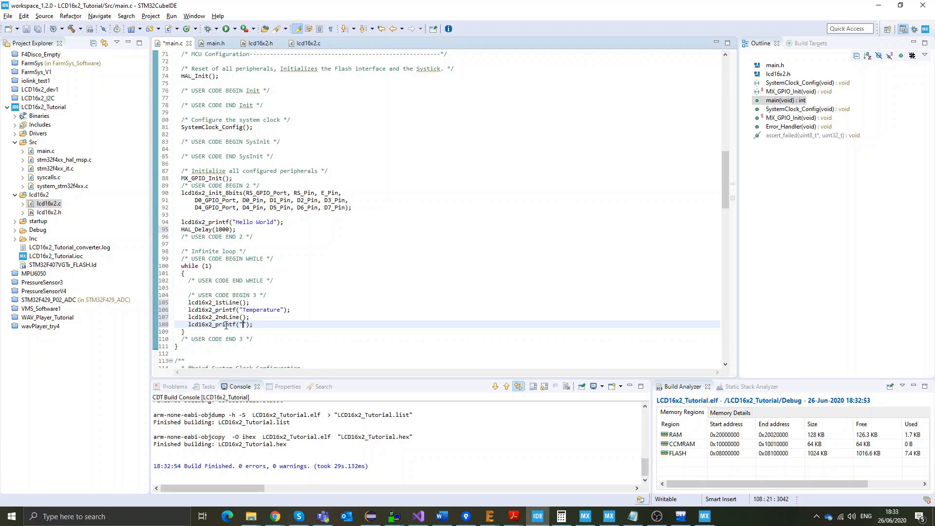
Step: Print 25.7824 as "%.2f C" on line two, with HAL_Delay pauses and lcd16x2_clear(), and rebuild
type("%")
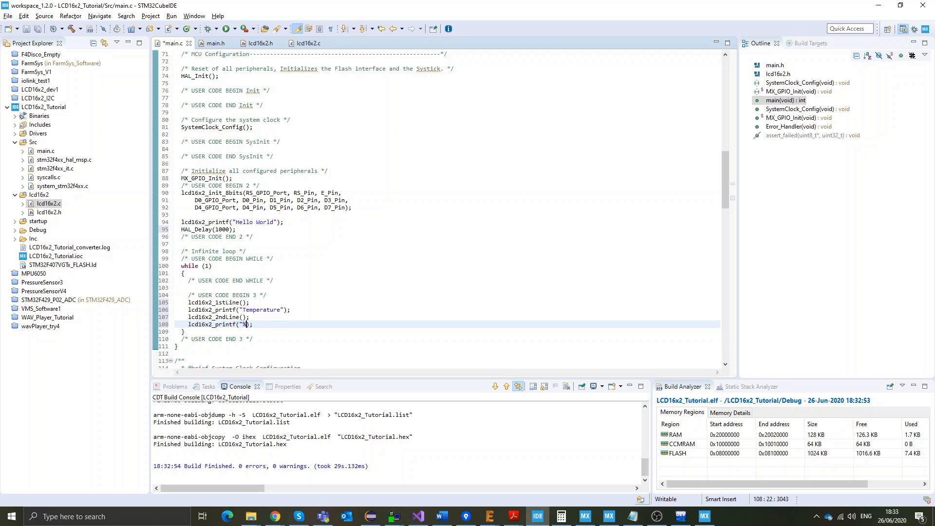
type(".2f")
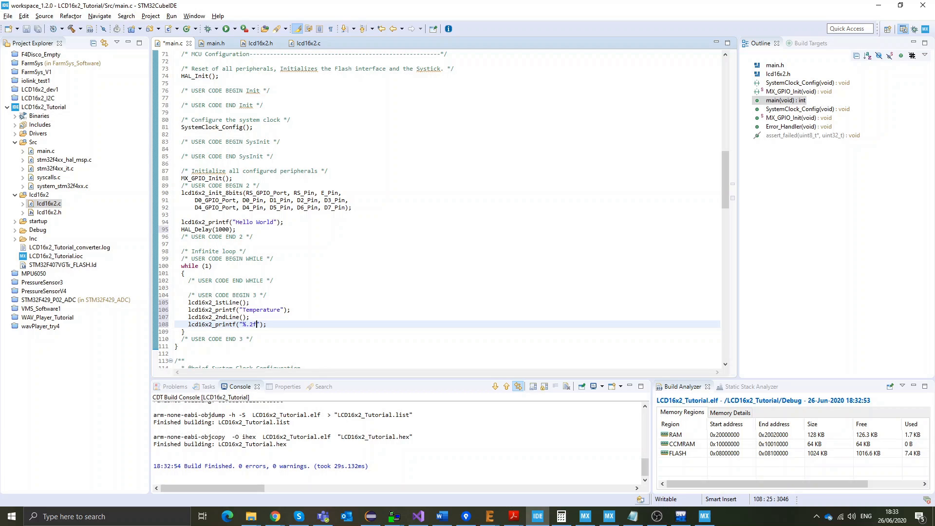
type("C")
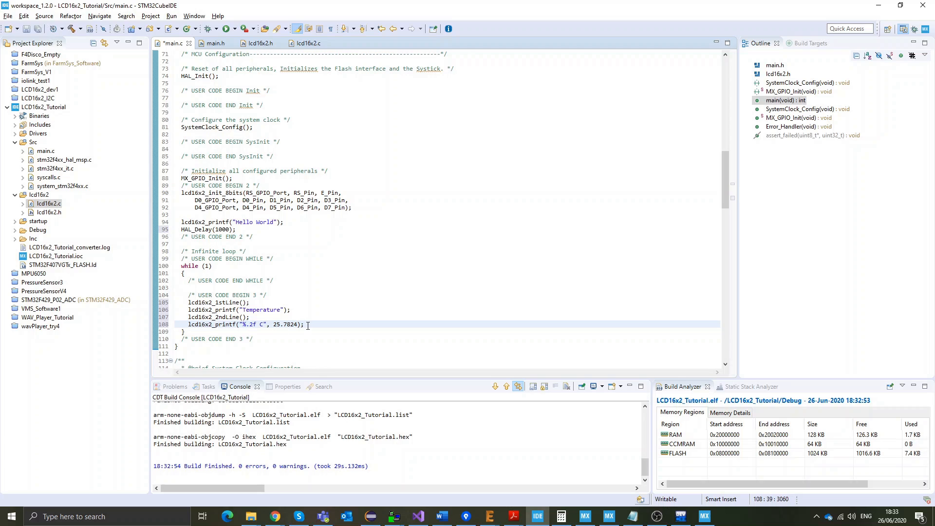
mouse_move(272, 321)
type("lcd16x2_clear")
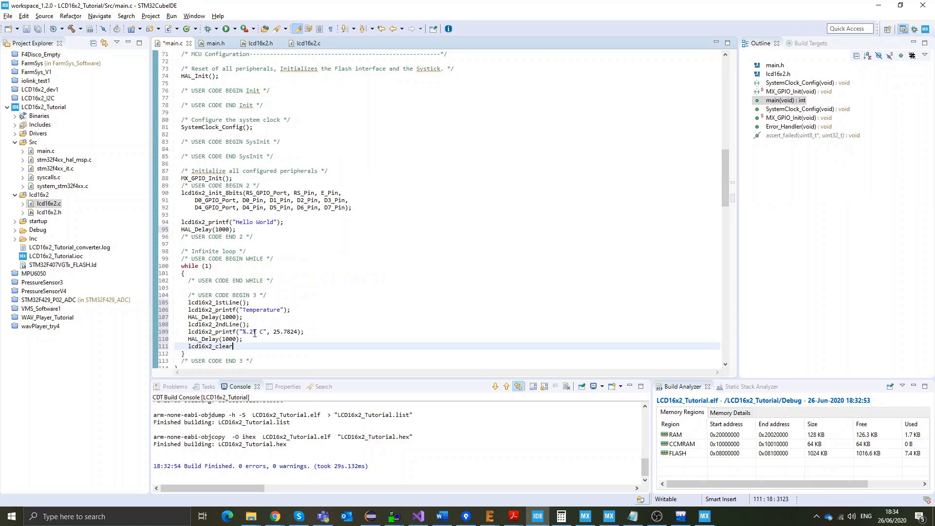
type("();")
type("HAL_Delay(500);")
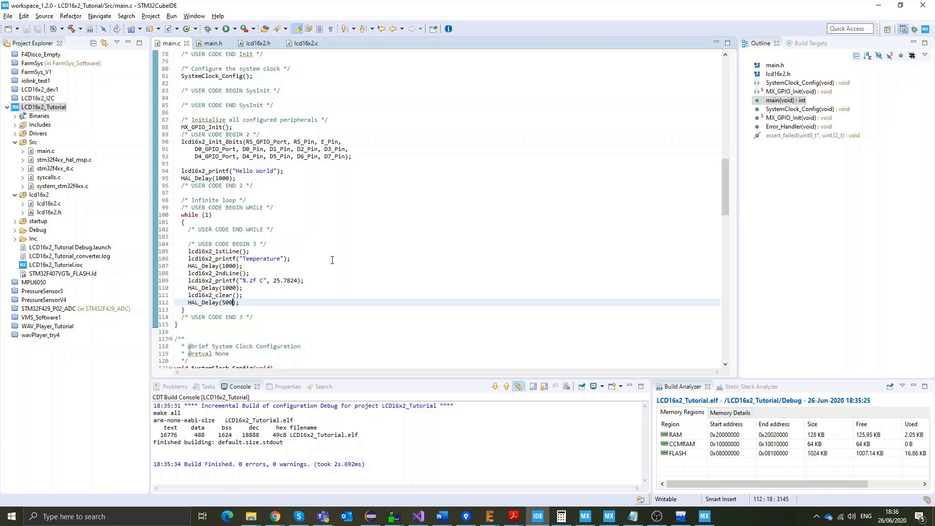
mouse_move(259, 281)
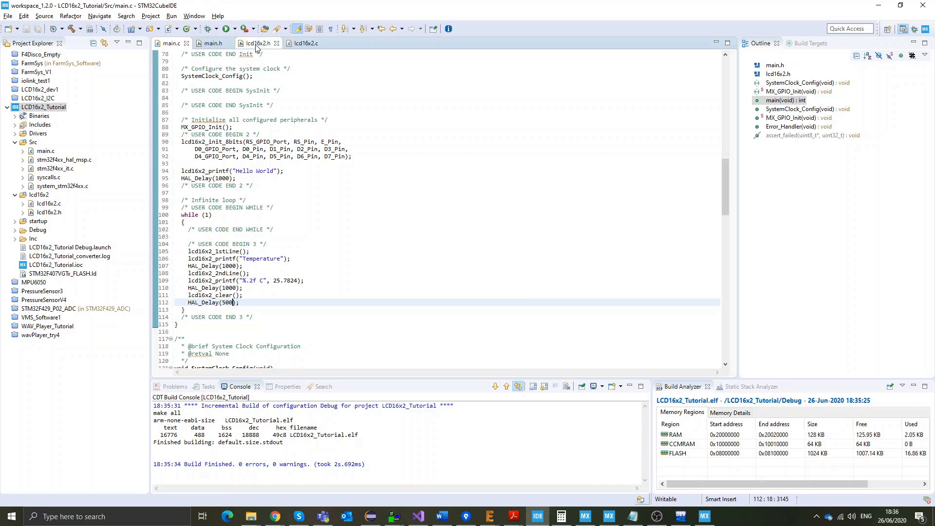
Step: Copy -u _printf_float from lcd16x2.h into MCU GCC Linker > Miscellaneous Other flags in Project Properties
left_click(257, 43)
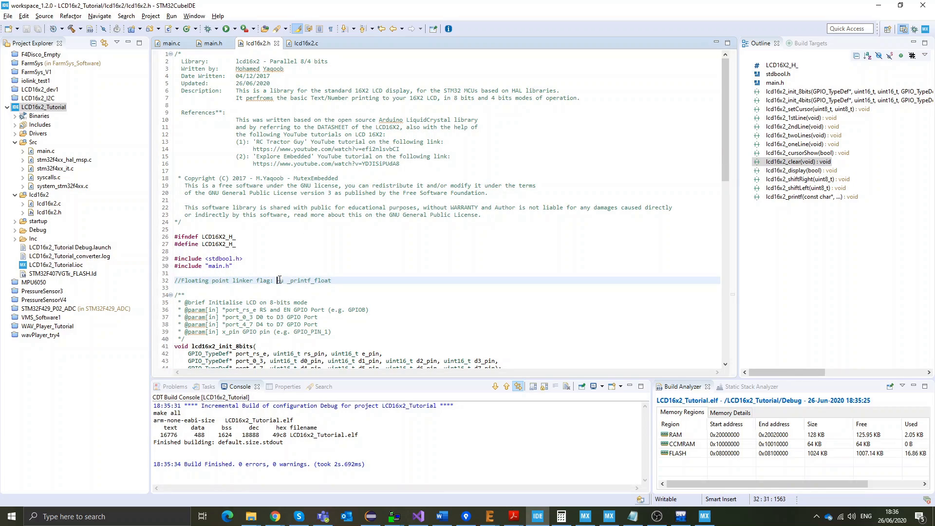
double_click(304, 280)
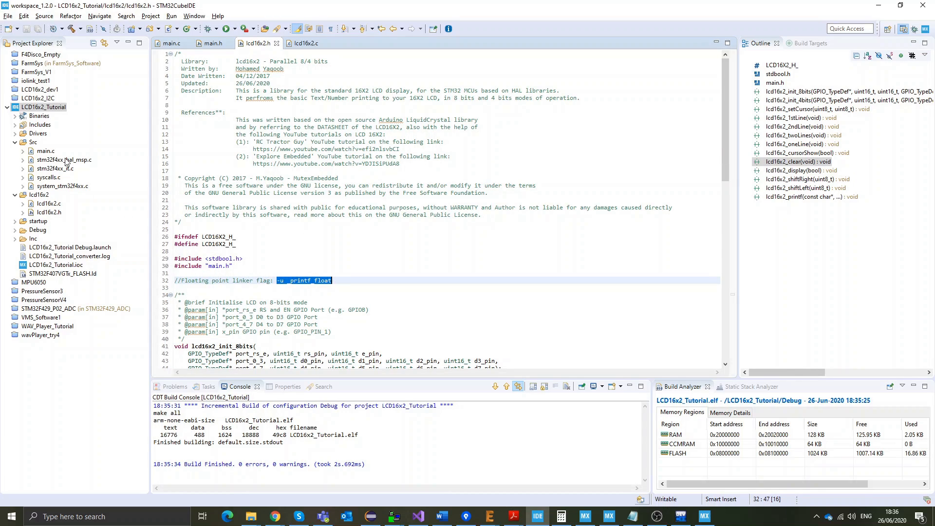
left_click(44, 107)
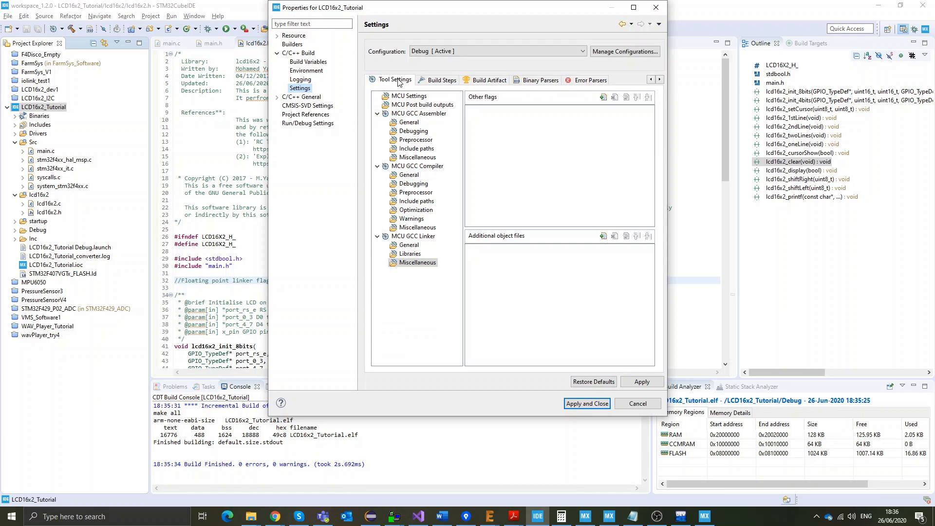
left_click(418, 236)
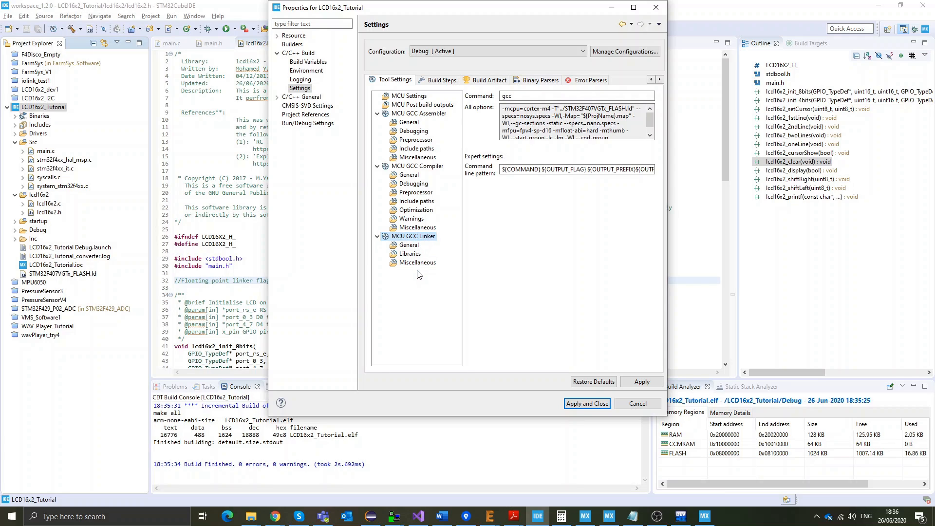
left_click(418, 262)
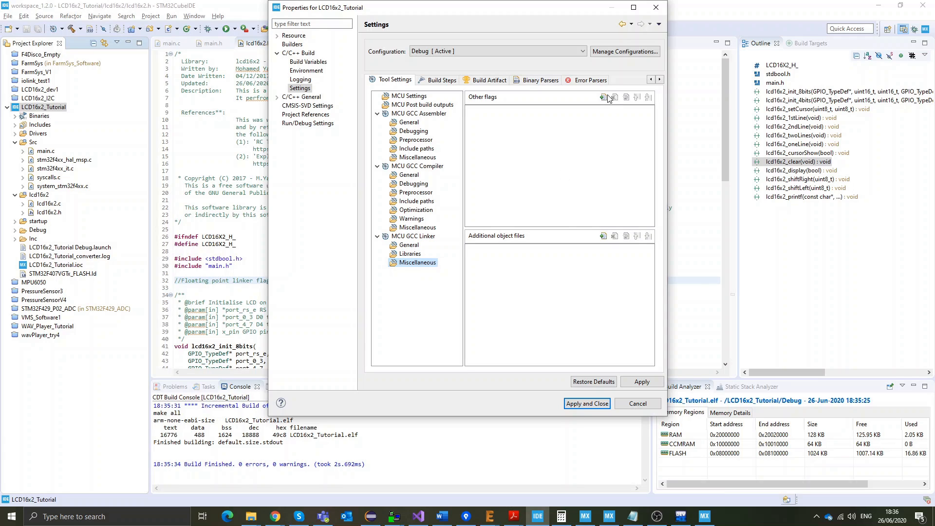
left_click(604, 97)
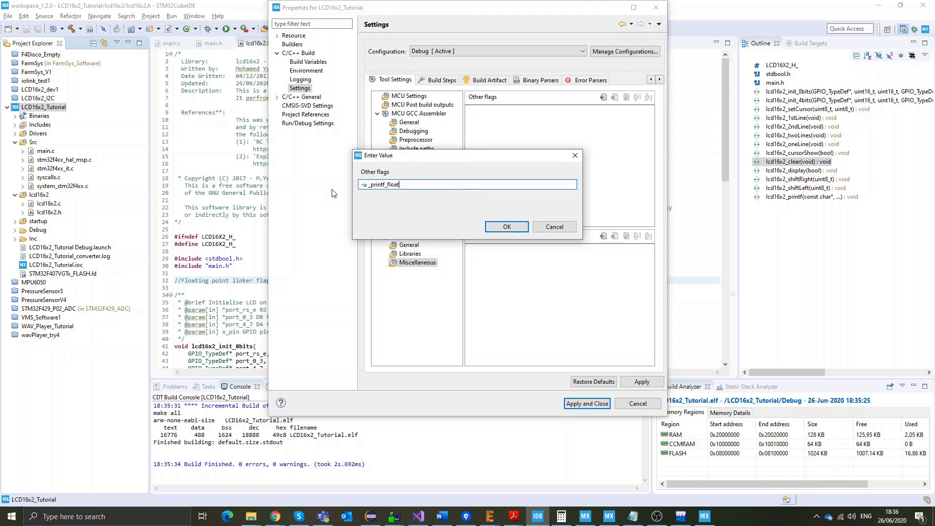
left_click(505, 227)
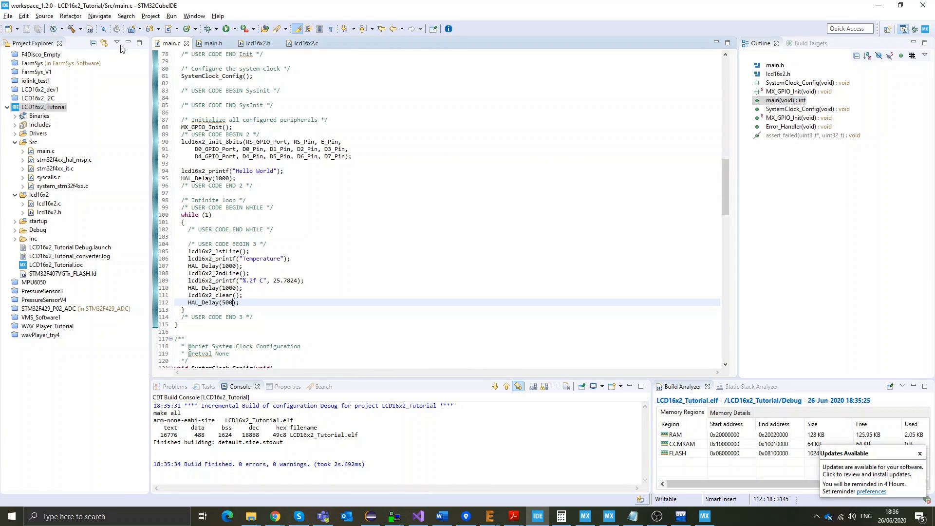
Step: Rebuild with the float flag, flash the board via Run, and return to the lcd16x2_init_8bits call
left_click(71, 28)
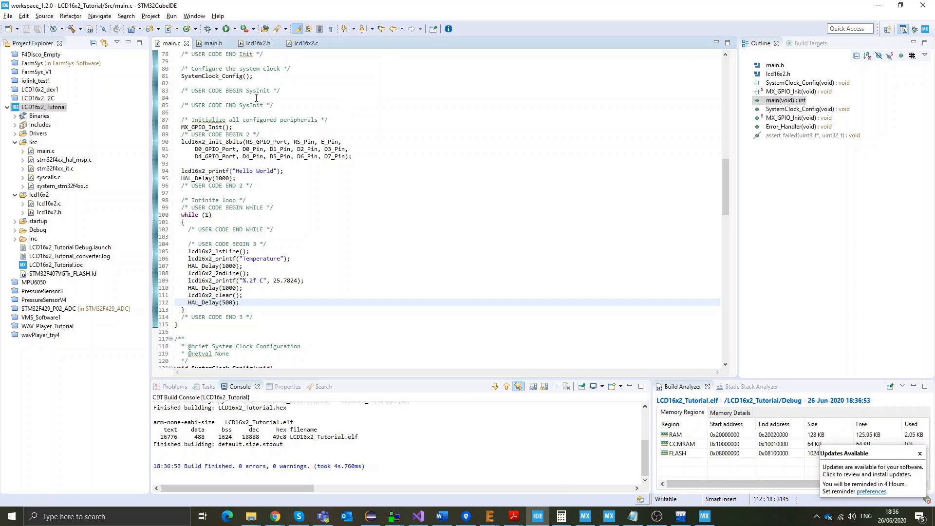
left_click(225, 28)
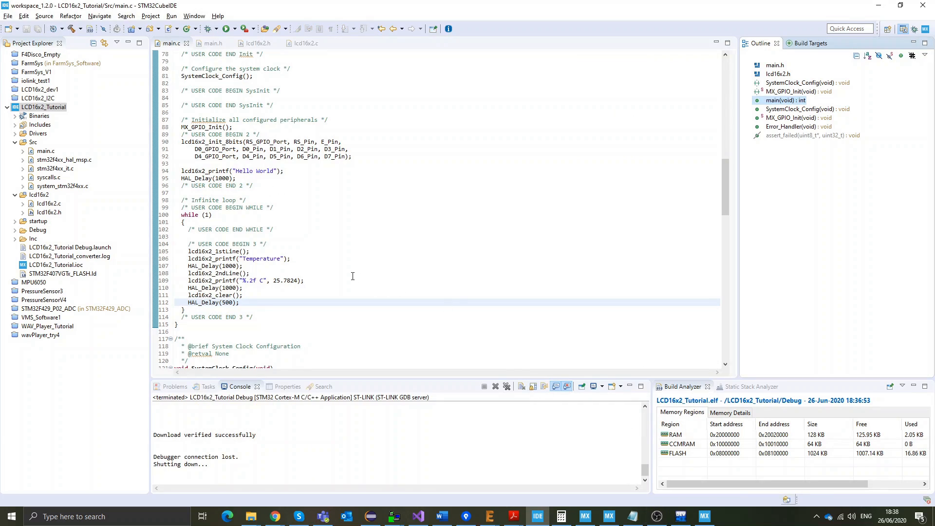
left_click(225, 142)
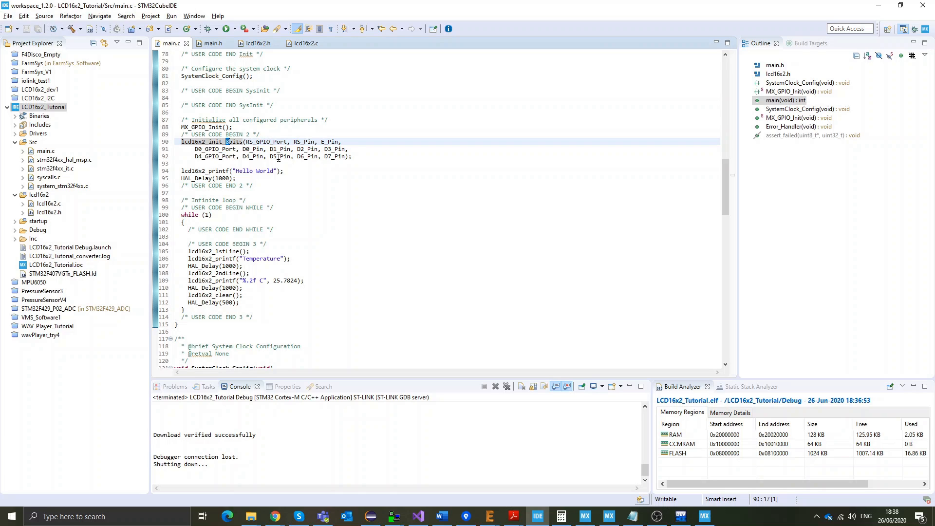
mouse_move(315, 159)
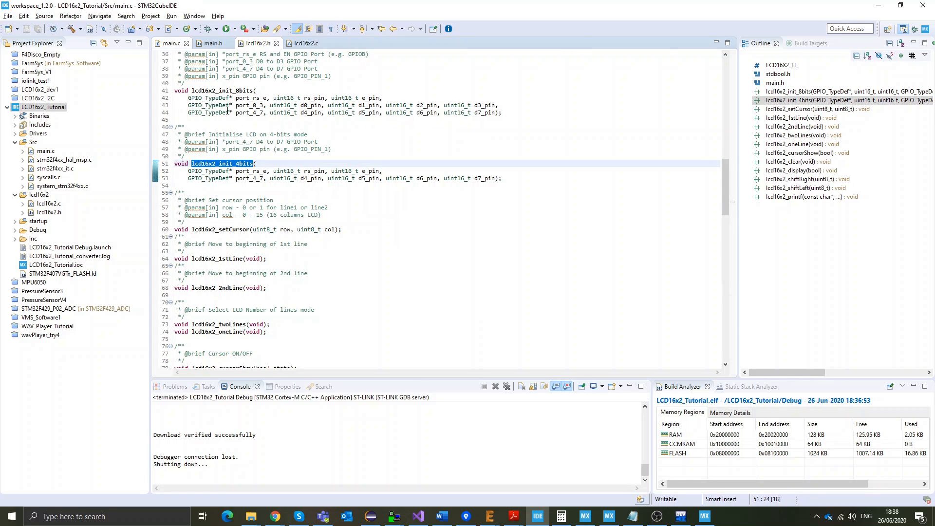
Step: Switch to lcd16x2_init_4bits with the D0–D3 line commented out, print "Temperature 4bits", and rebuild
left_click(172, 43)
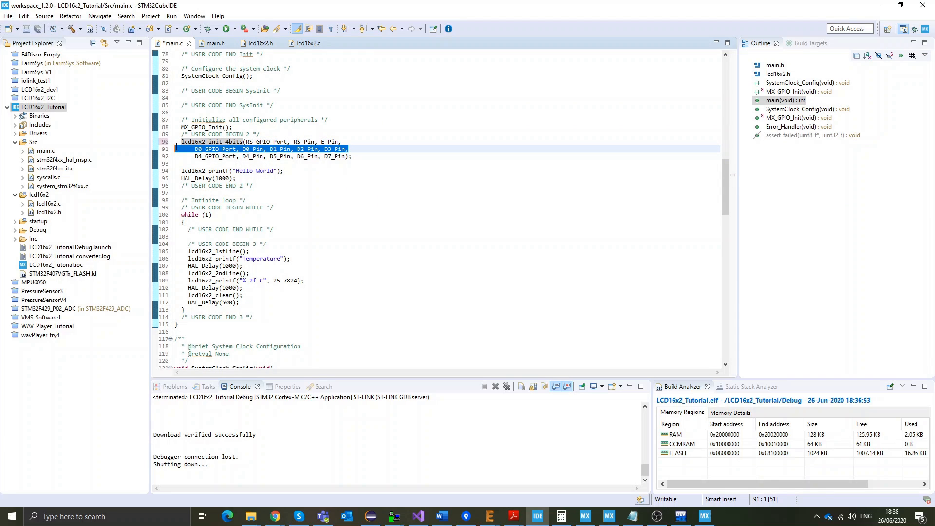
type("//")
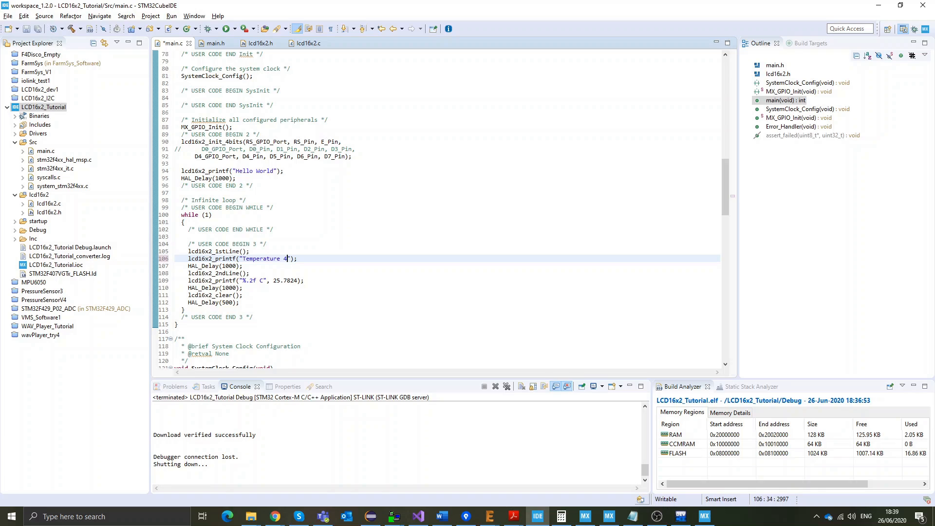
type("bits")
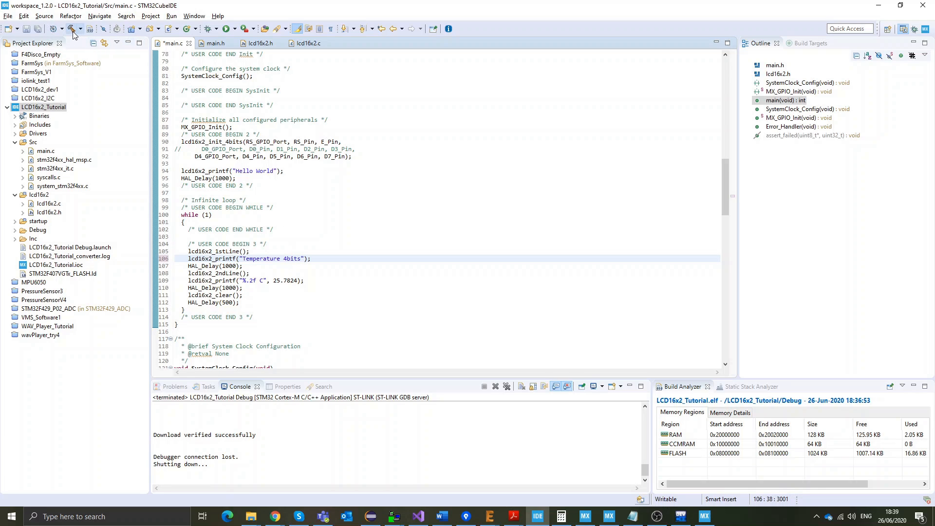
left_click(72, 29)
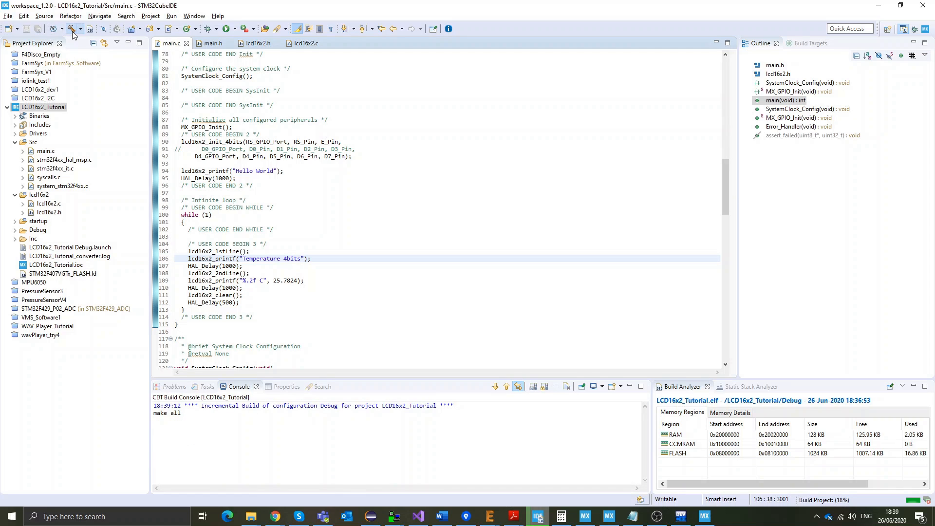